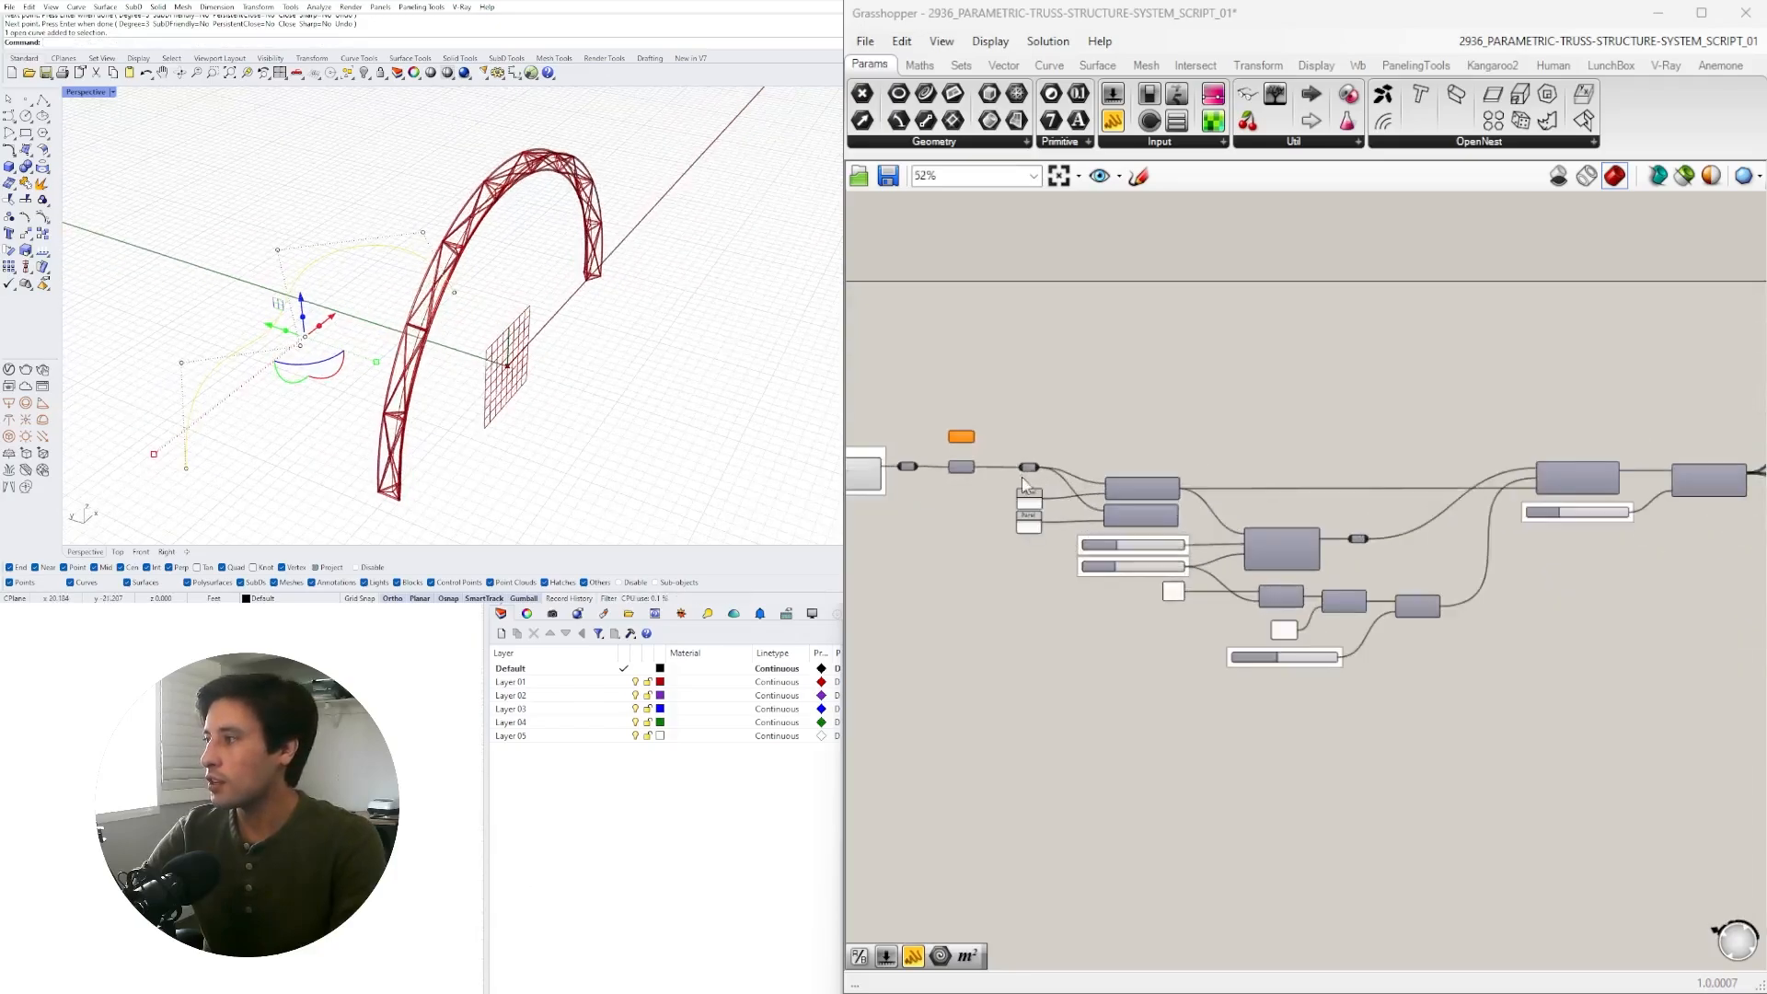
Step: Reference the S-shaped wavy curve from Rhino as the truss path with Set One Curve
{"action": "right_click", "coordinate": [1197, 414]}
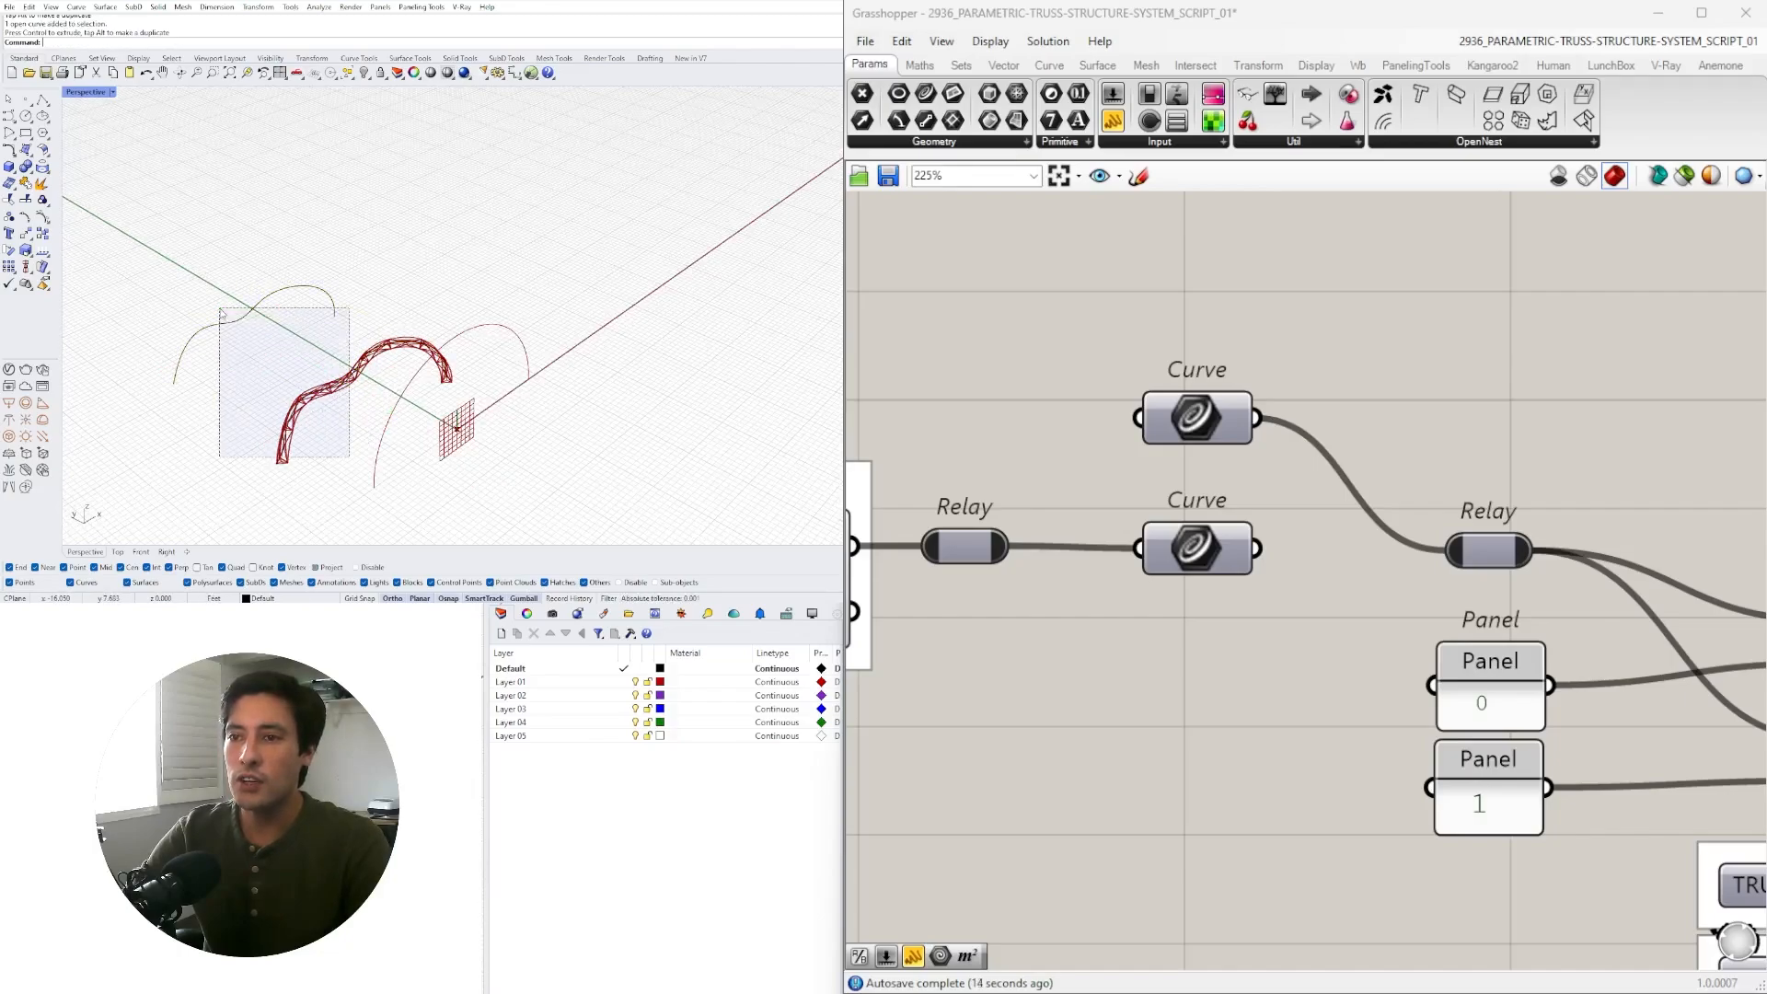
Step: Use Set One Curve on the second Curve parameter to pick another Rhino curve for a second truss
{"action": "right_click", "coordinate": [1196, 416]}
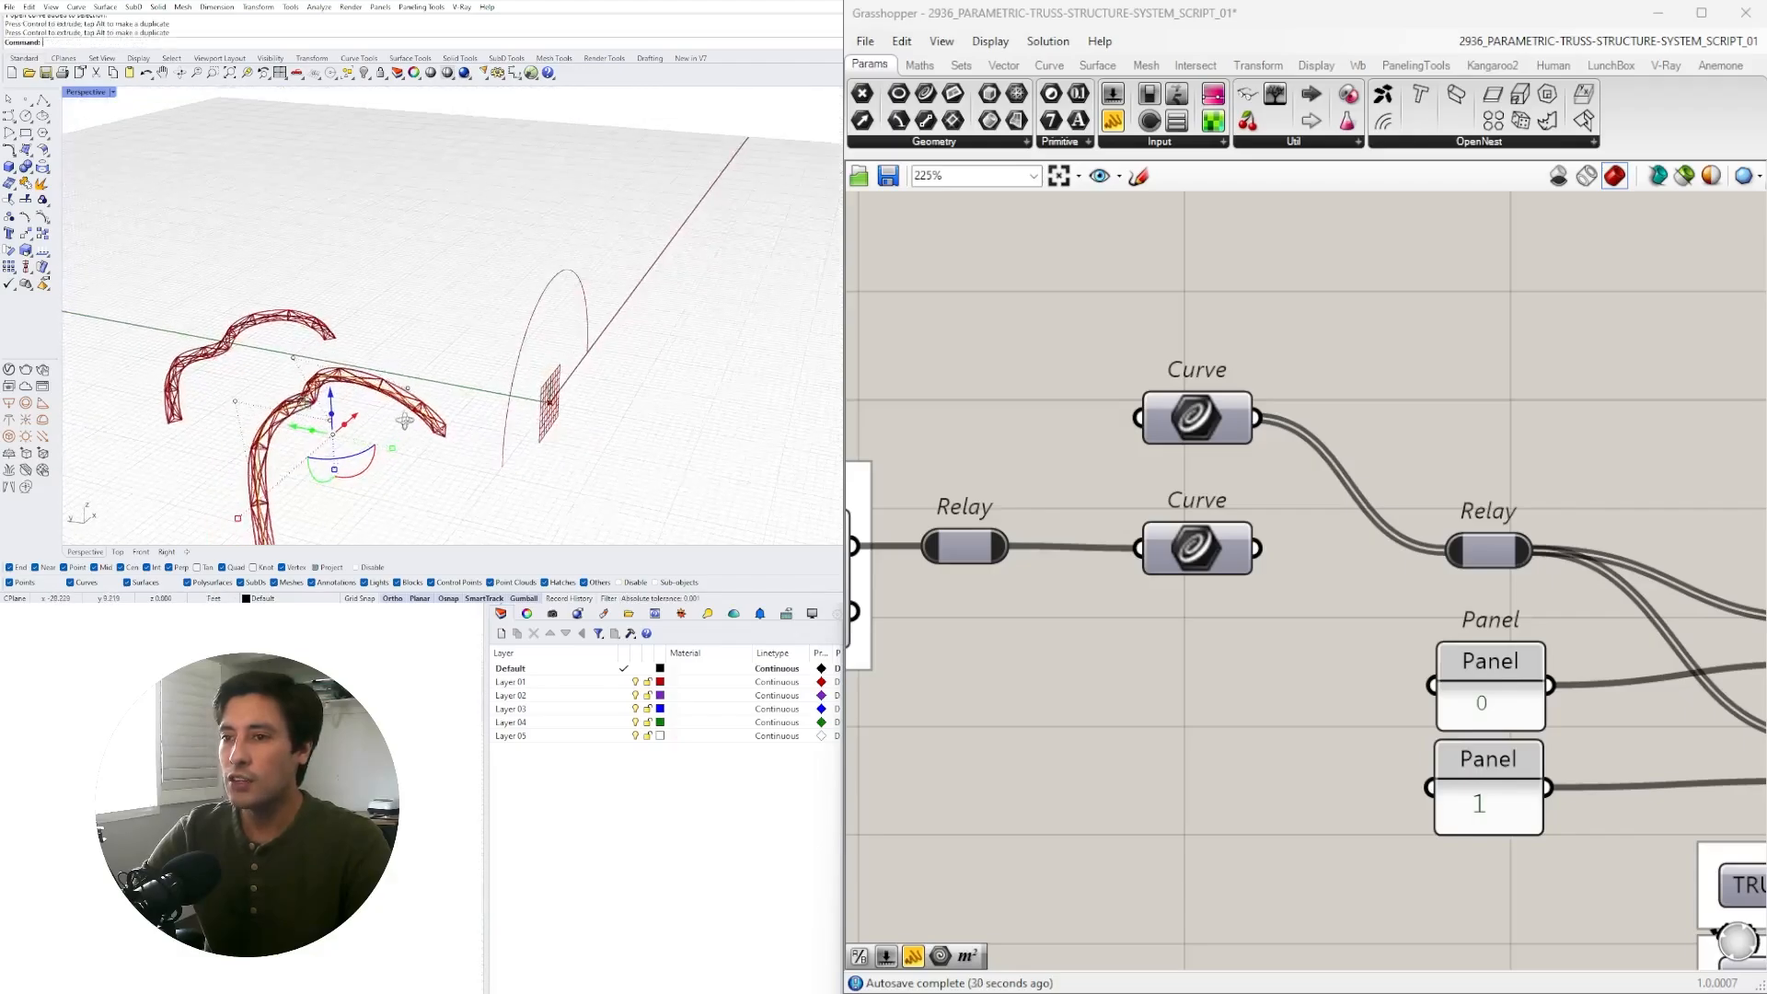
{"action": "scroll", "scroll_direction": "down", "scroll_amount": 3}
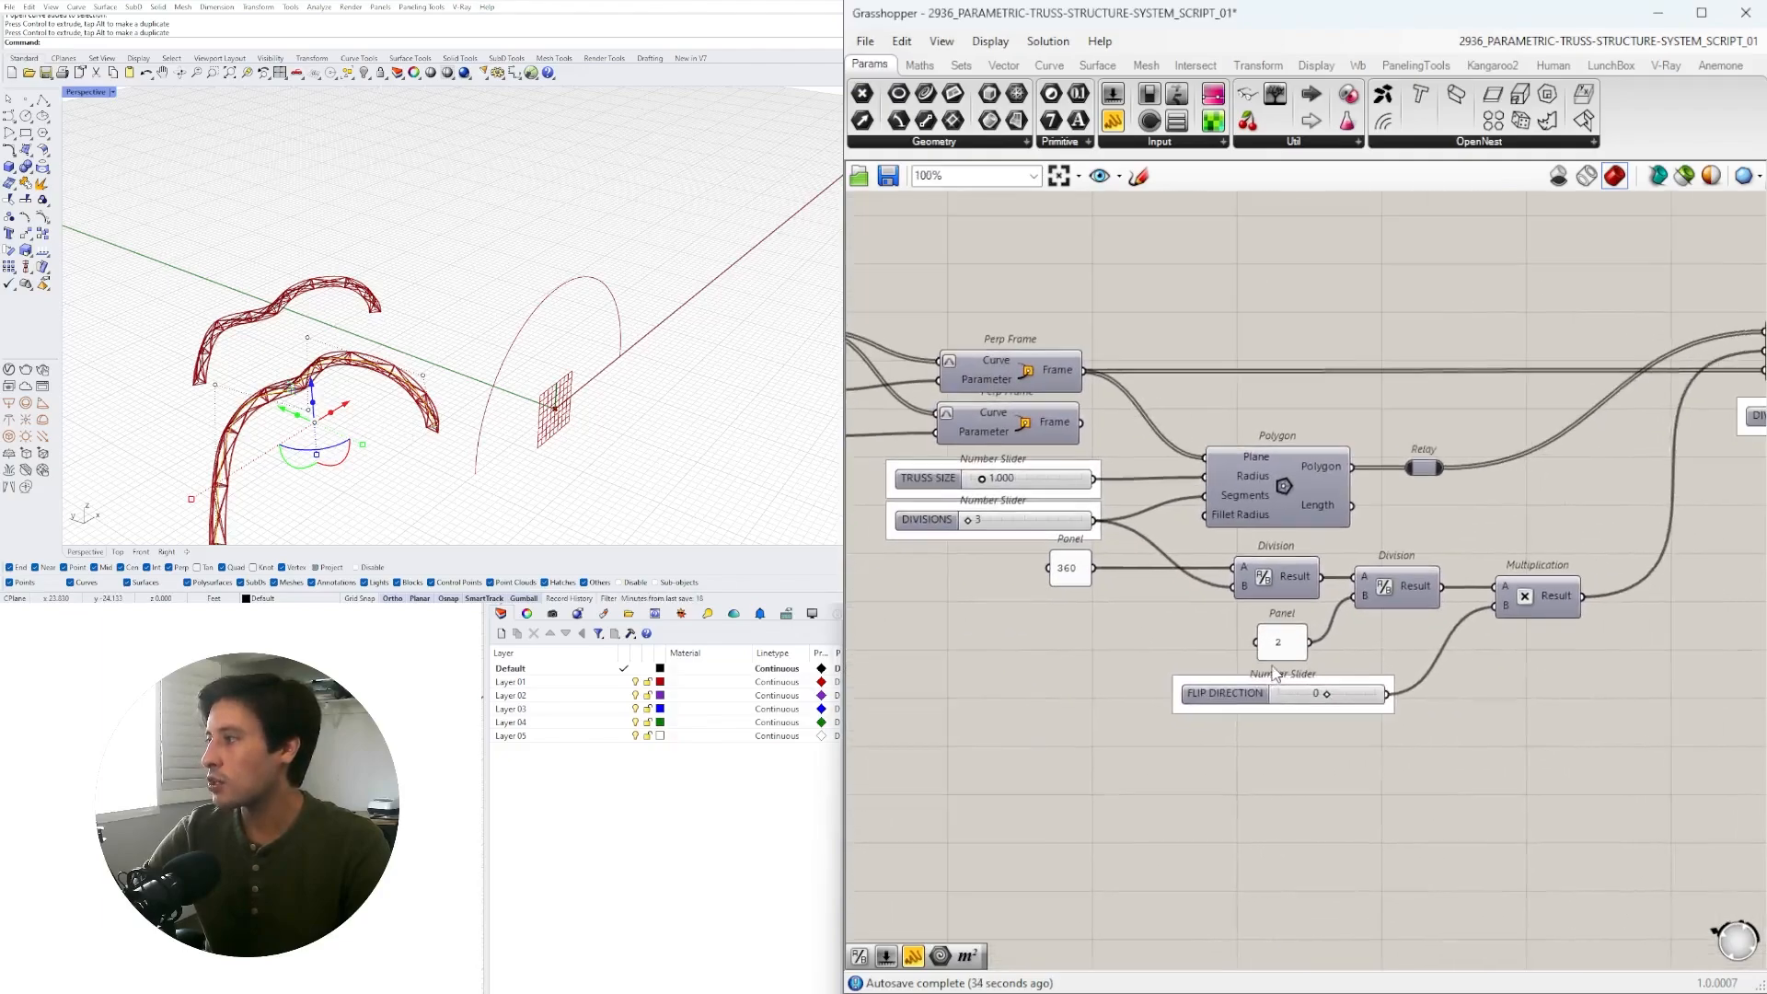
{"action": "scroll", "scroll_direction": "down", "scroll_amount": 3}
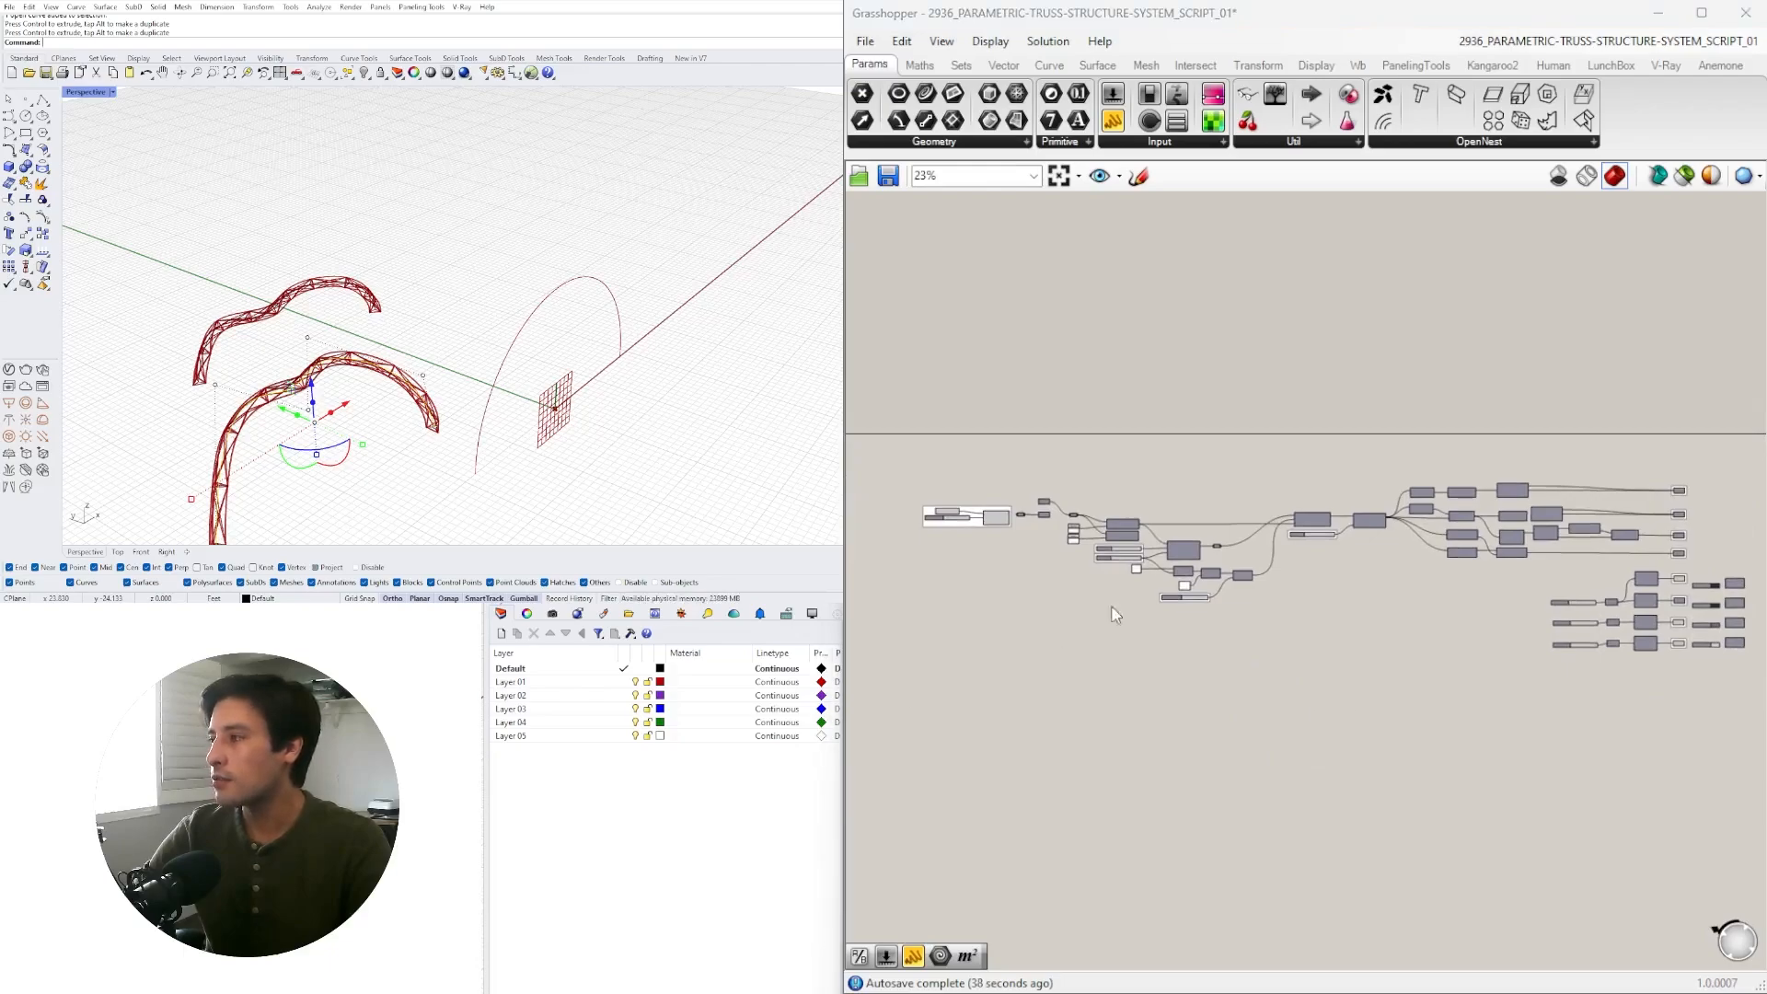
{"action": "mouse_move", "coordinate": [1267, 651]}
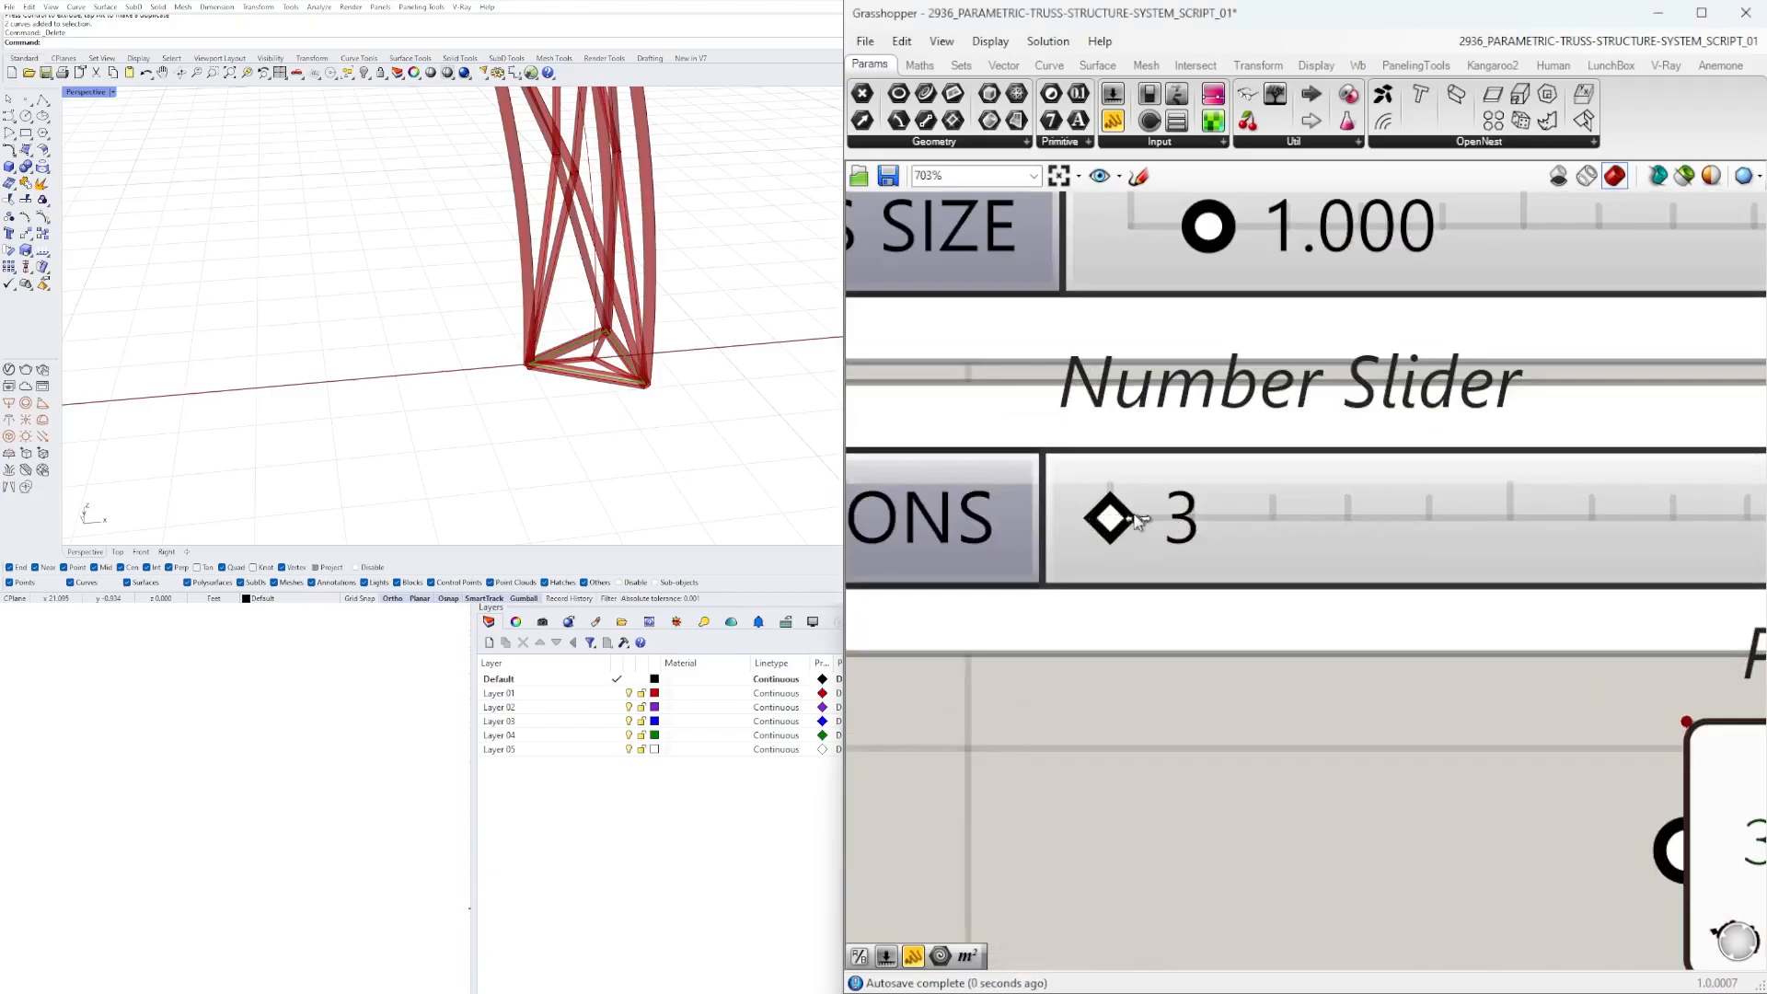
Step: Try a four-sided truss section, return to three sides, and raise TRUSS SIZE to about 2.5
{"action": "left_click_drag", "start_coordinate": [1110, 516], "coordinate": [1224, 517]}
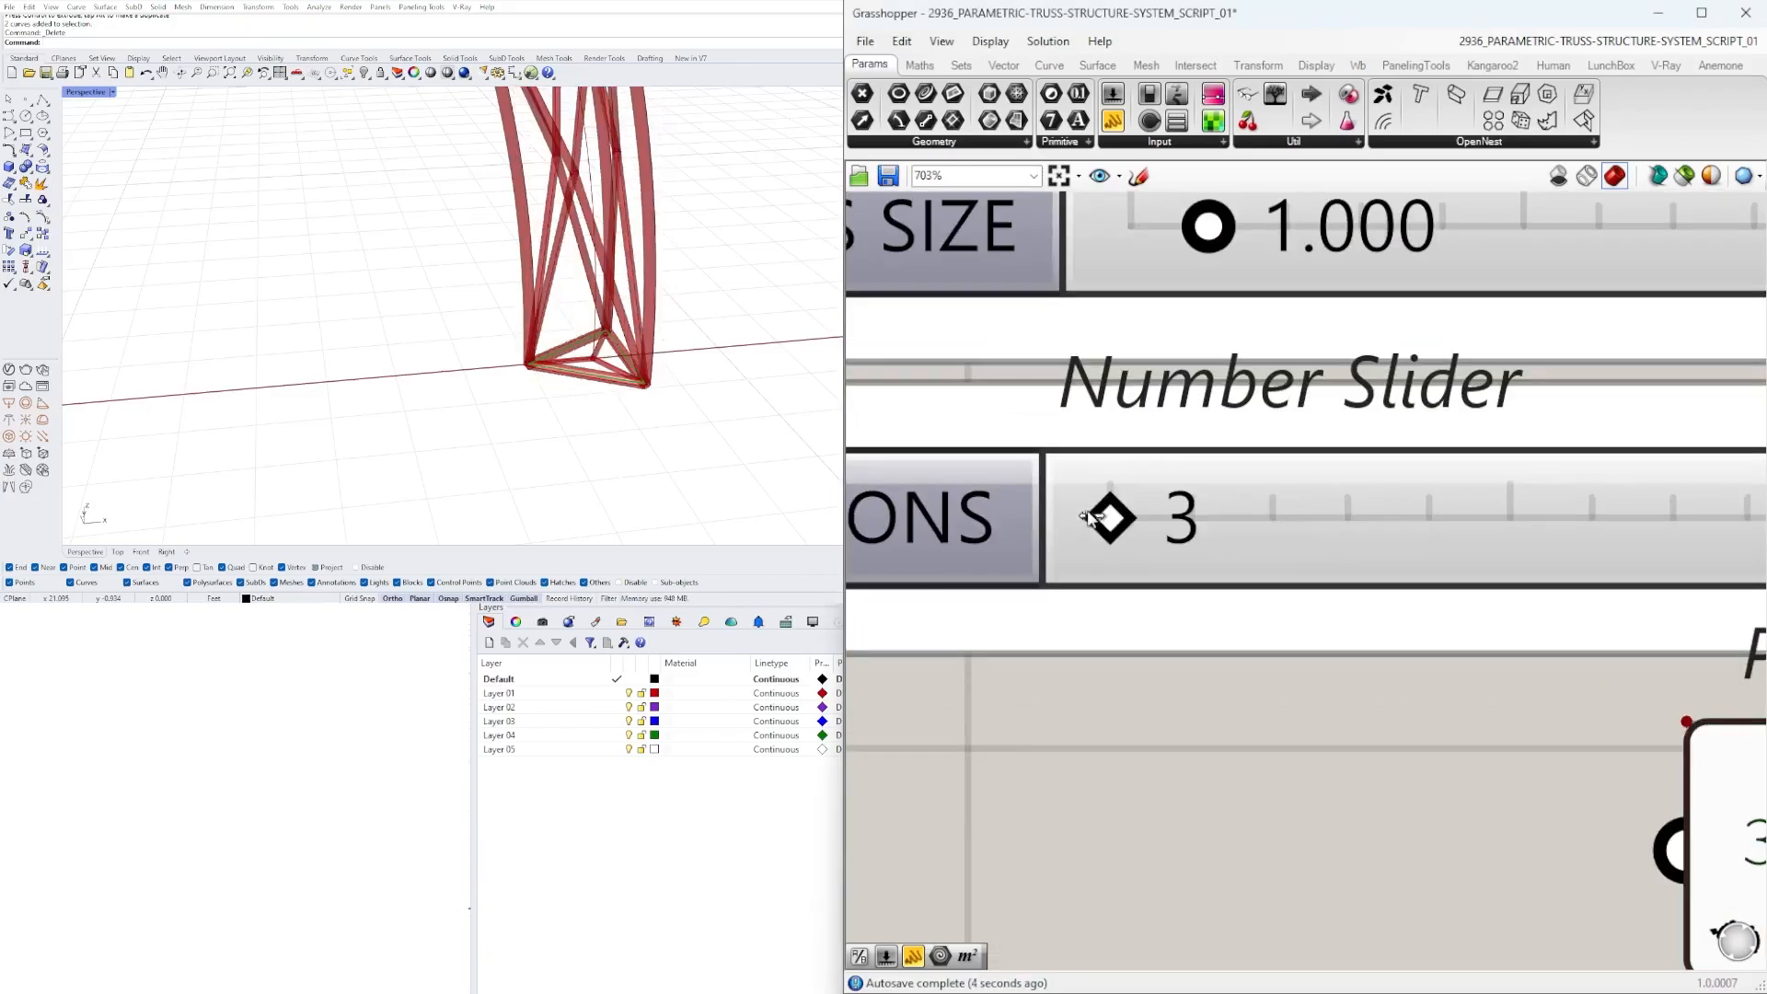
{"action": "left_click_drag", "start_coordinate": [1103, 517], "coordinate": [1224, 517]}
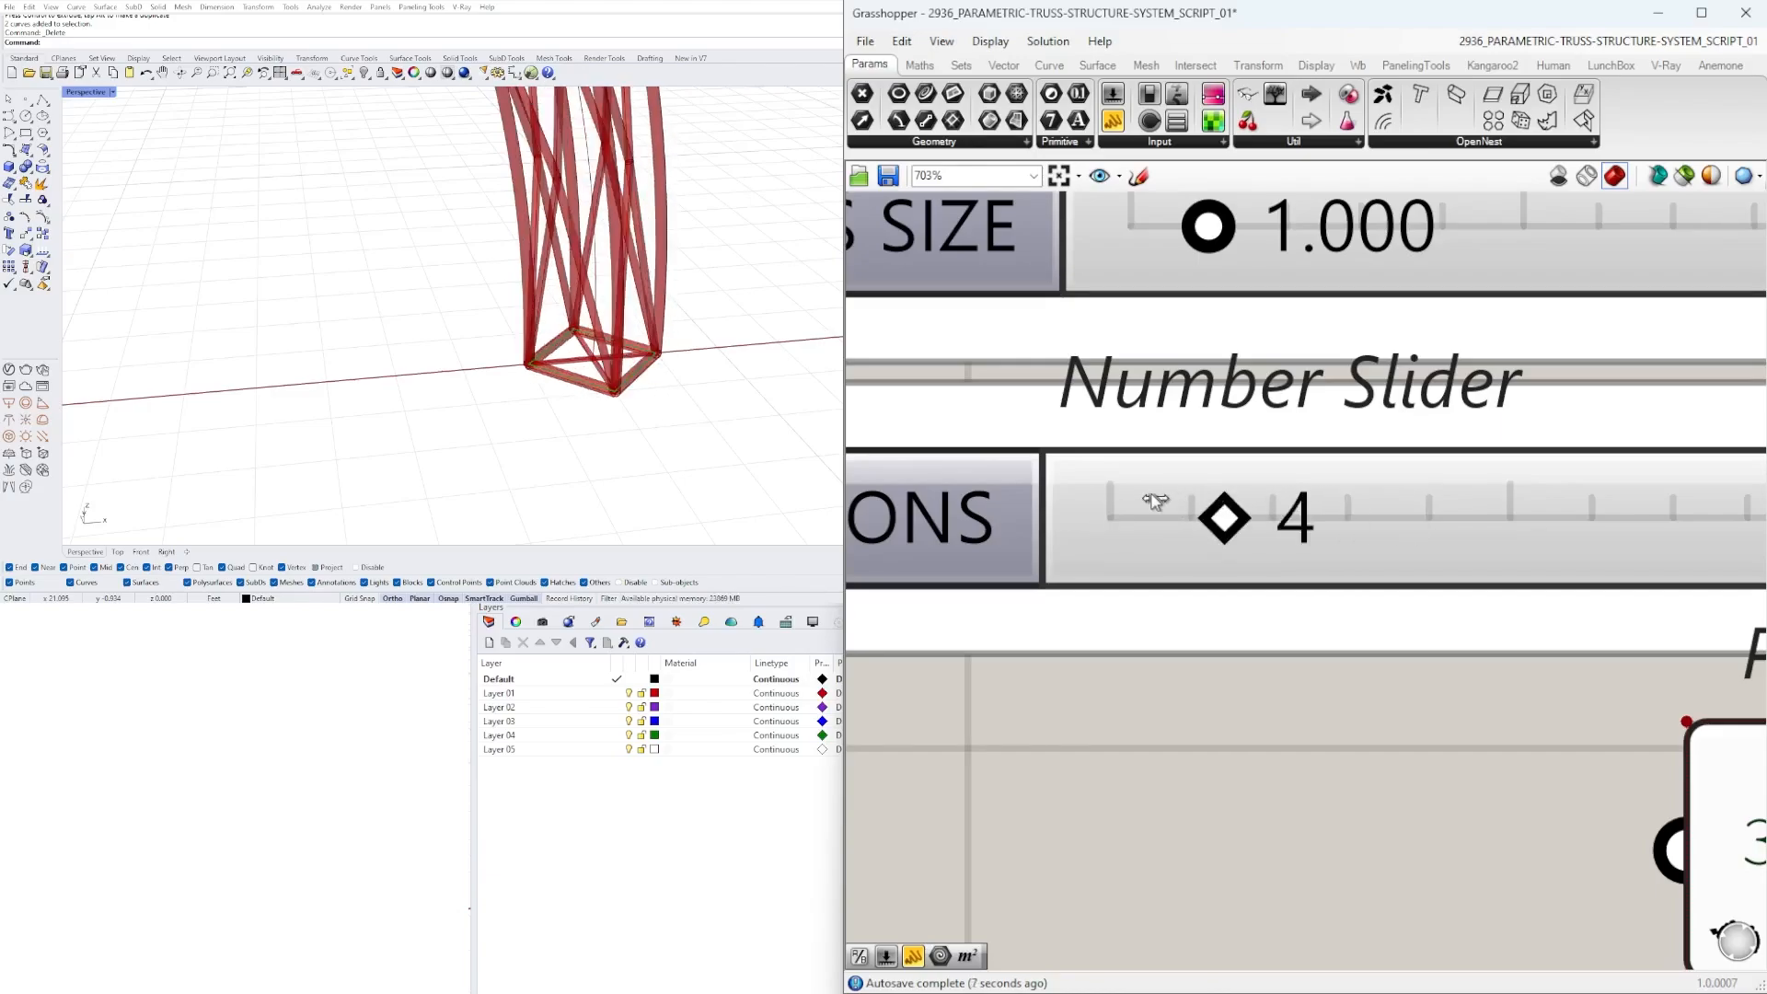
{"action": "left_click_drag", "start_coordinate": [1223, 516], "coordinate": [1110, 517]}
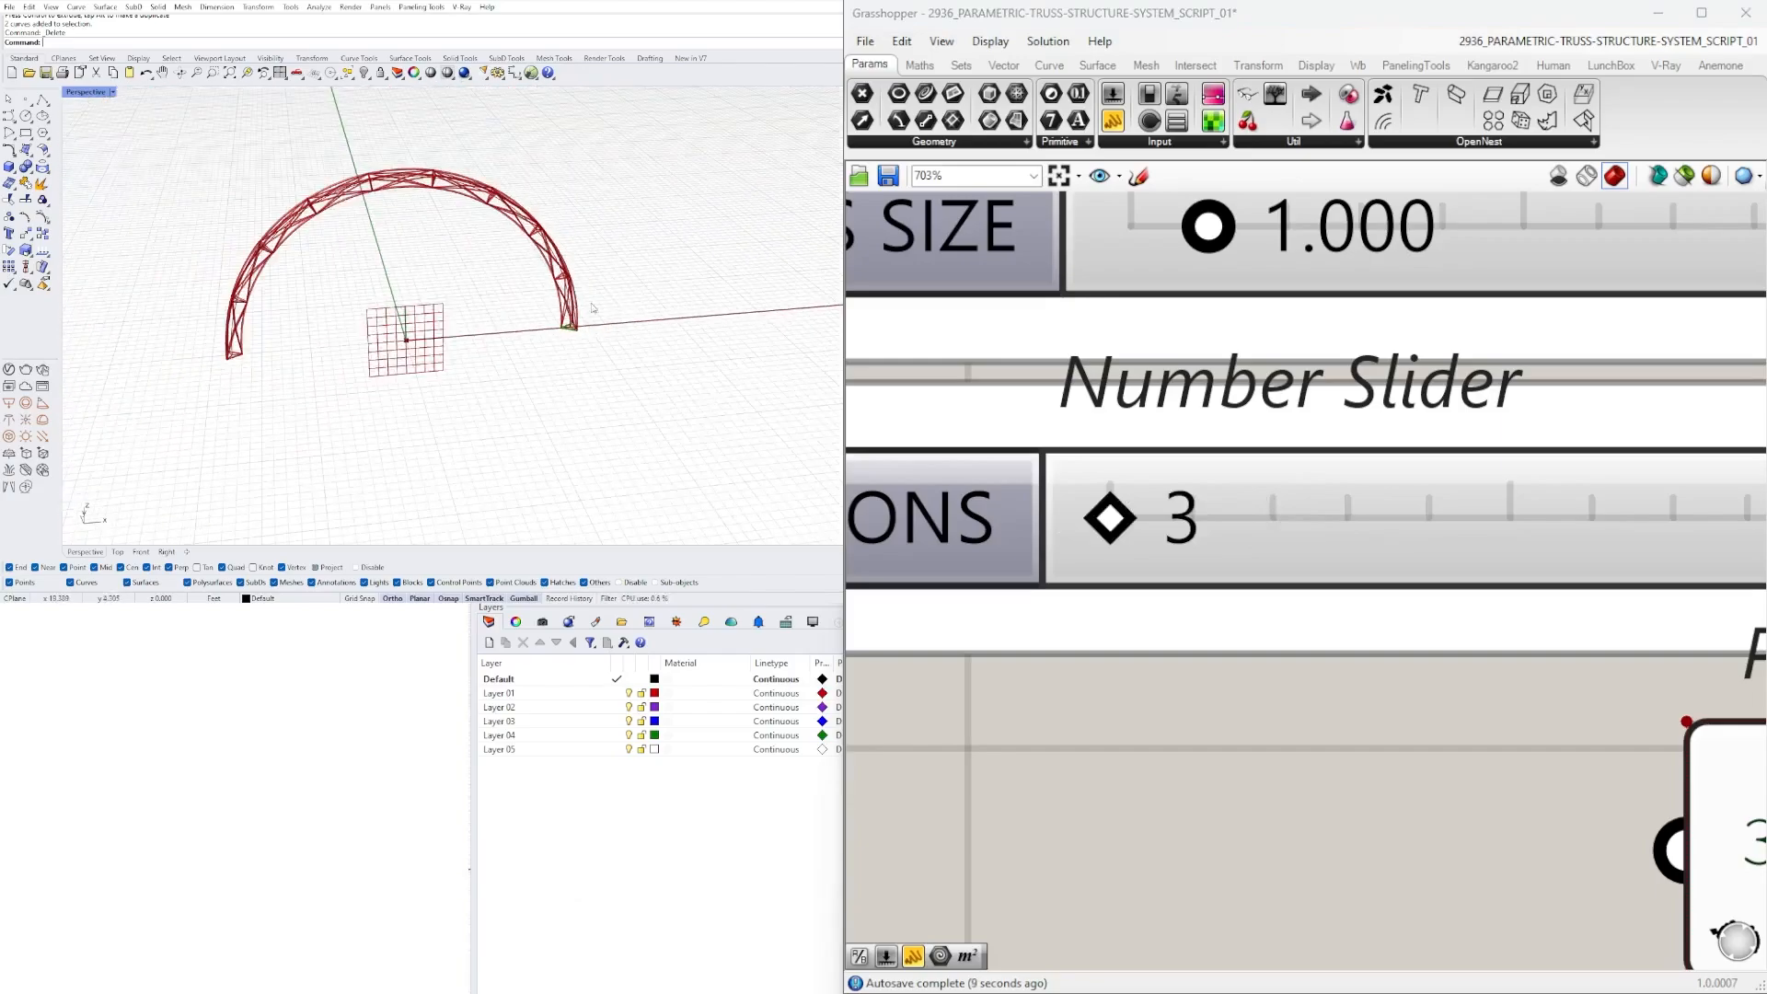
{"action": "scroll", "scroll_direction": "down", "scroll_amount": 3}
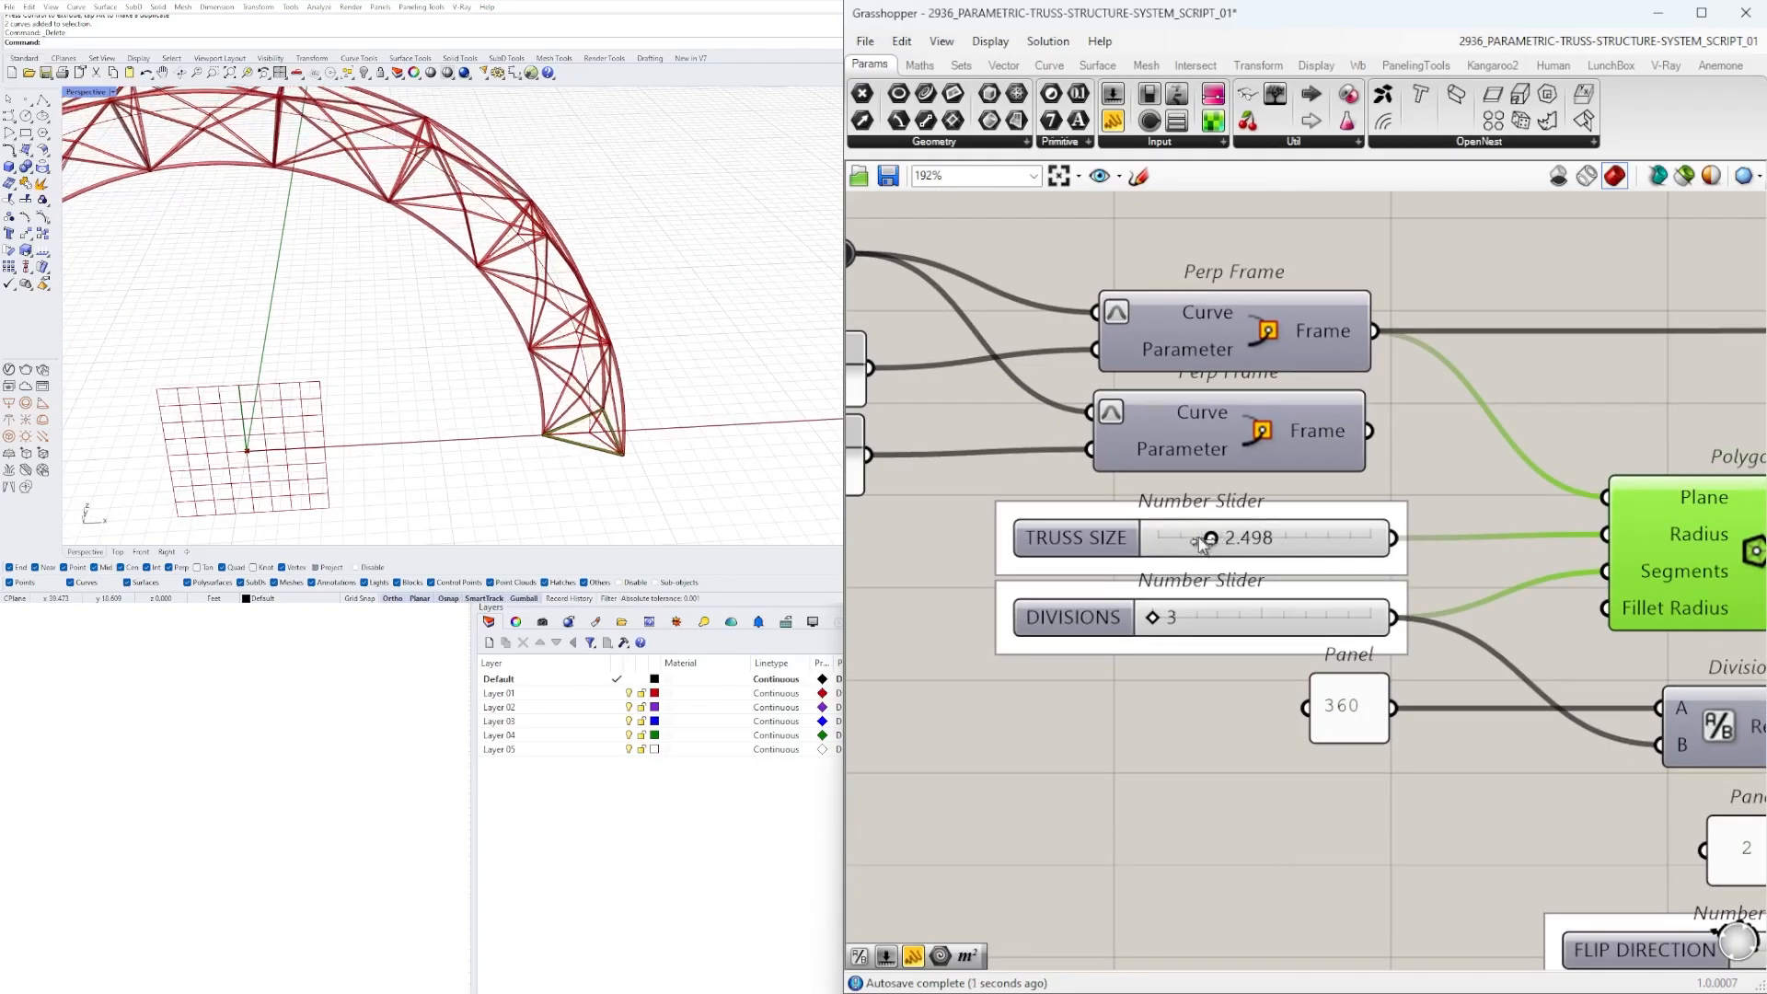
Step: Lower the TRUSS SIZE slider to roughly 1.499 for a slimmer truss
{"action": "left_click_drag", "start_coordinate": [1212, 538], "coordinate": [1189, 538]}
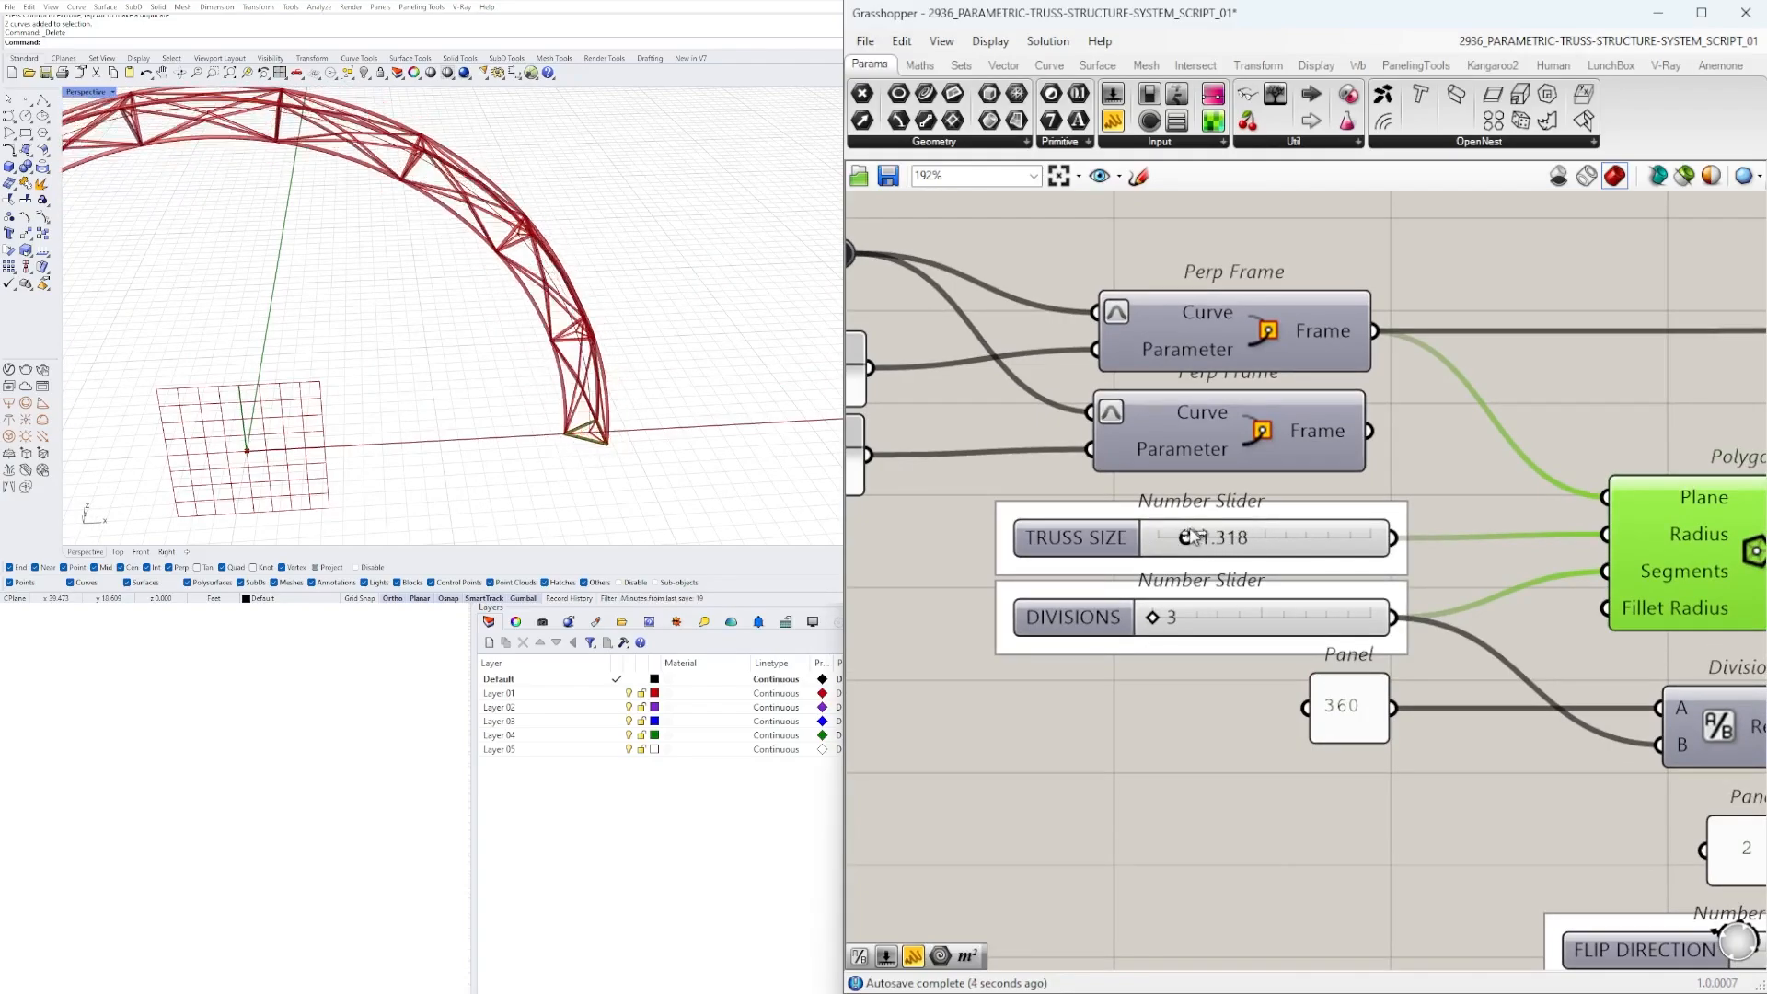
{"action": "scroll", "scroll_direction": "down", "scroll_amount": 3}
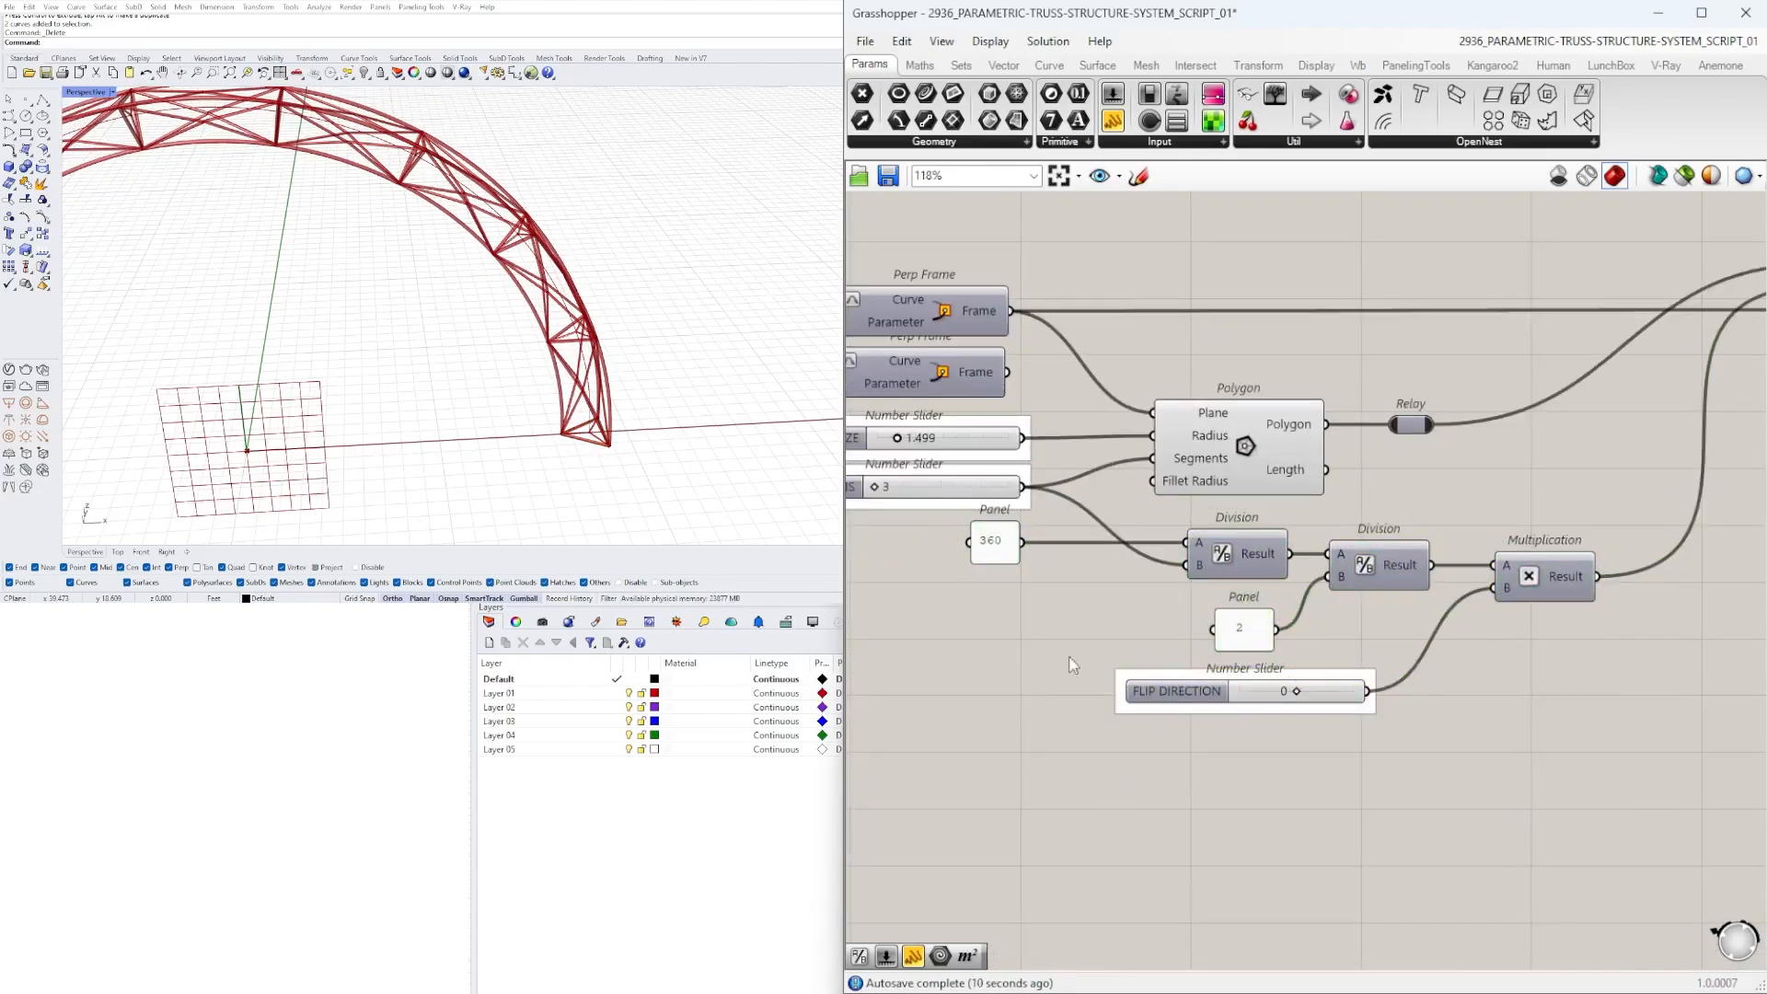
{"action": "scroll", "scroll_direction": "down", "scroll_amount": 3}
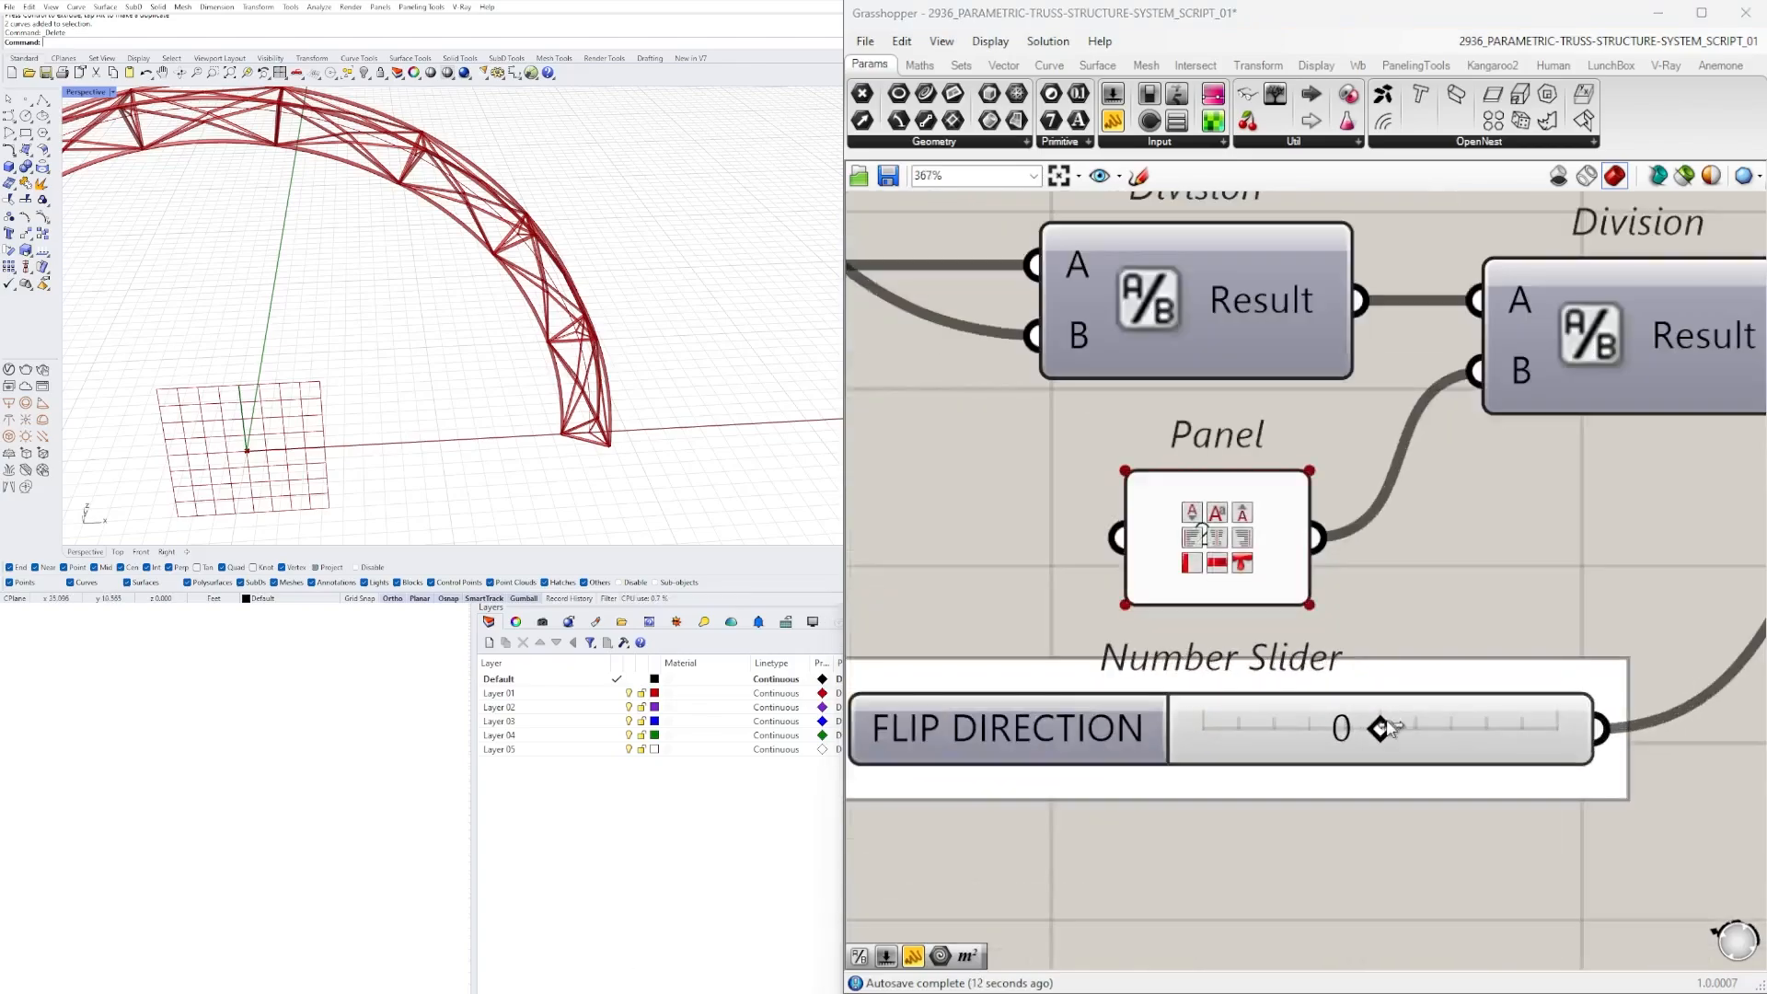
{"action": "left_click_drag", "start_coordinate": [1380, 727], "coordinate": [1206, 727]}
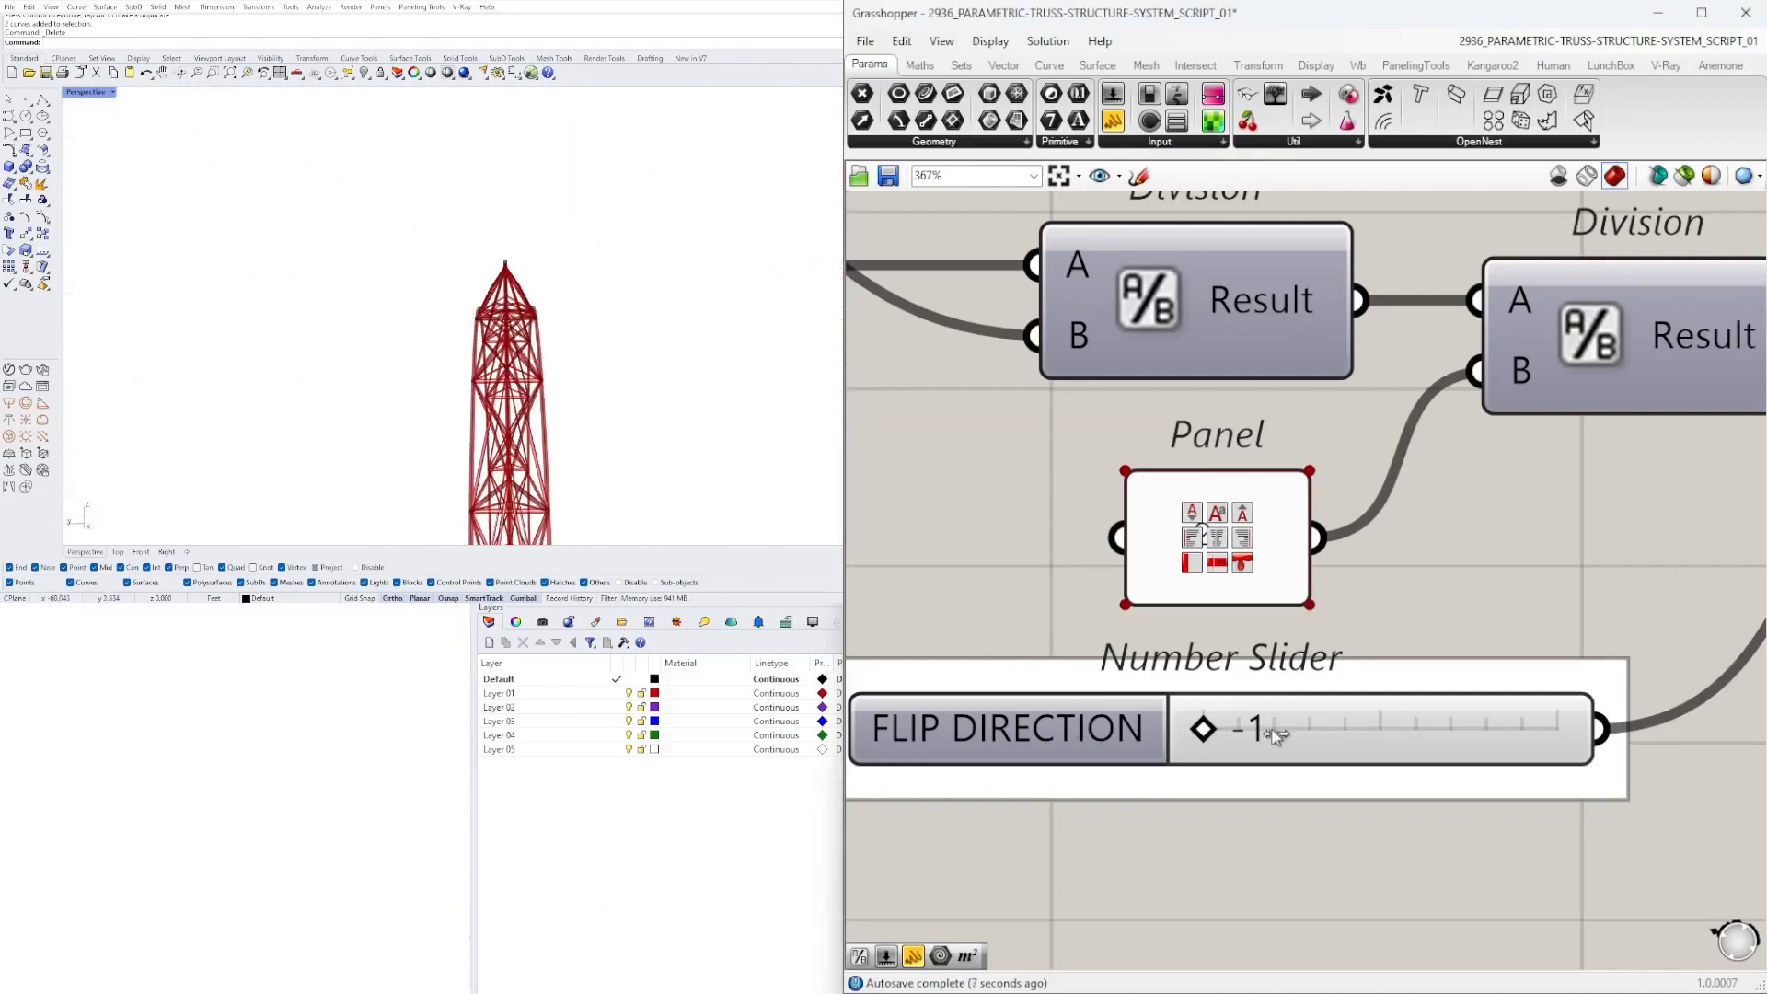
{"action": "left_click_drag", "start_coordinate": [1200, 729], "coordinate": [1379, 729]}
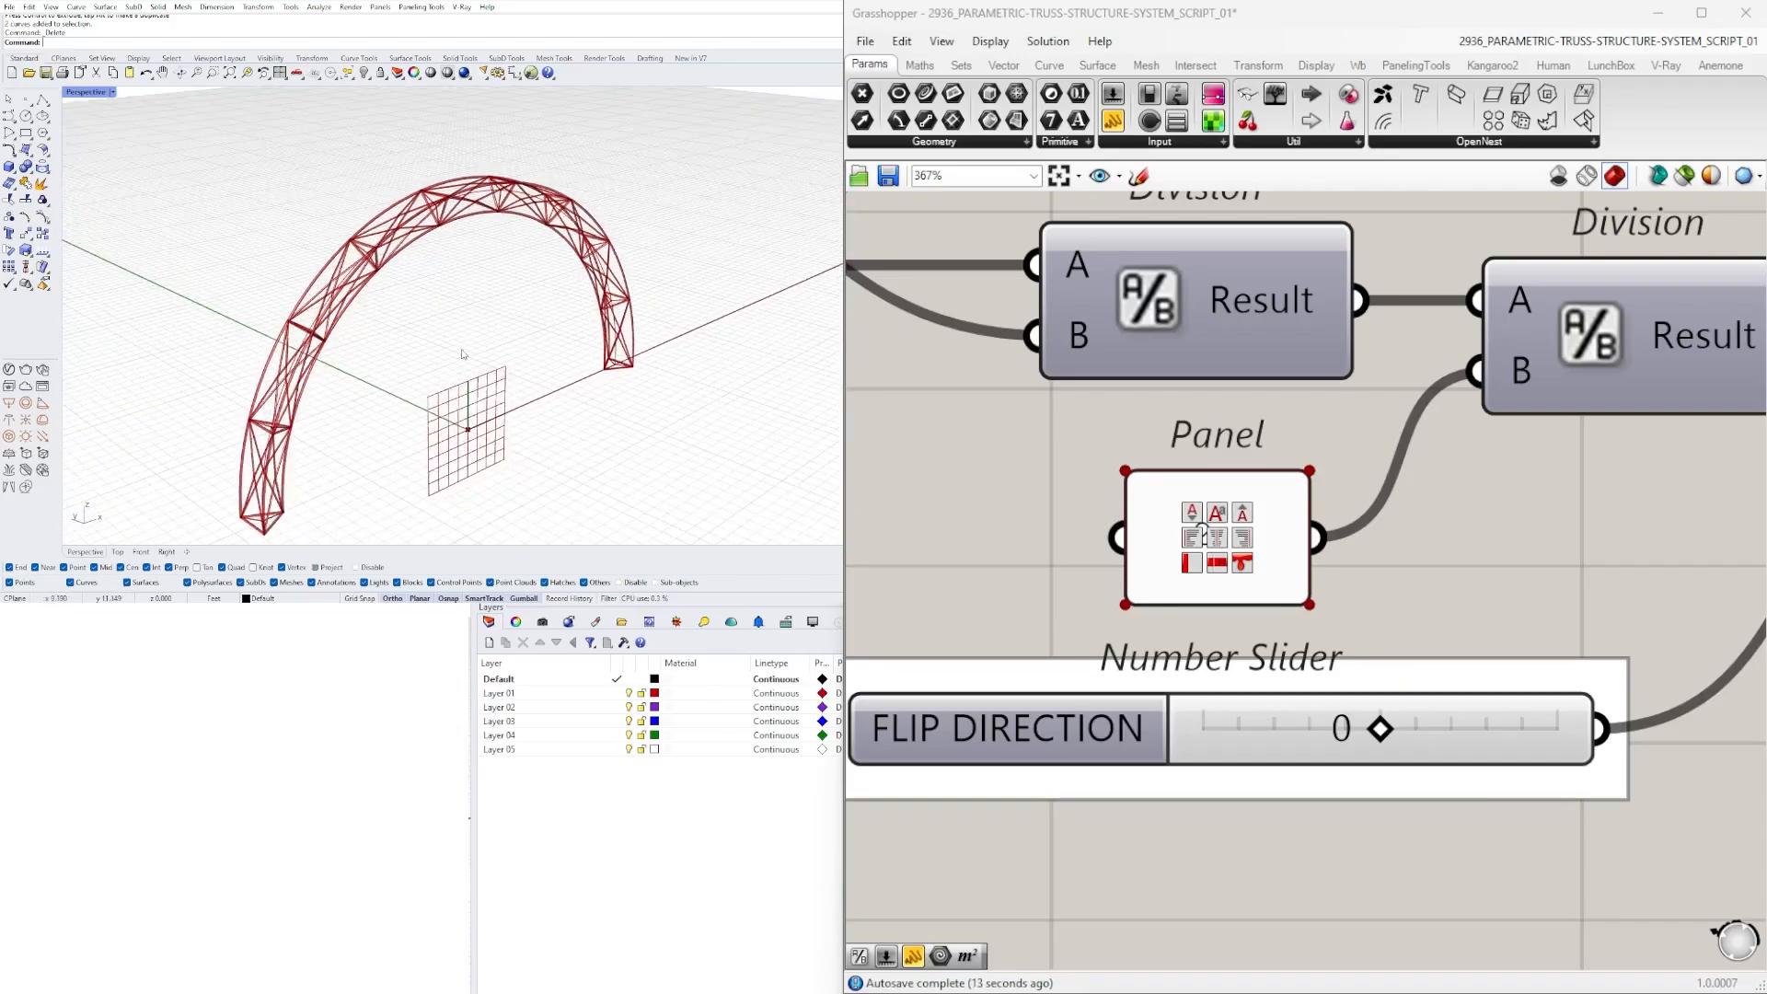
{"action": "scroll", "scroll_direction": "down", "scroll_amount": 3}
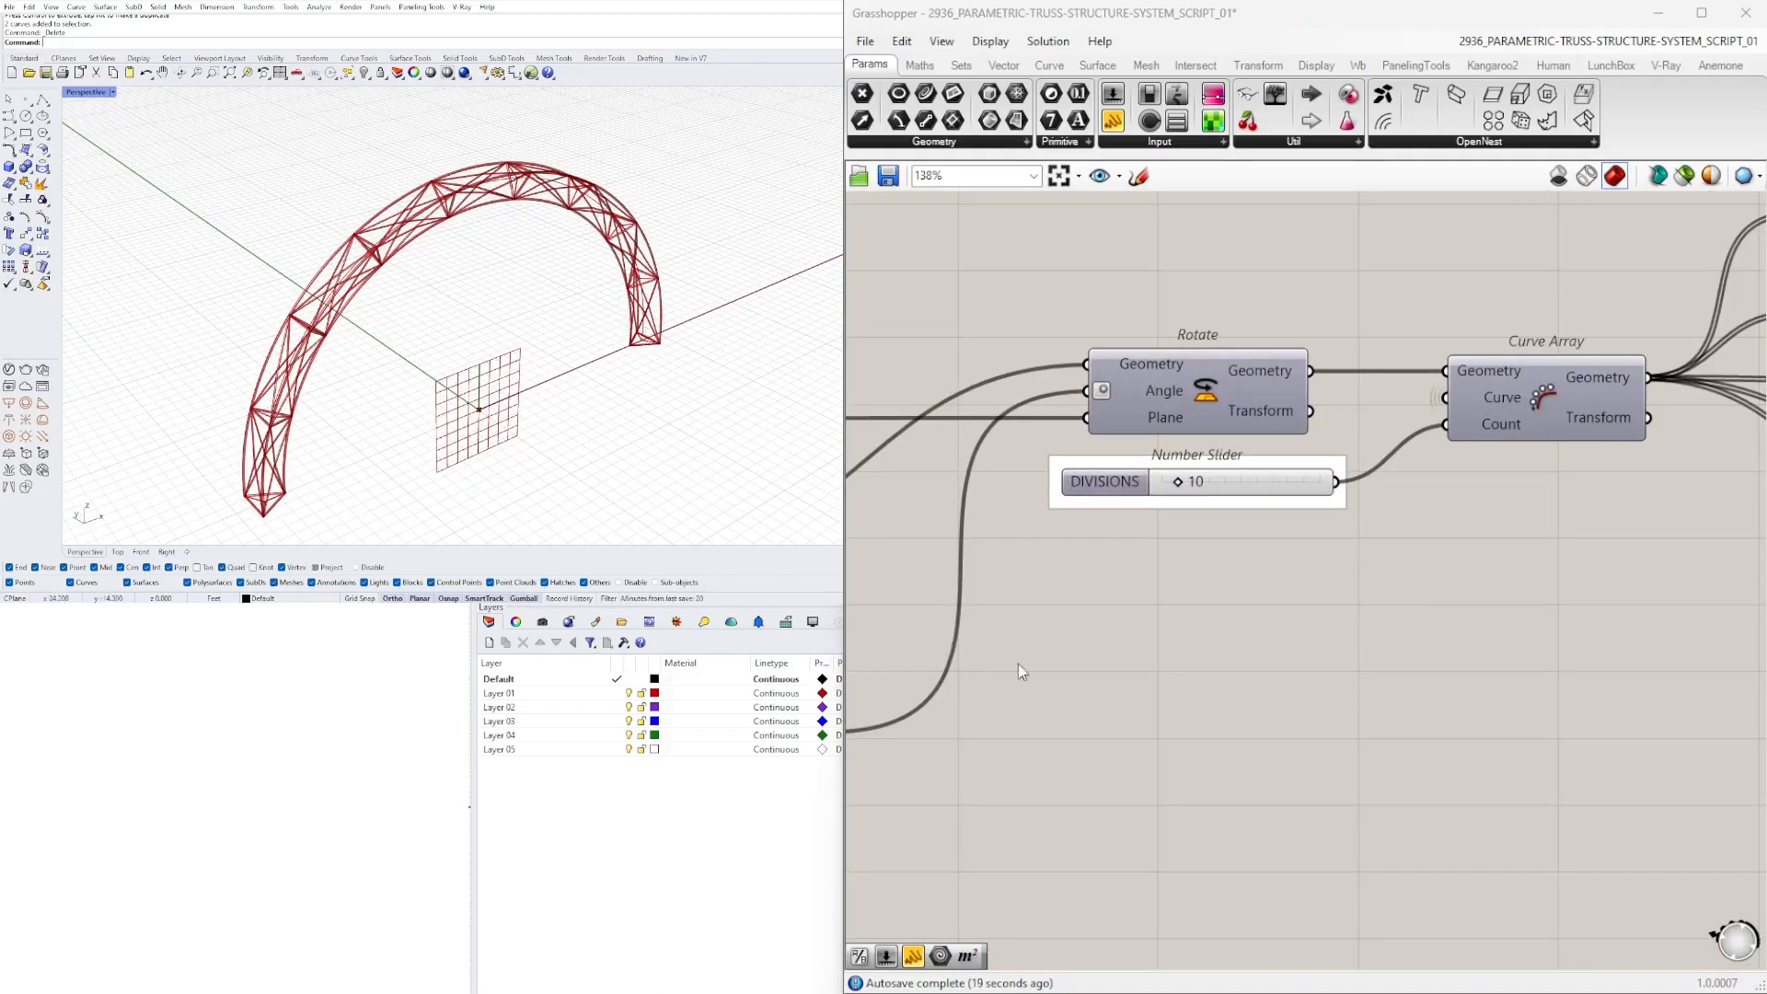
Step: Set the truss divisions along the arch to 19, after trying 25 and 16
{"action": "scroll", "scroll_direction": "down", "scroll_amount": 3}
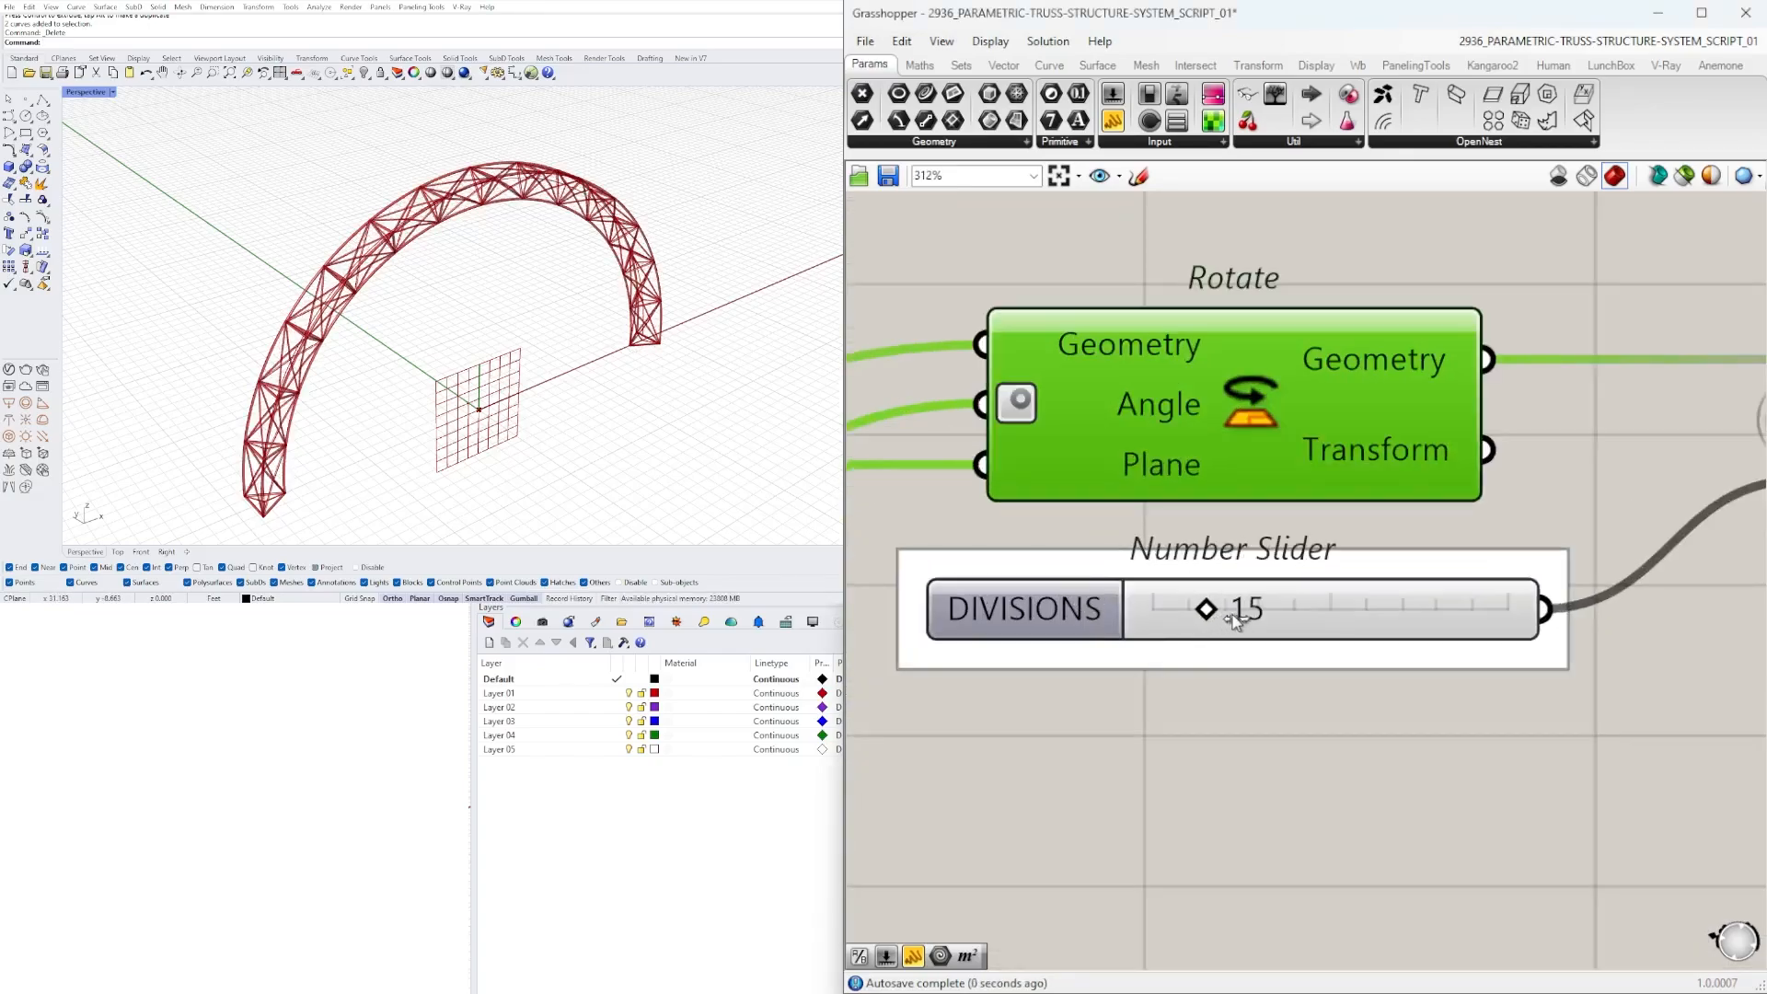
{"action": "left_click_drag", "start_coordinate": [1204, 609], "coordinate": [1240, 609]}
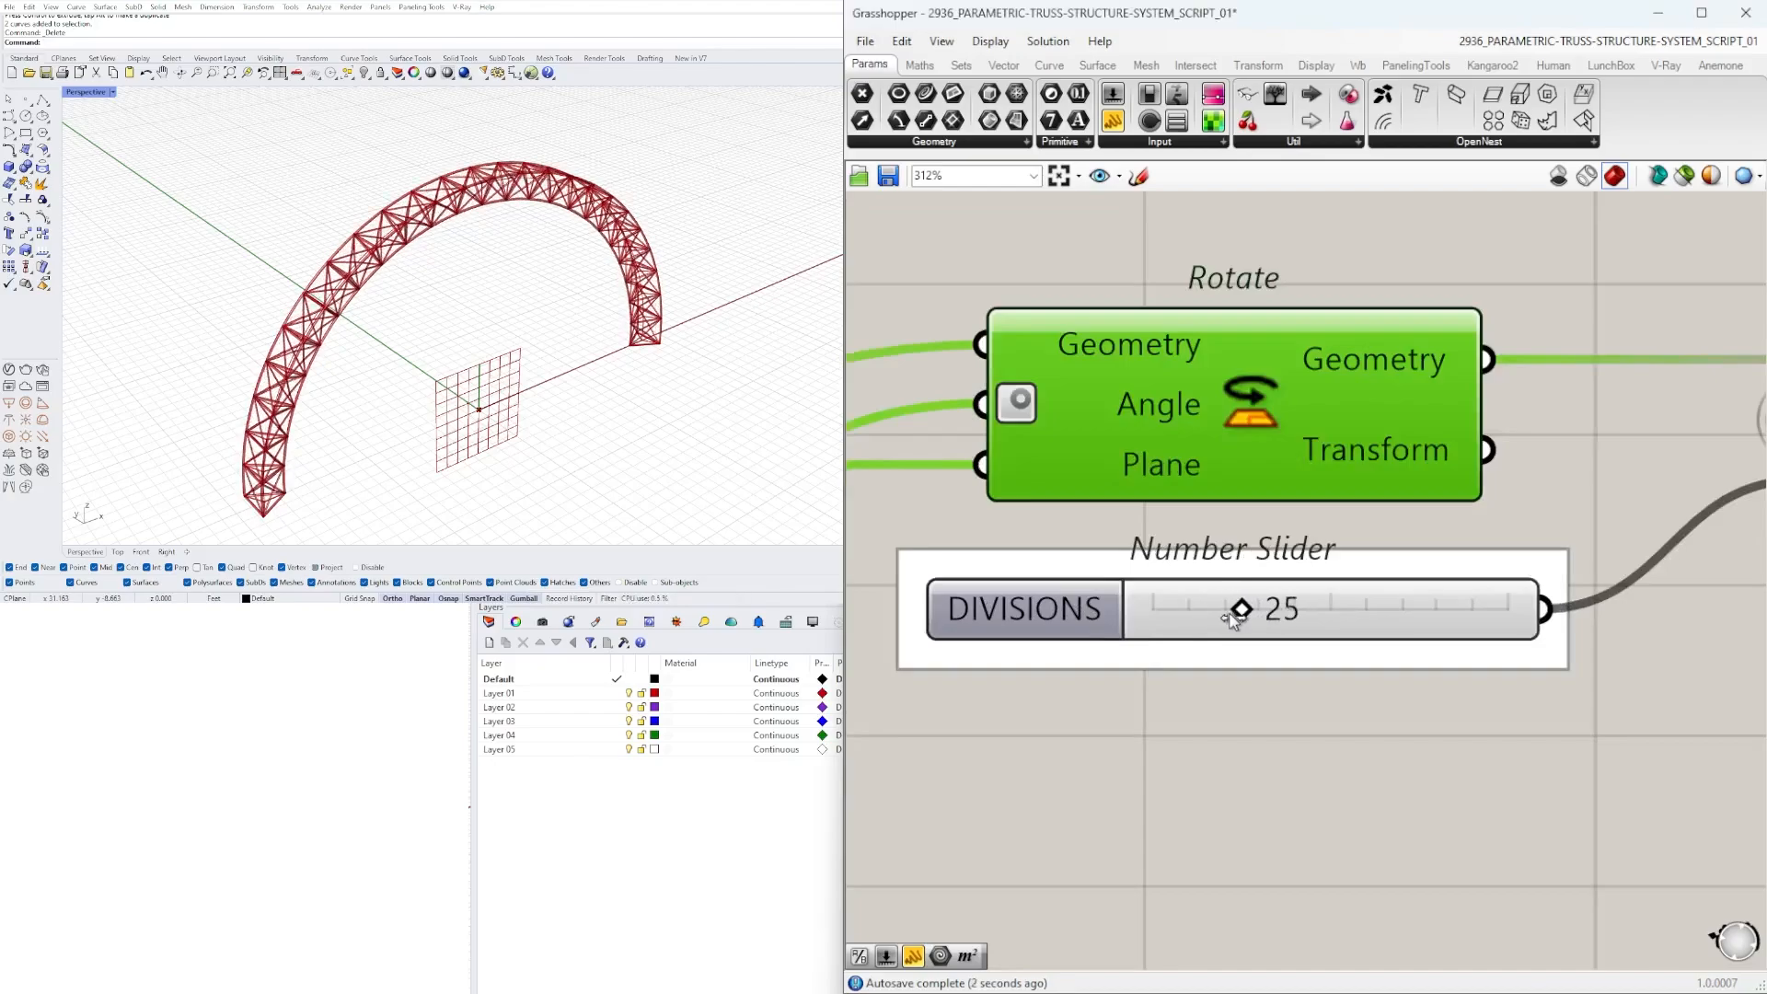
{"action": "left_click_drag", "start_coordinate": [1237, 610], "coordinate": [1204, 610]}
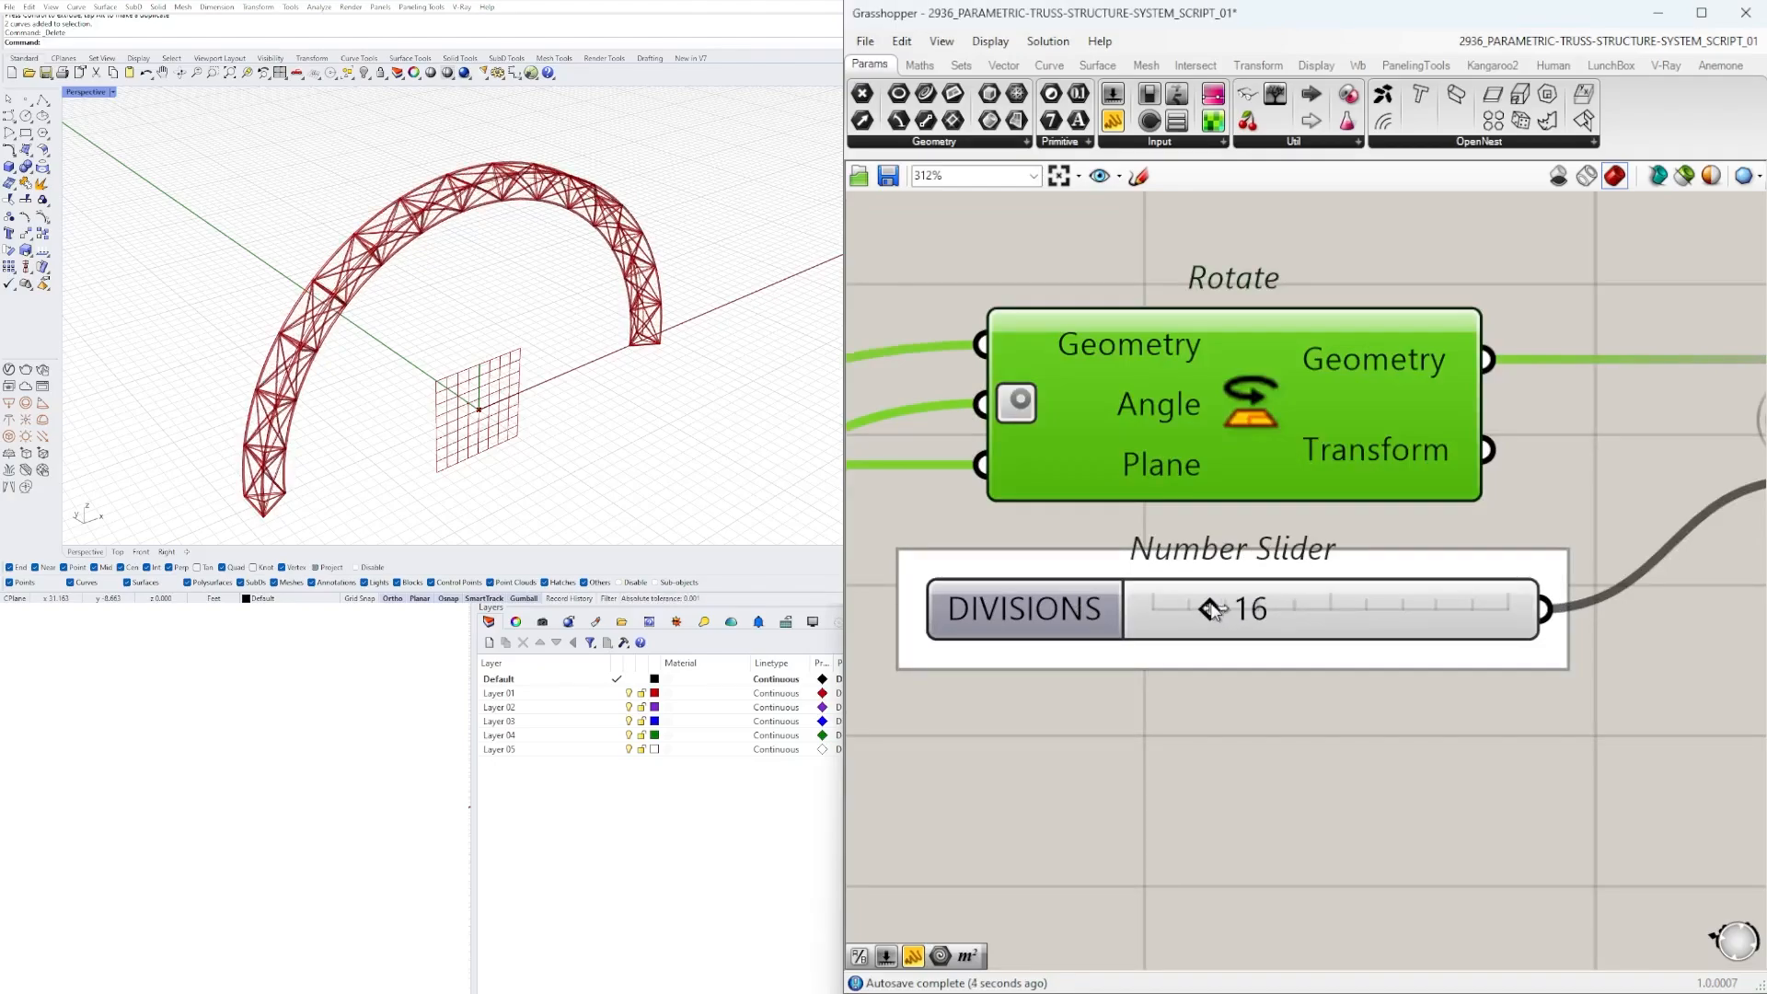
{"action": "left_click_drag", "start_coordinate": [1212, 609], "coordinate": [1224, 609]}
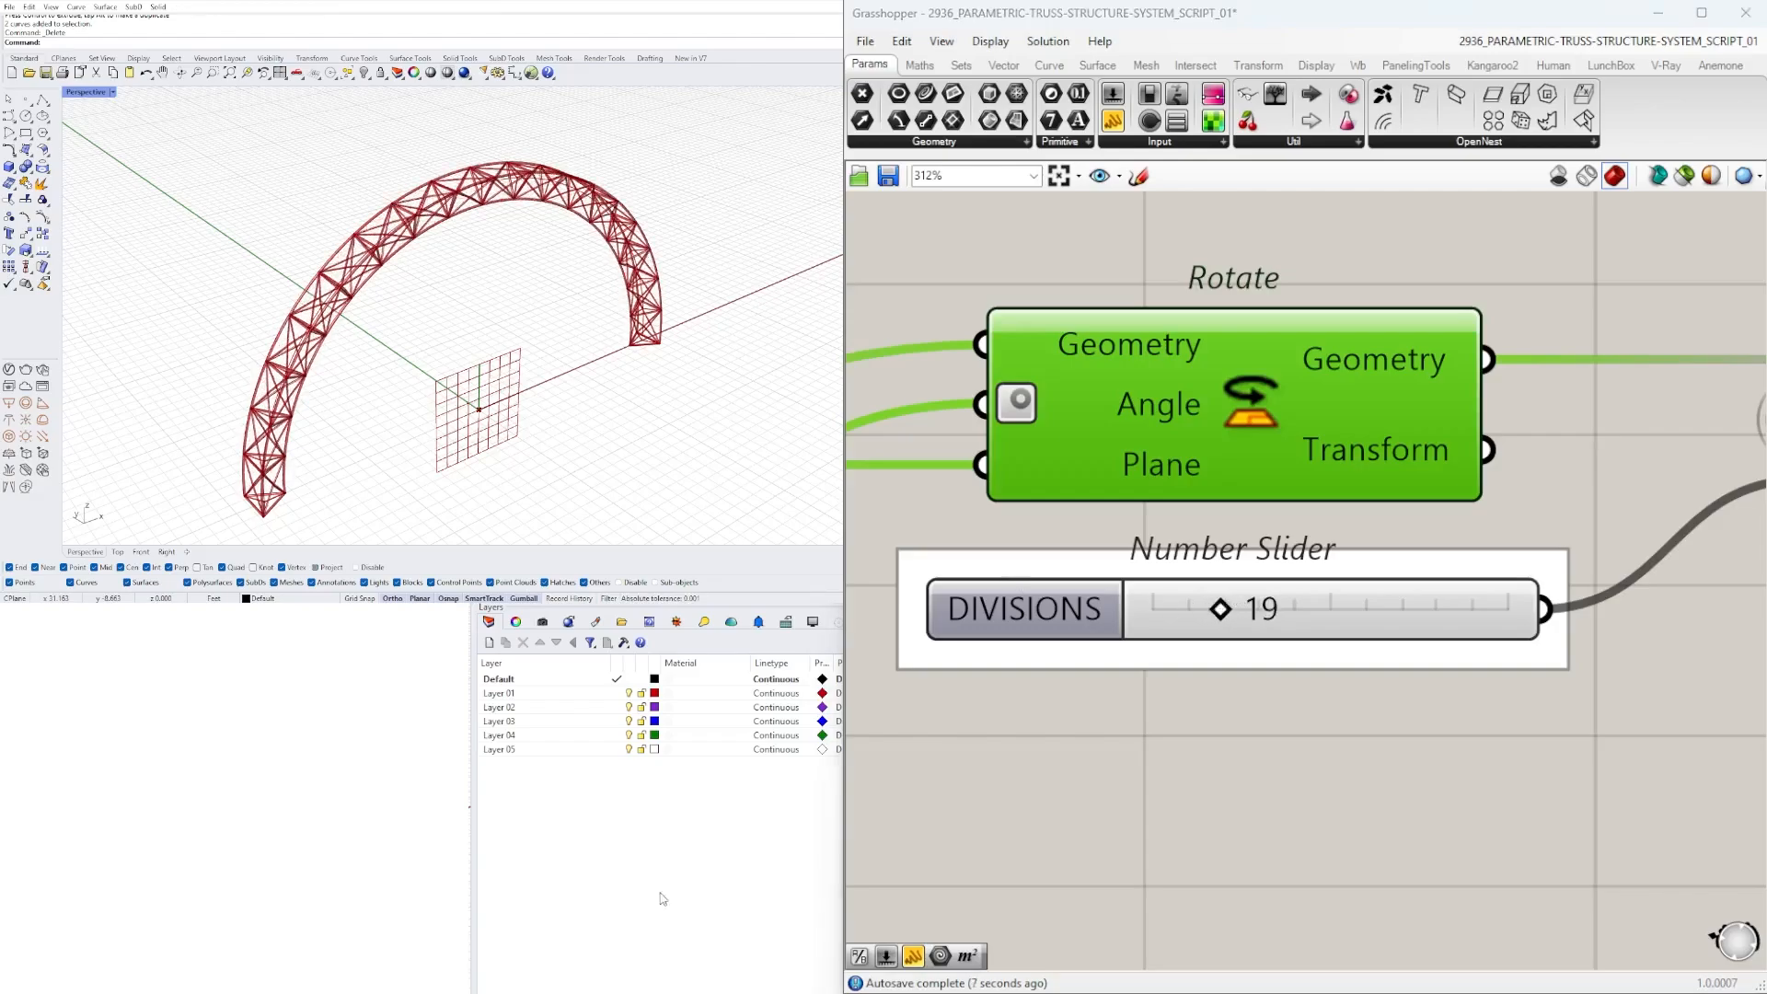
Step: Select the second Brep Edges component and bring up its options to hide its preview
{"action": "scroll", "scroll_direction": "down", "scroll_amount": 3}
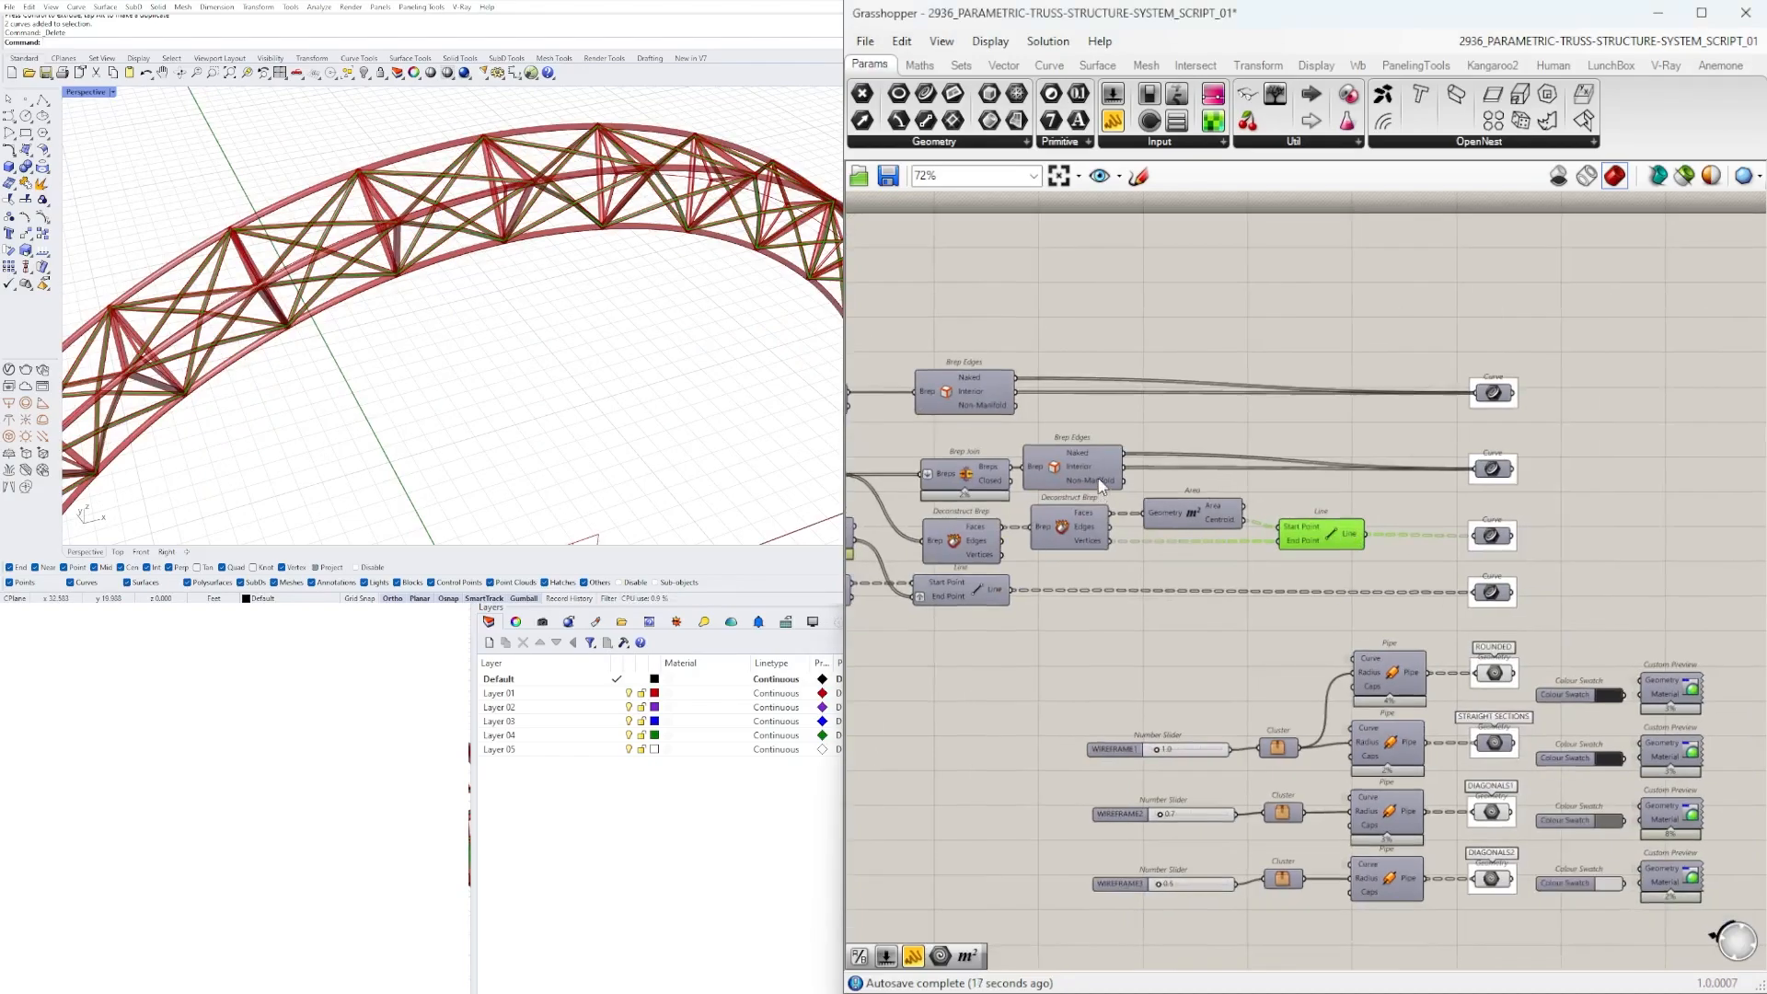
{"action": "left_click", "coordinate": [1072, 466]}
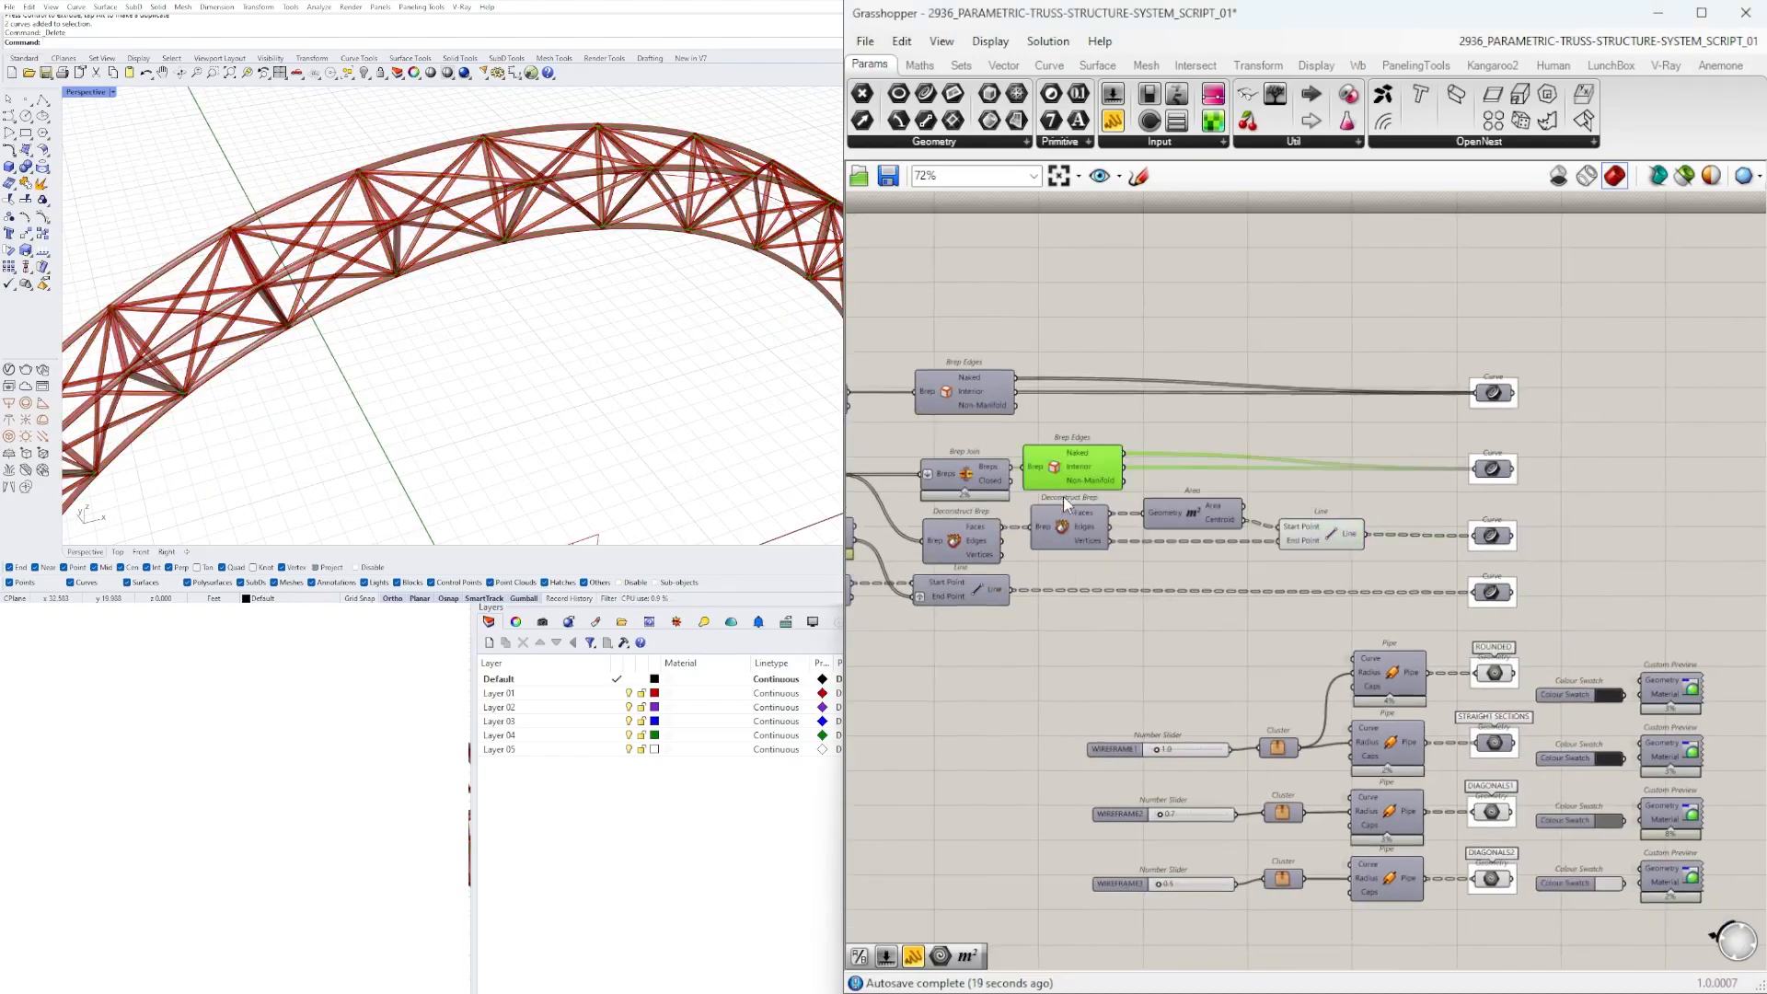
{"action": "right_click", "coordinate": [1073, 467]}
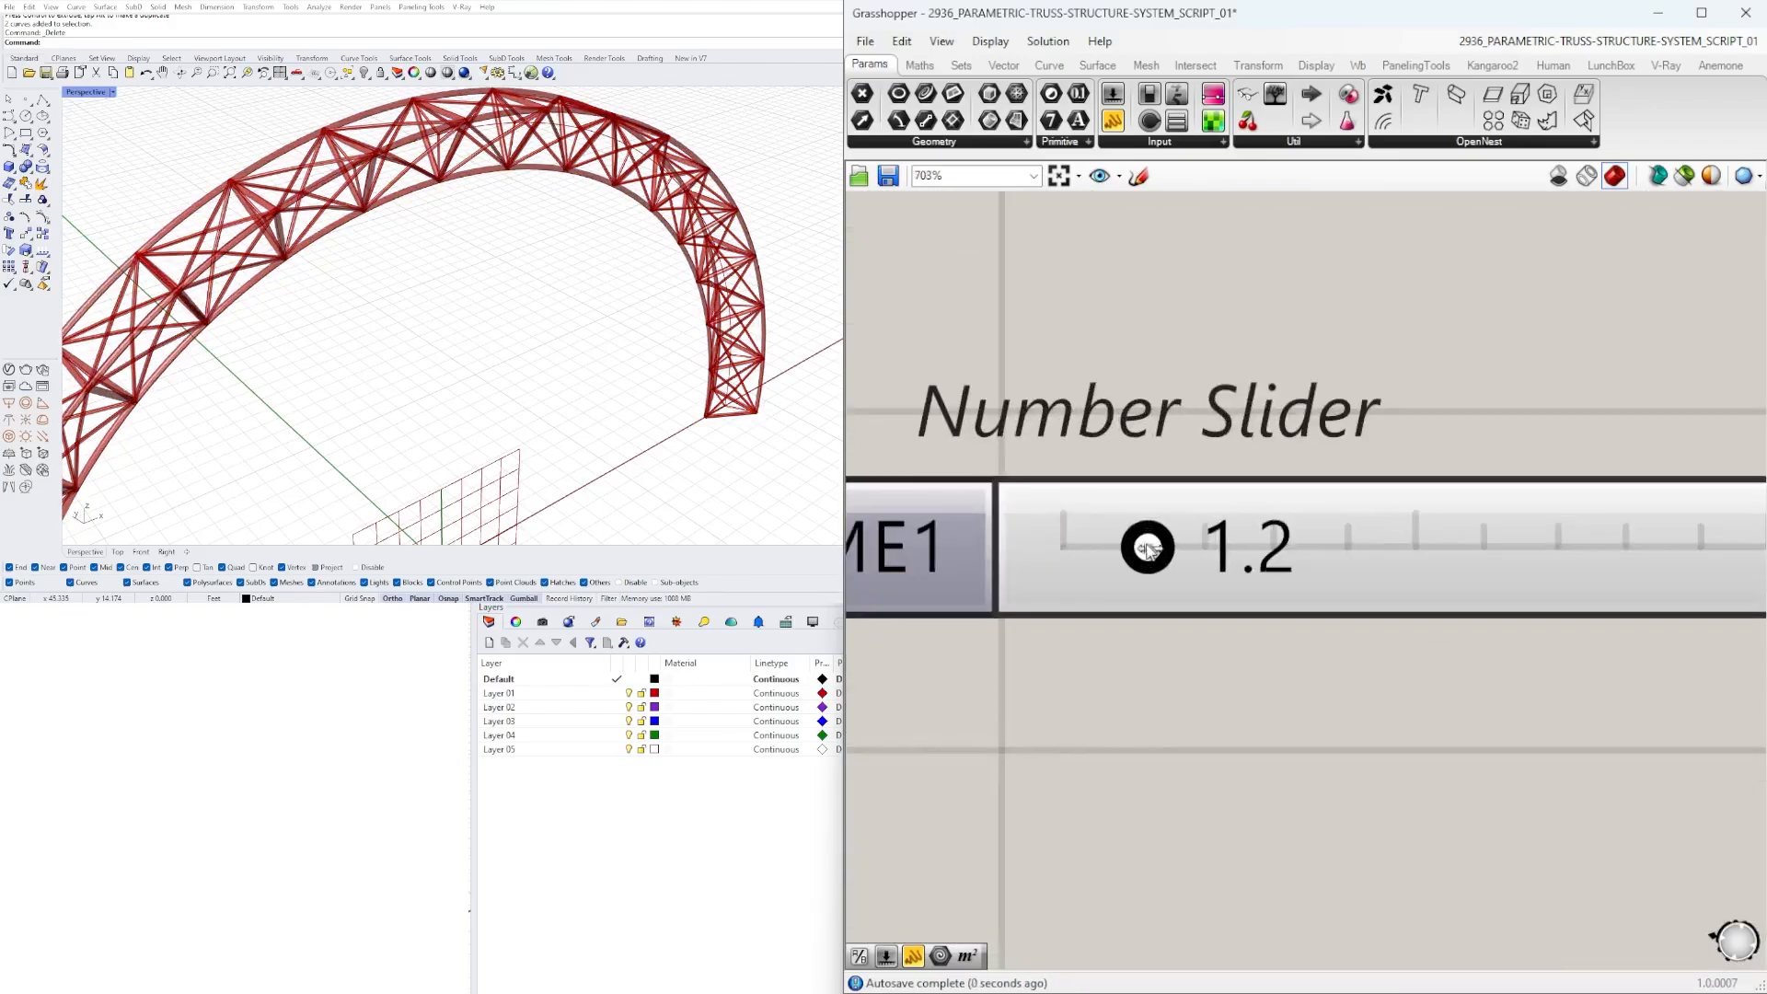
Step: Set the wireframe pipe radius sliders to around 0.8, 0.6 and 0.7
{"action": "left_click_drag", "start_coordinate": [1146, 547], "coordinate": [1195, 548]}
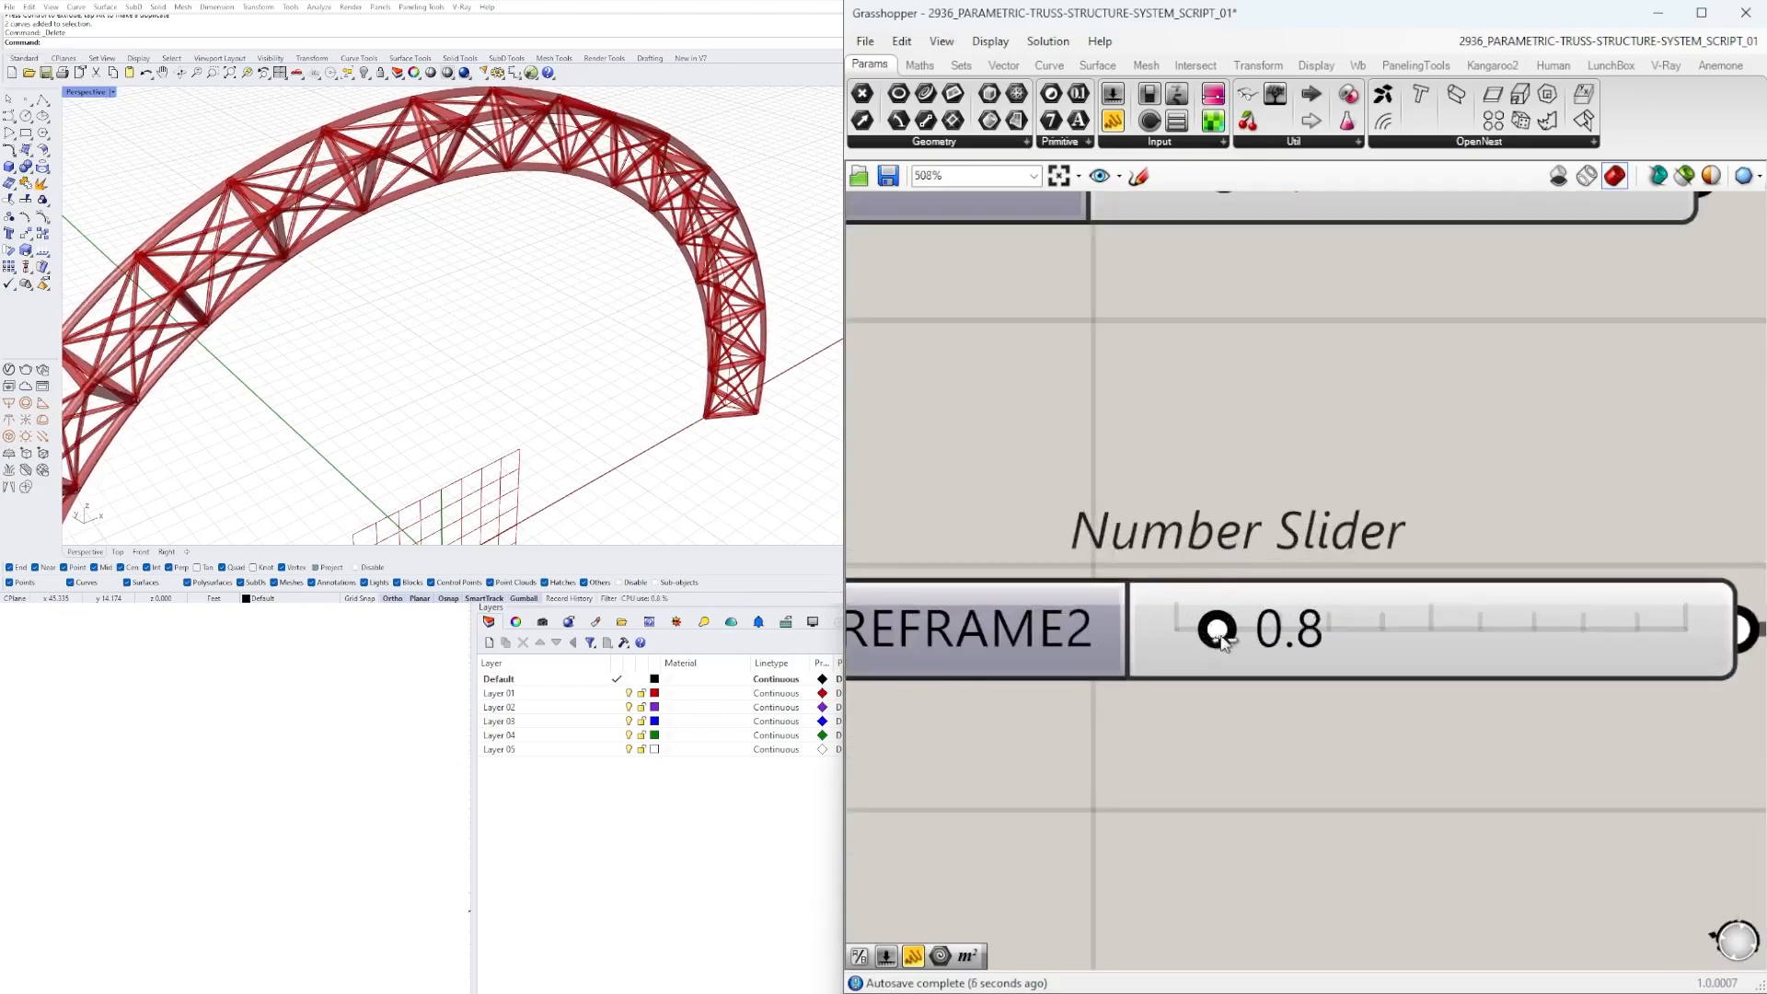
{"action": "left_click_drag", "start_coordinate": [1215, 629], "coordinate": [1204, 630]}
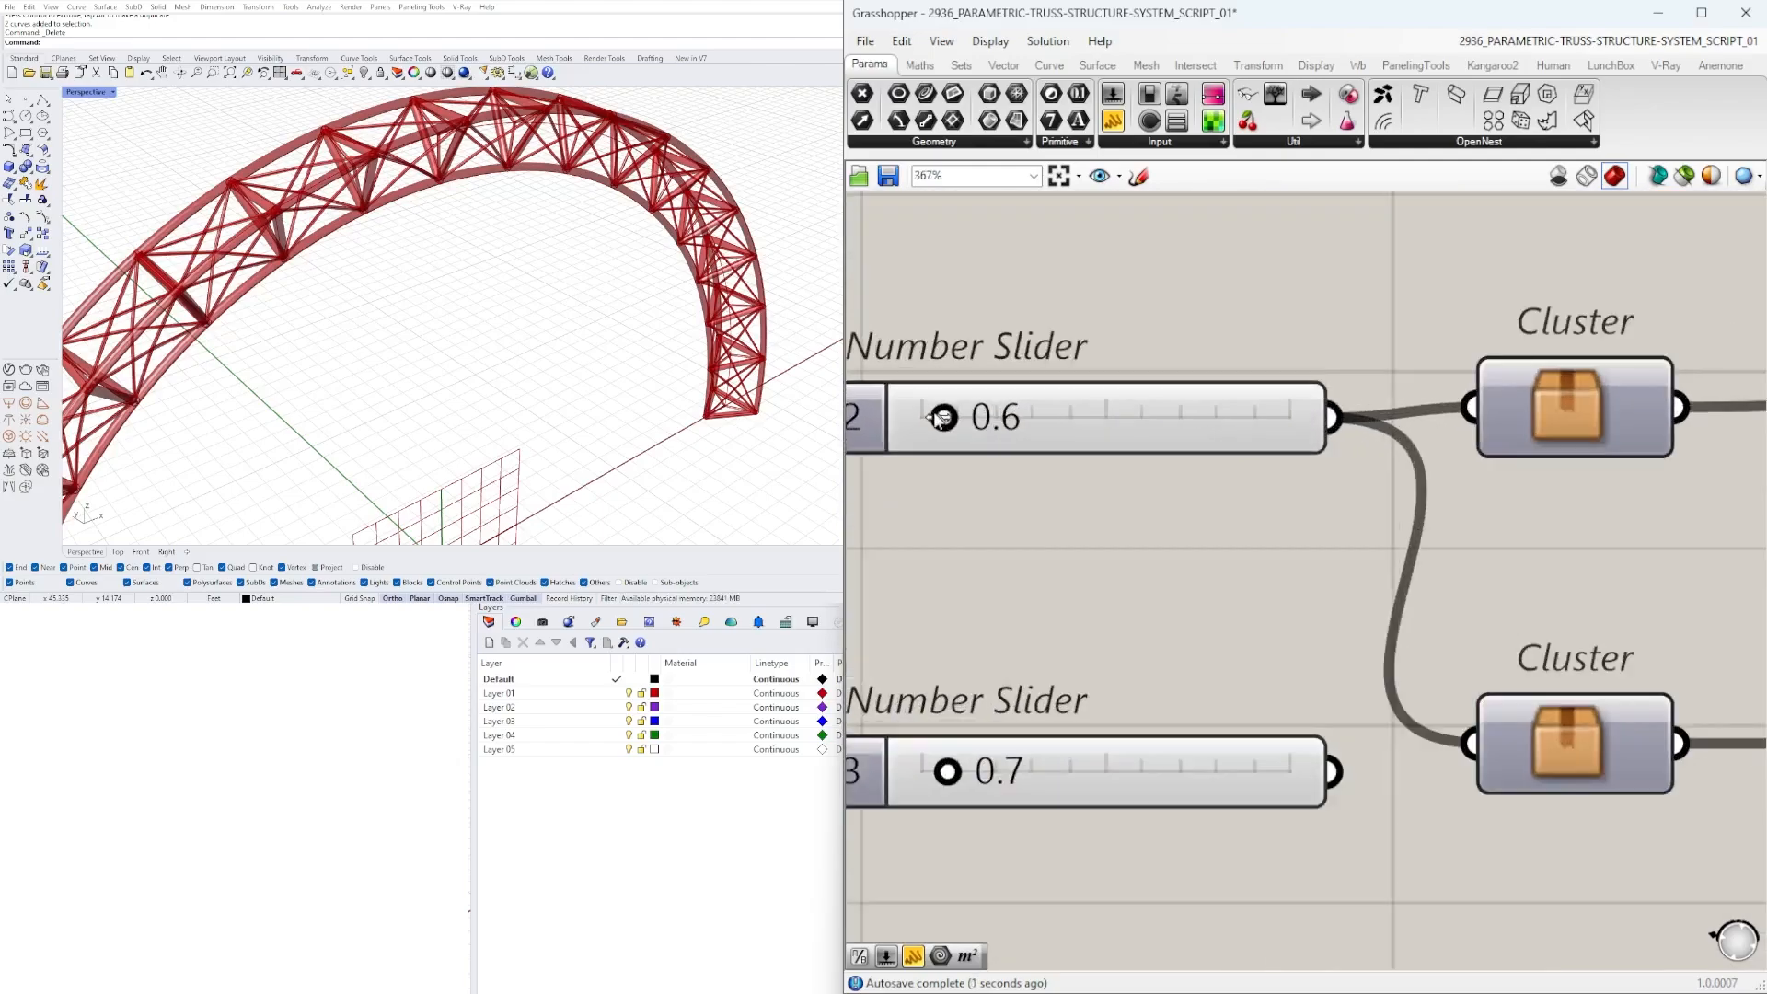
{"action": "left_click_drag", "start_coordinate": [942, 417], "coordinate": [921, 417]}
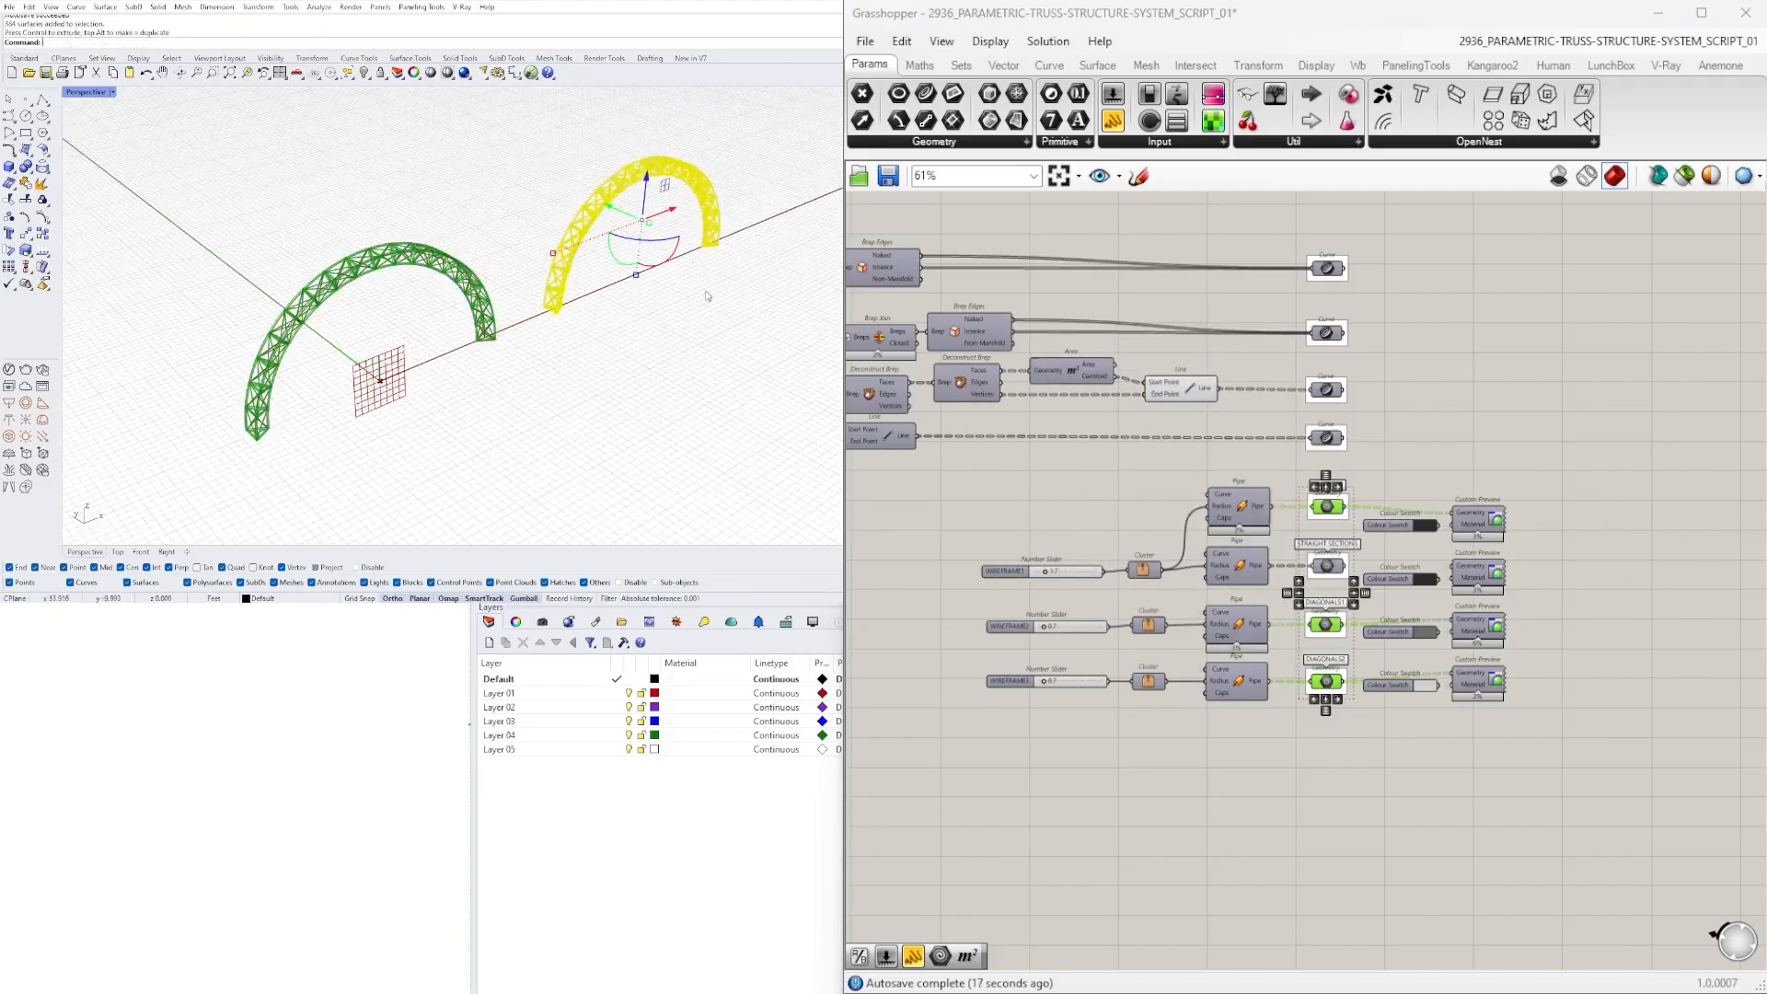
Step: Switch the Perspective viewport to a different display mode so the truss shows as red pipes
{"action": "left_click", "coordinate": [92, 92]}
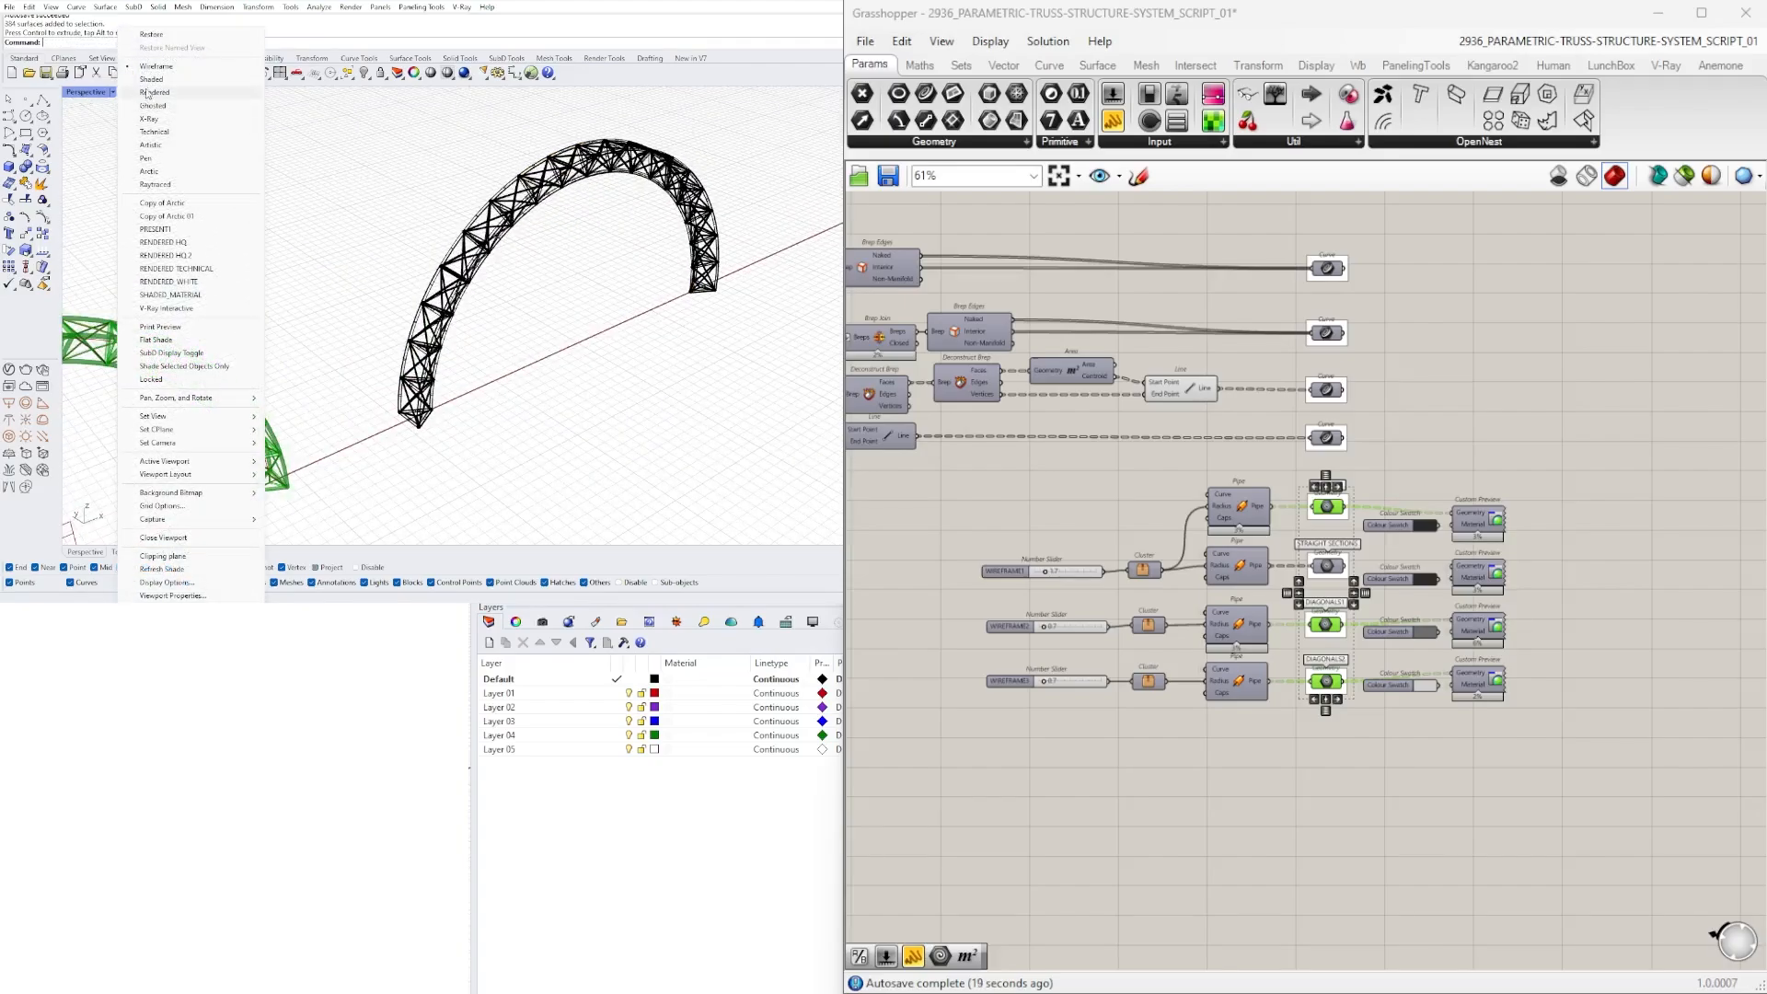
{"action": "left_click", "coordinate": [151, 79]}
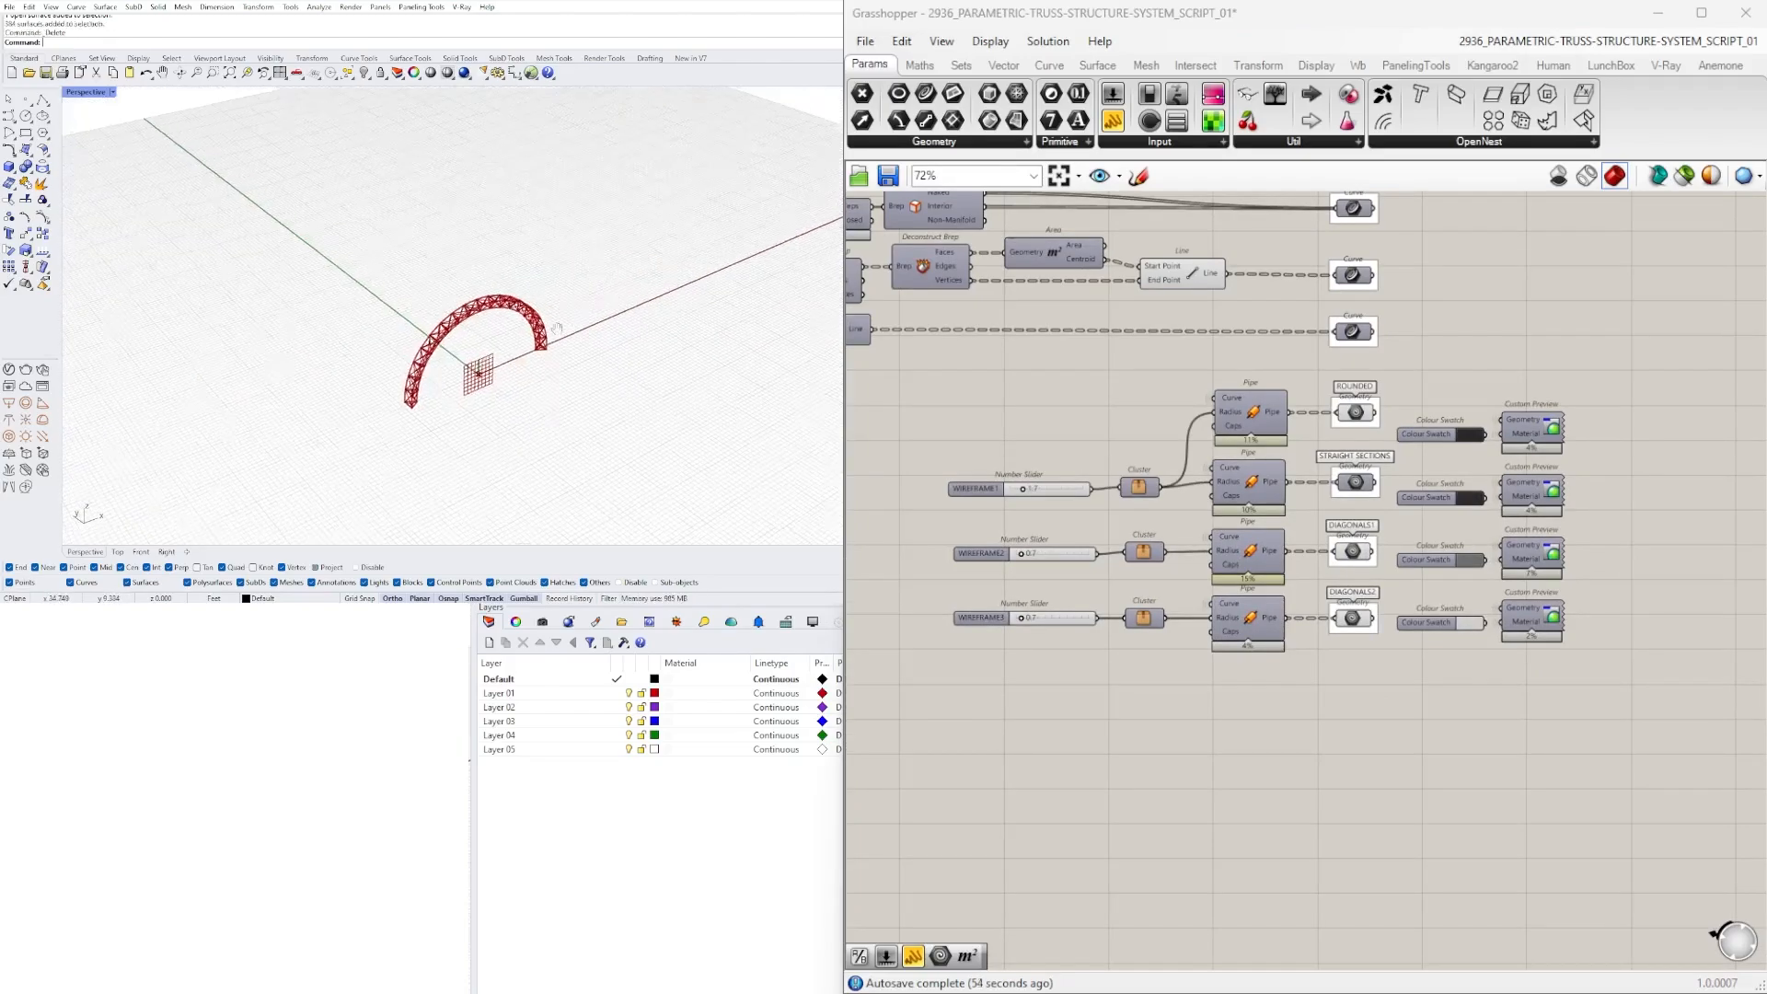
{"action": "scroll", "scroll_direction": "down", "scroll_amount": 3}
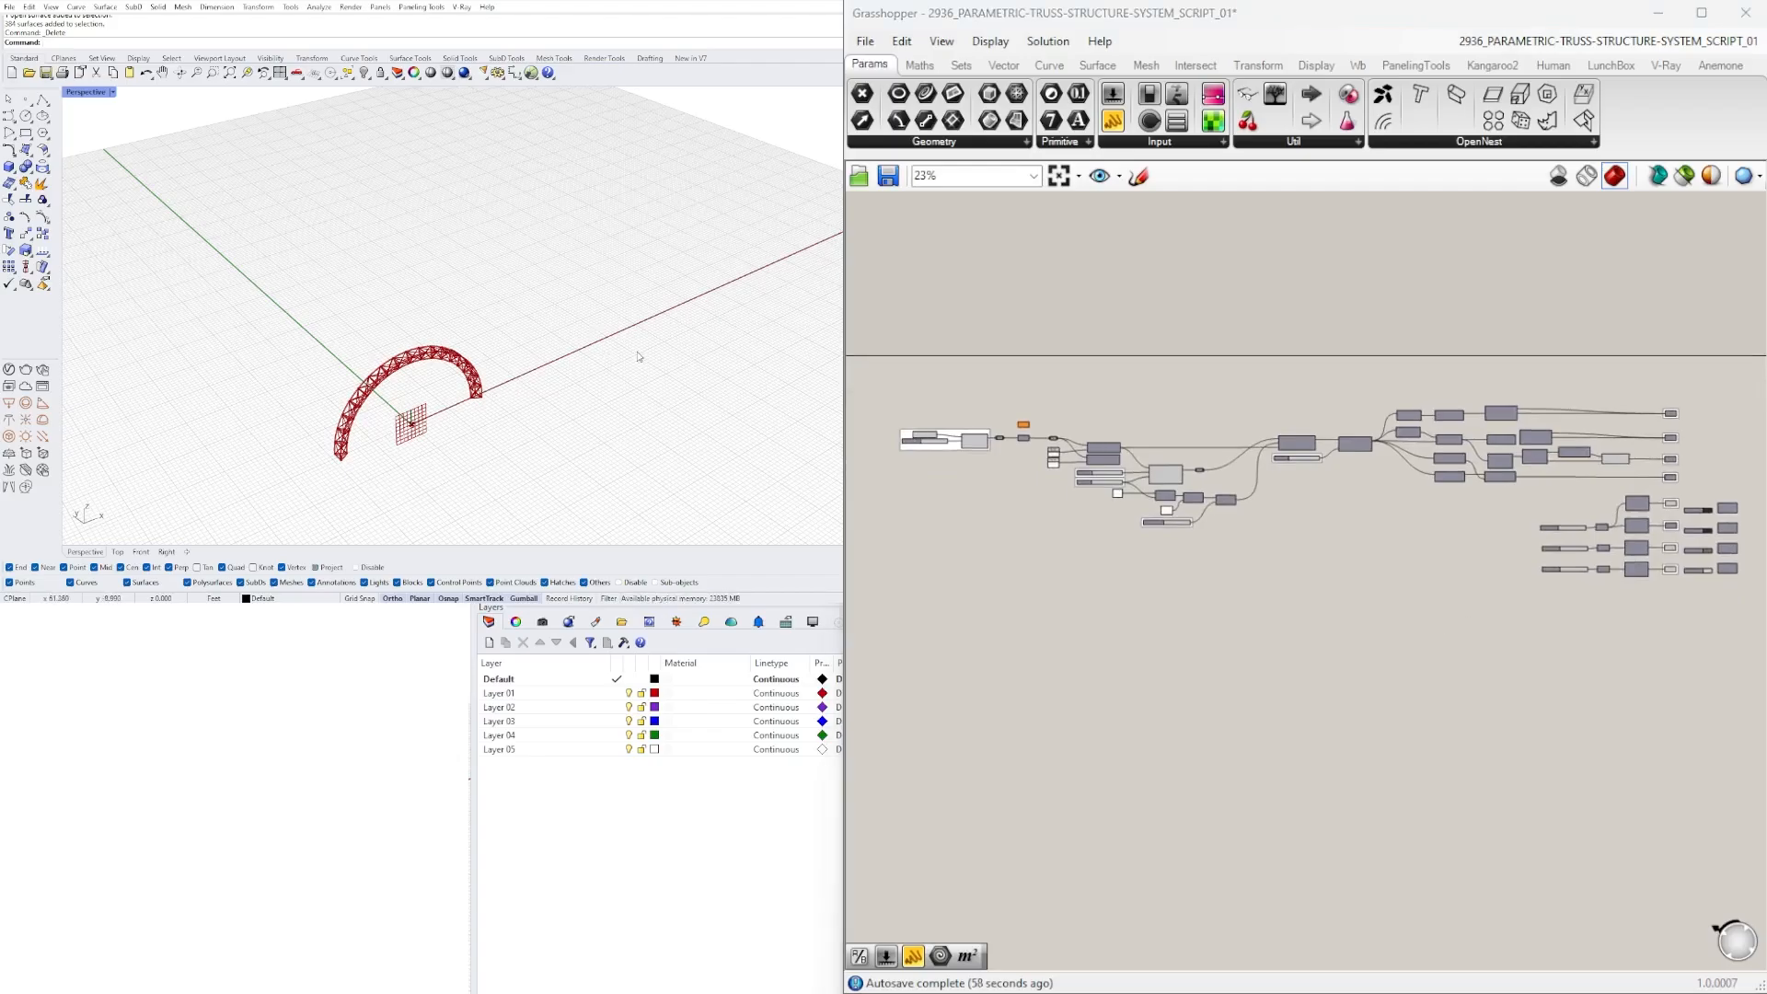
{"action": "mouse_move", "coordinate": [457, 302]}
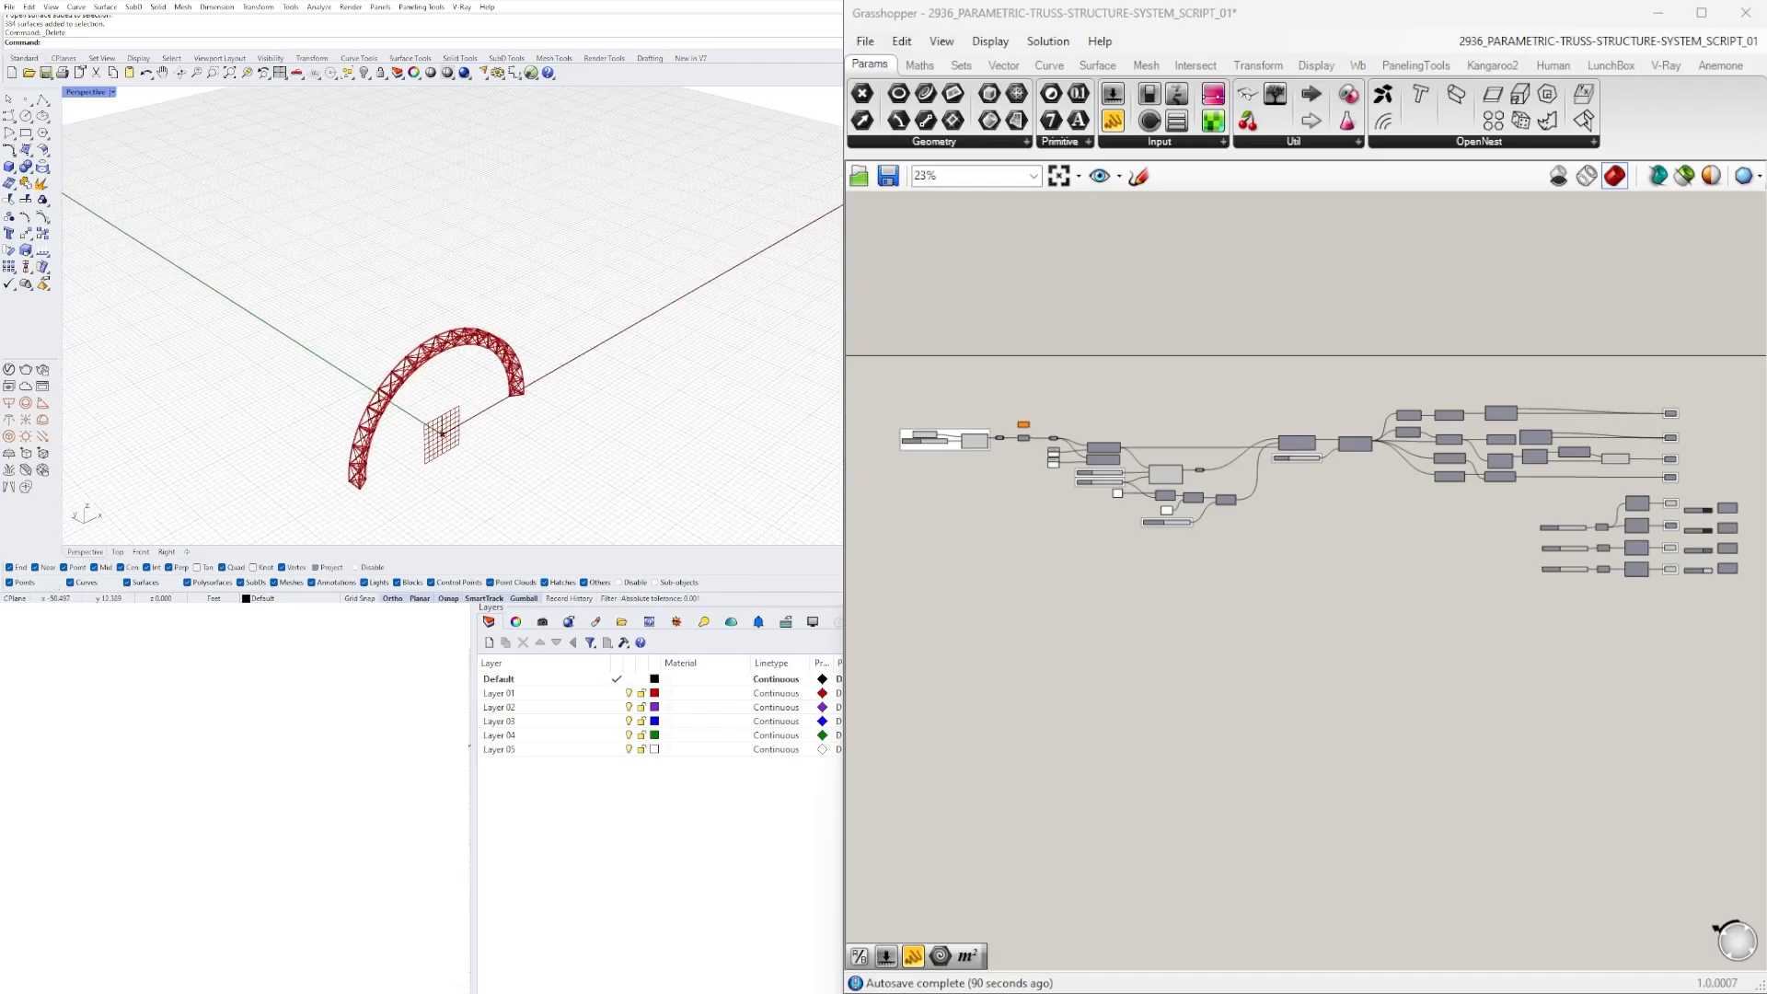
{"action": "mouse_move", "coordinate": [396, 459]}
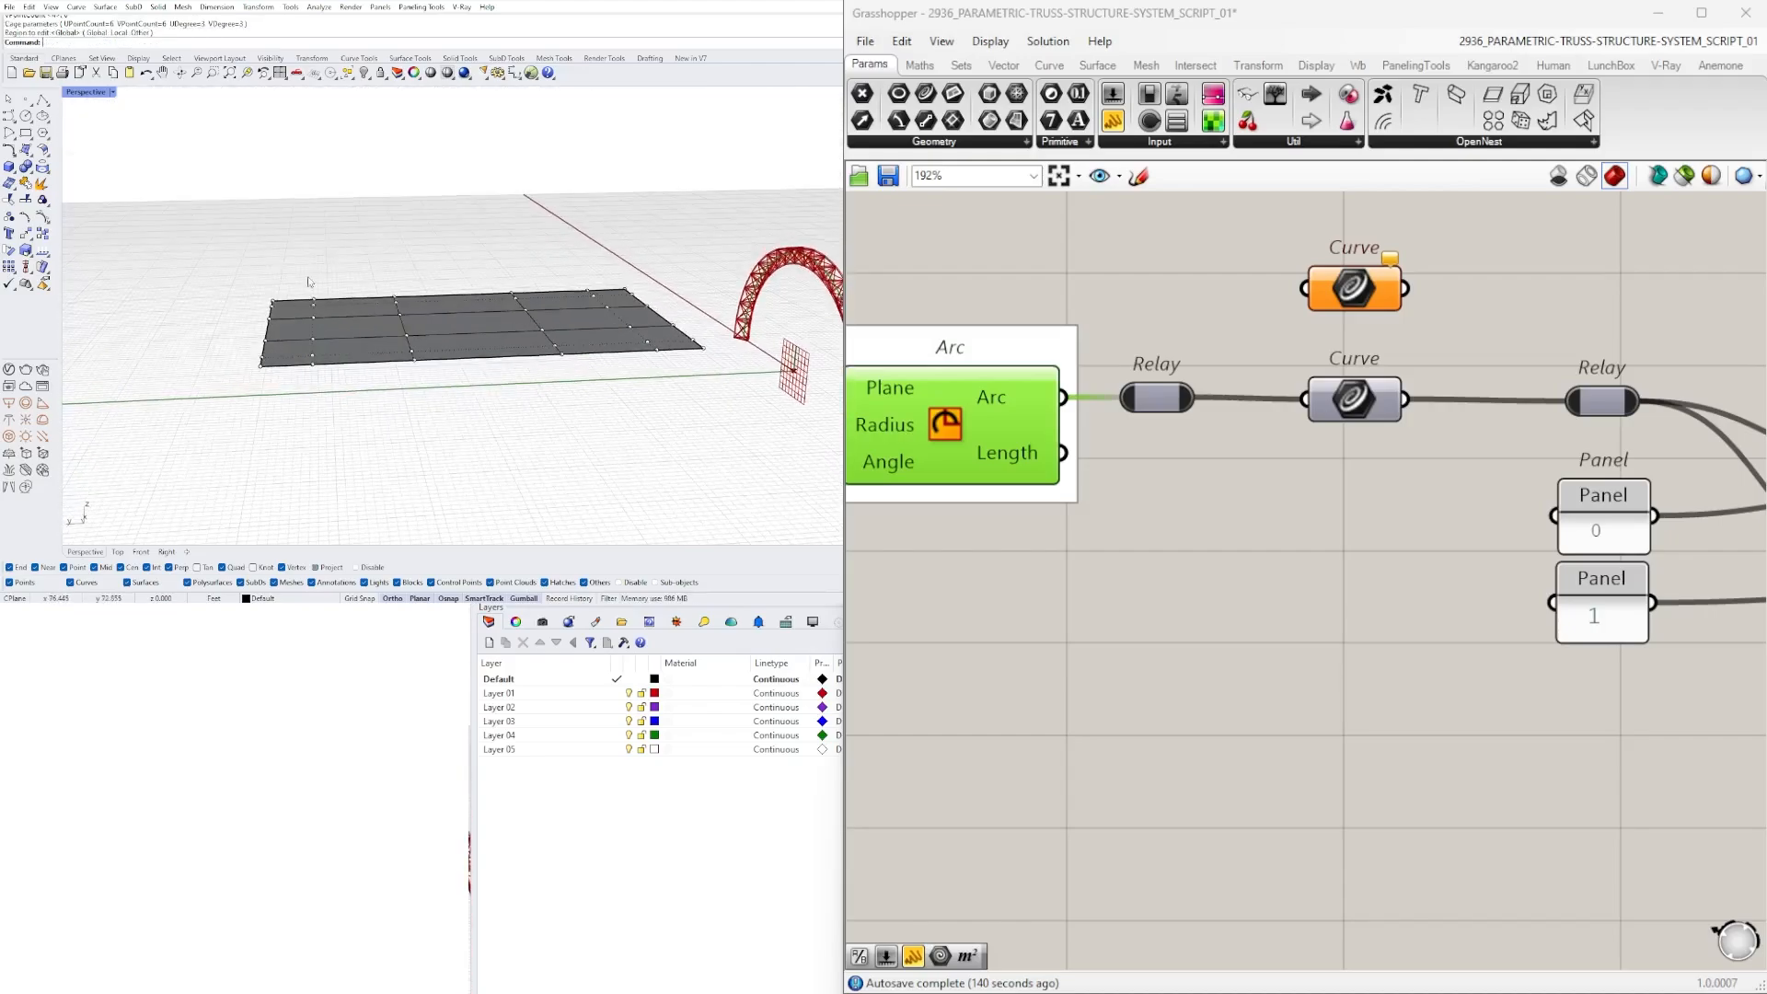
Step: Pick points to draw the flat rectangular roof surface beside the truss
{"action": "left_click", "coordinate": [450, 331]}
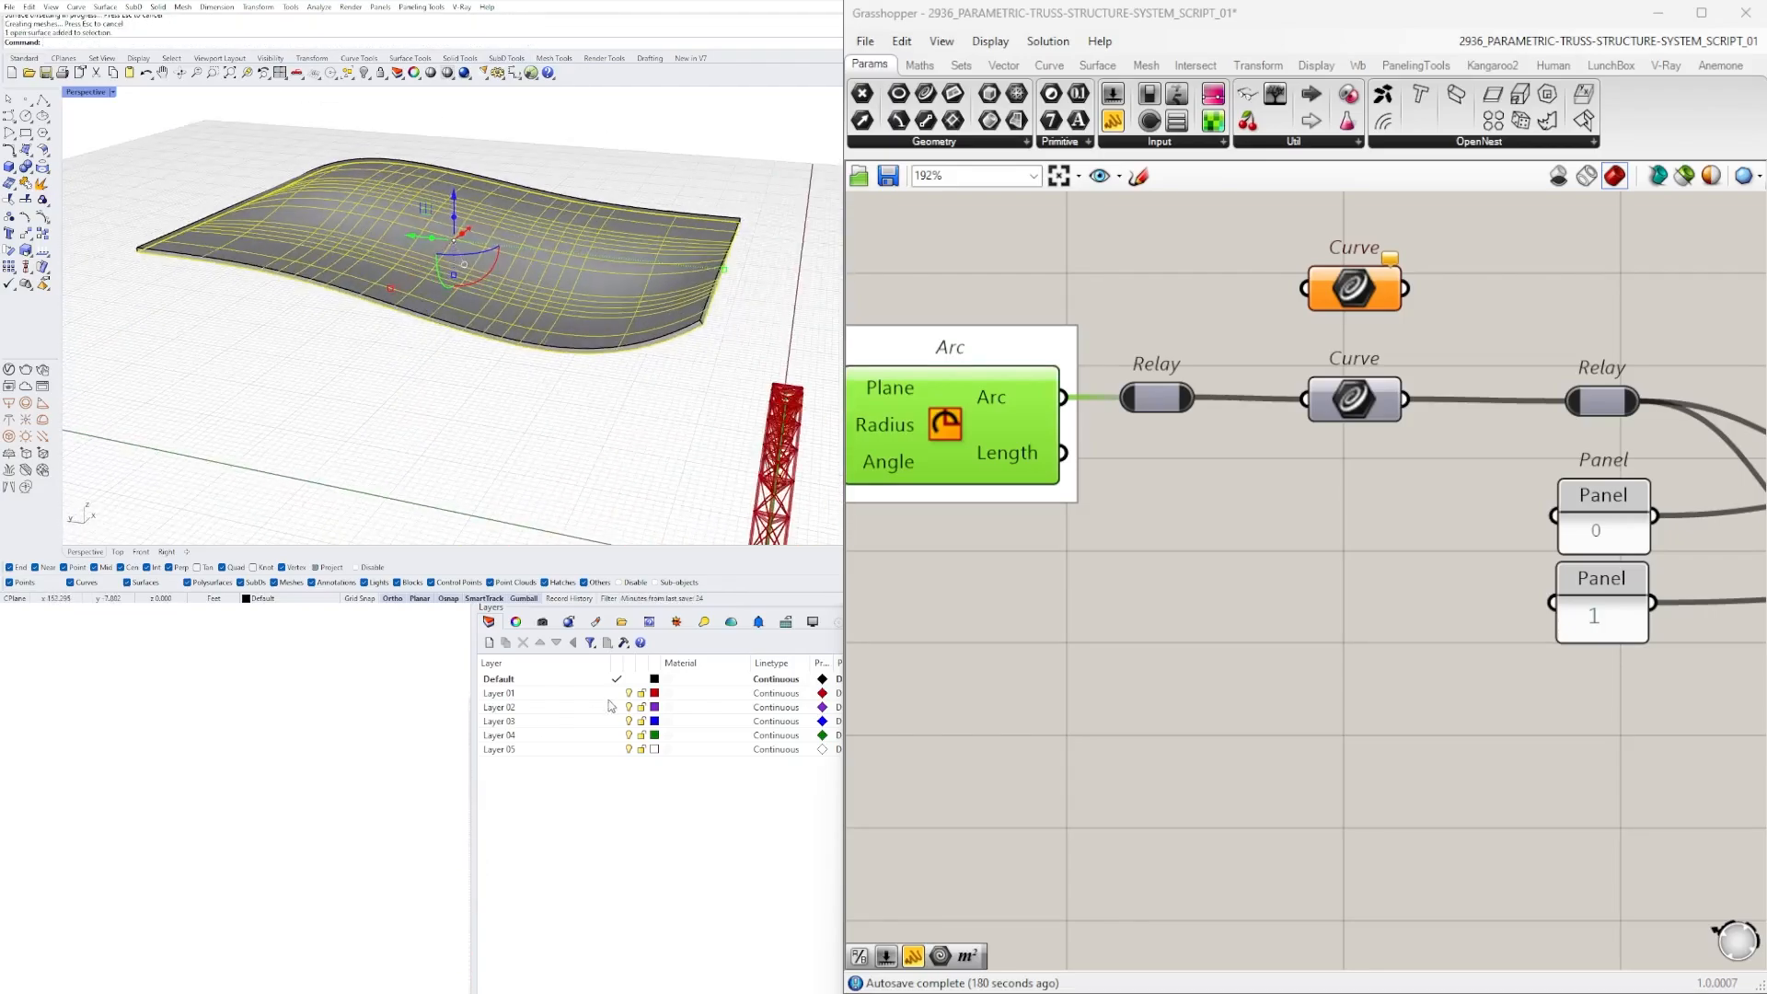
Step: Set the working layer for the new roof geometry
{"action": "left_click", "coordinate": [536, 693]}
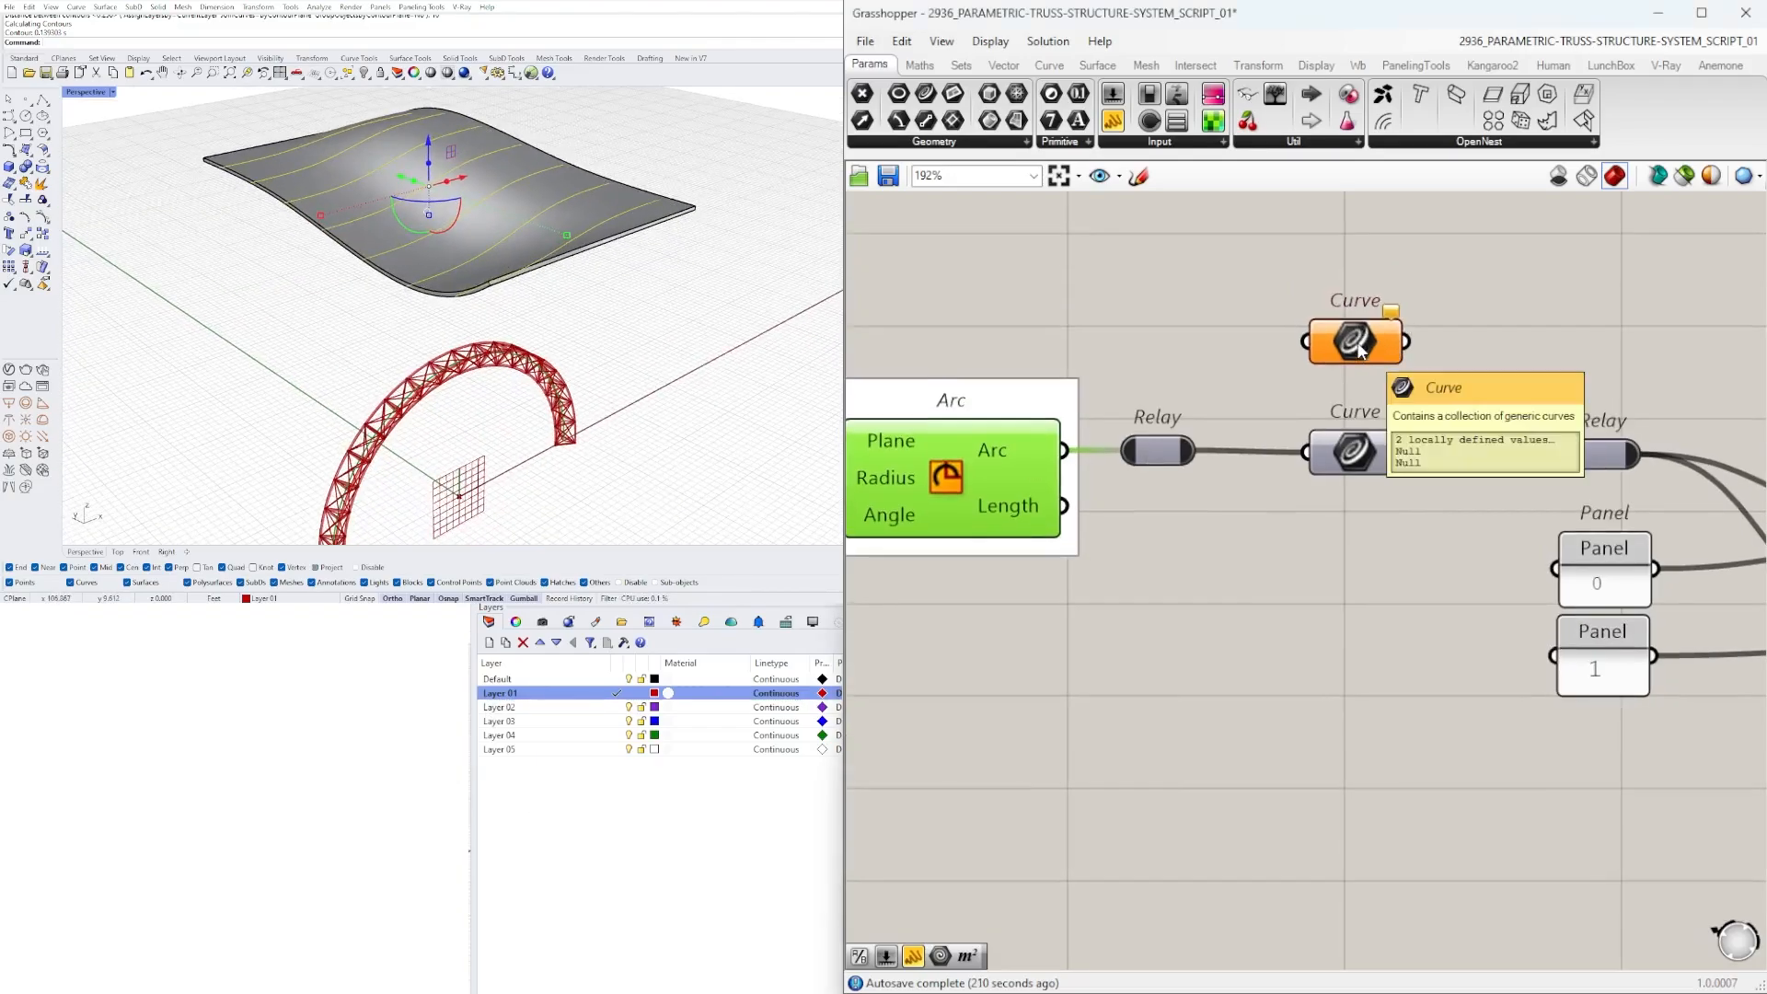
Step: Use Set Multiple Curves on the orange Curve parameter to reference the roof contours
{"action": "right_click", "coordinate": [1356, 341]}
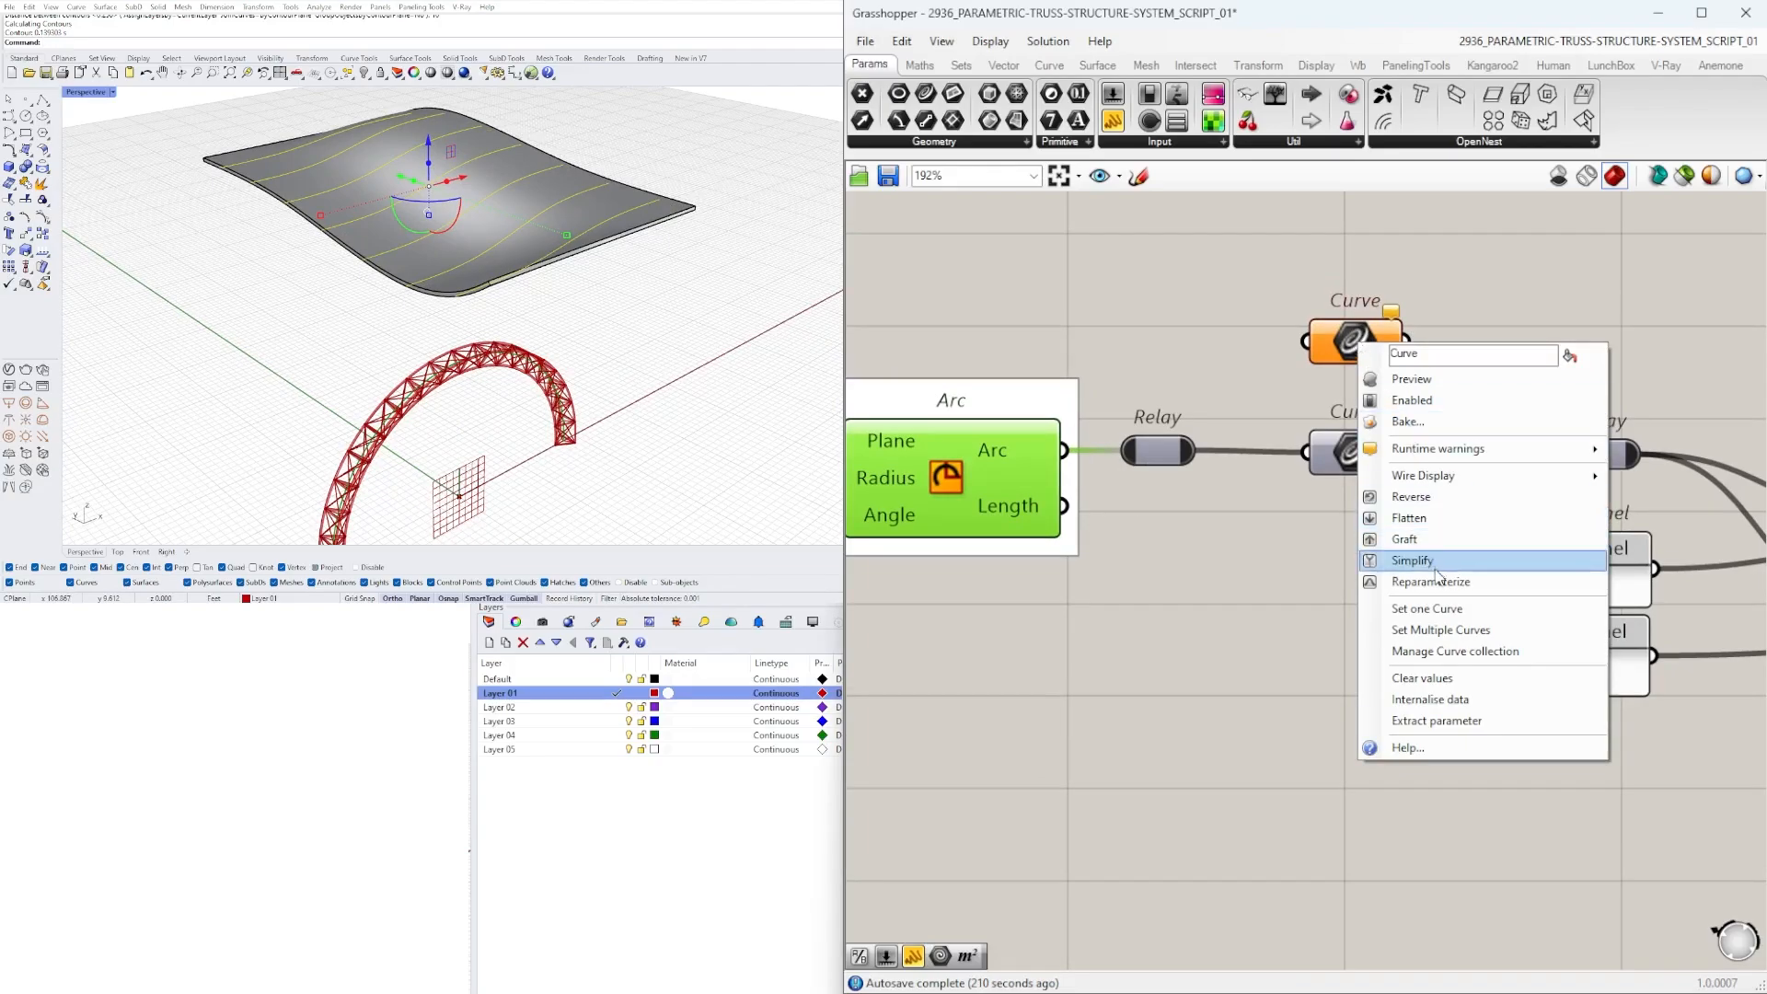
{"action": "left_click", "coordinate": [1411, 560]}
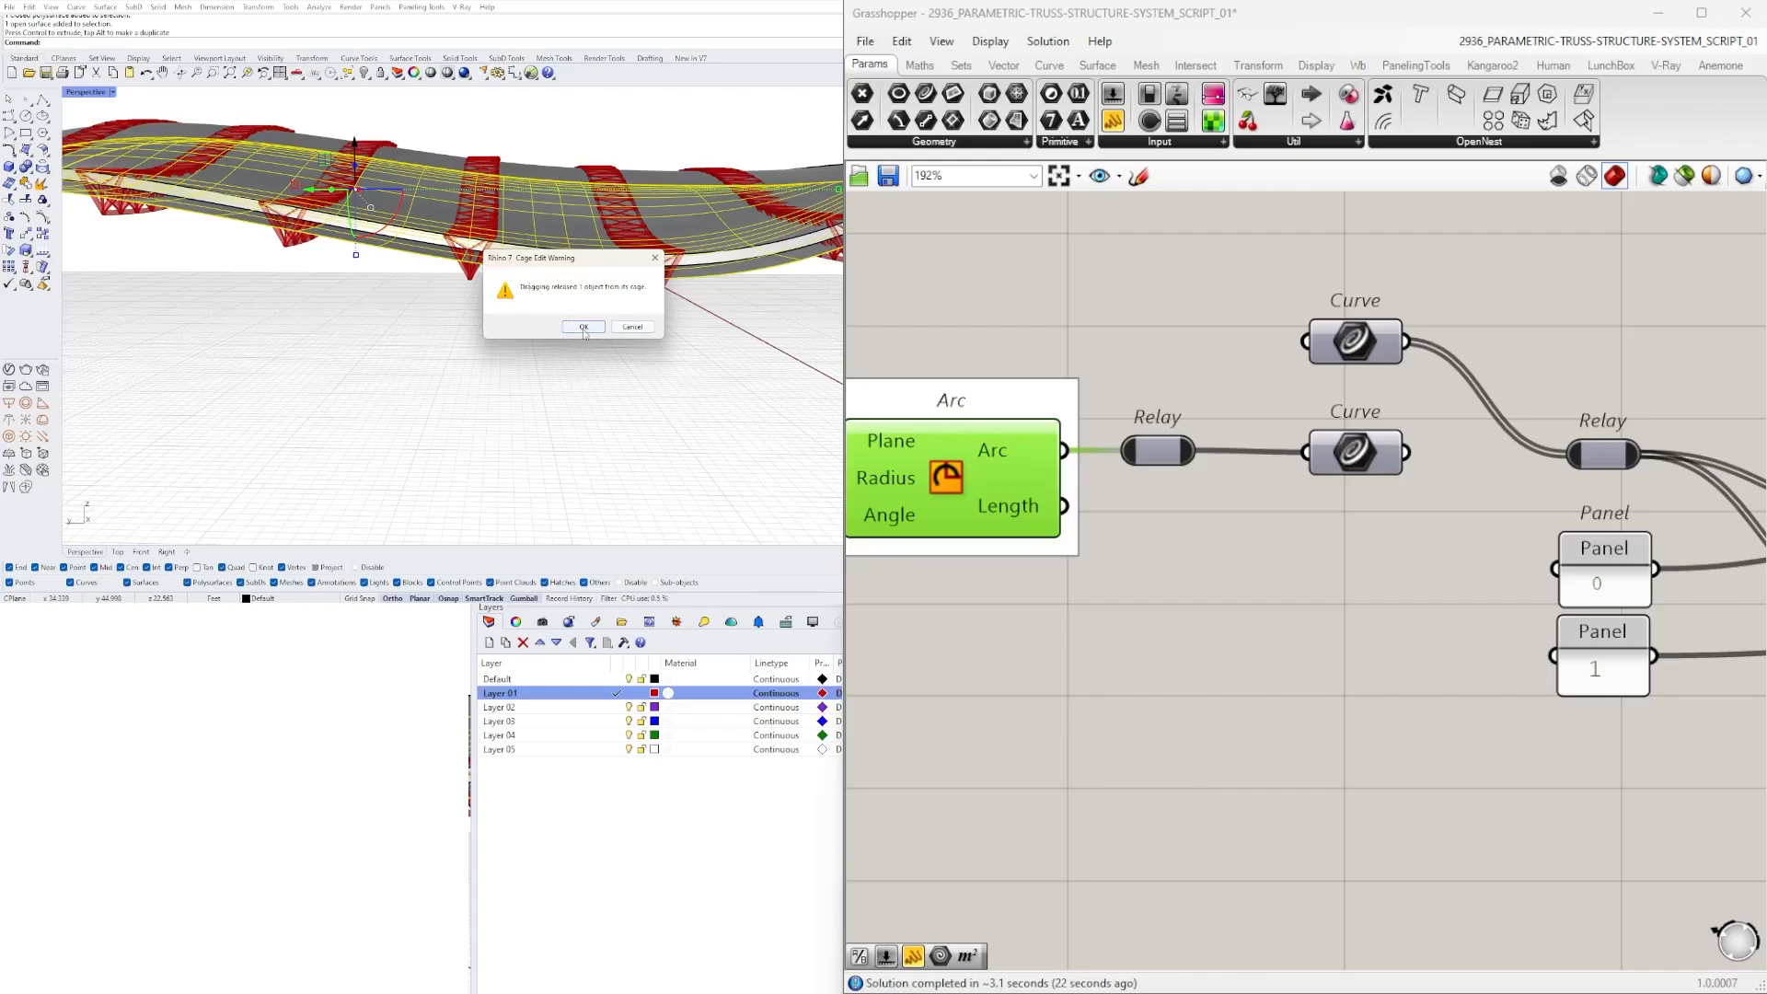
Step: Accept the cage edit warning and drag roof surface points with the gumball to reshape the roof
{"action": "left_click", "coordinate": [584, 327]}
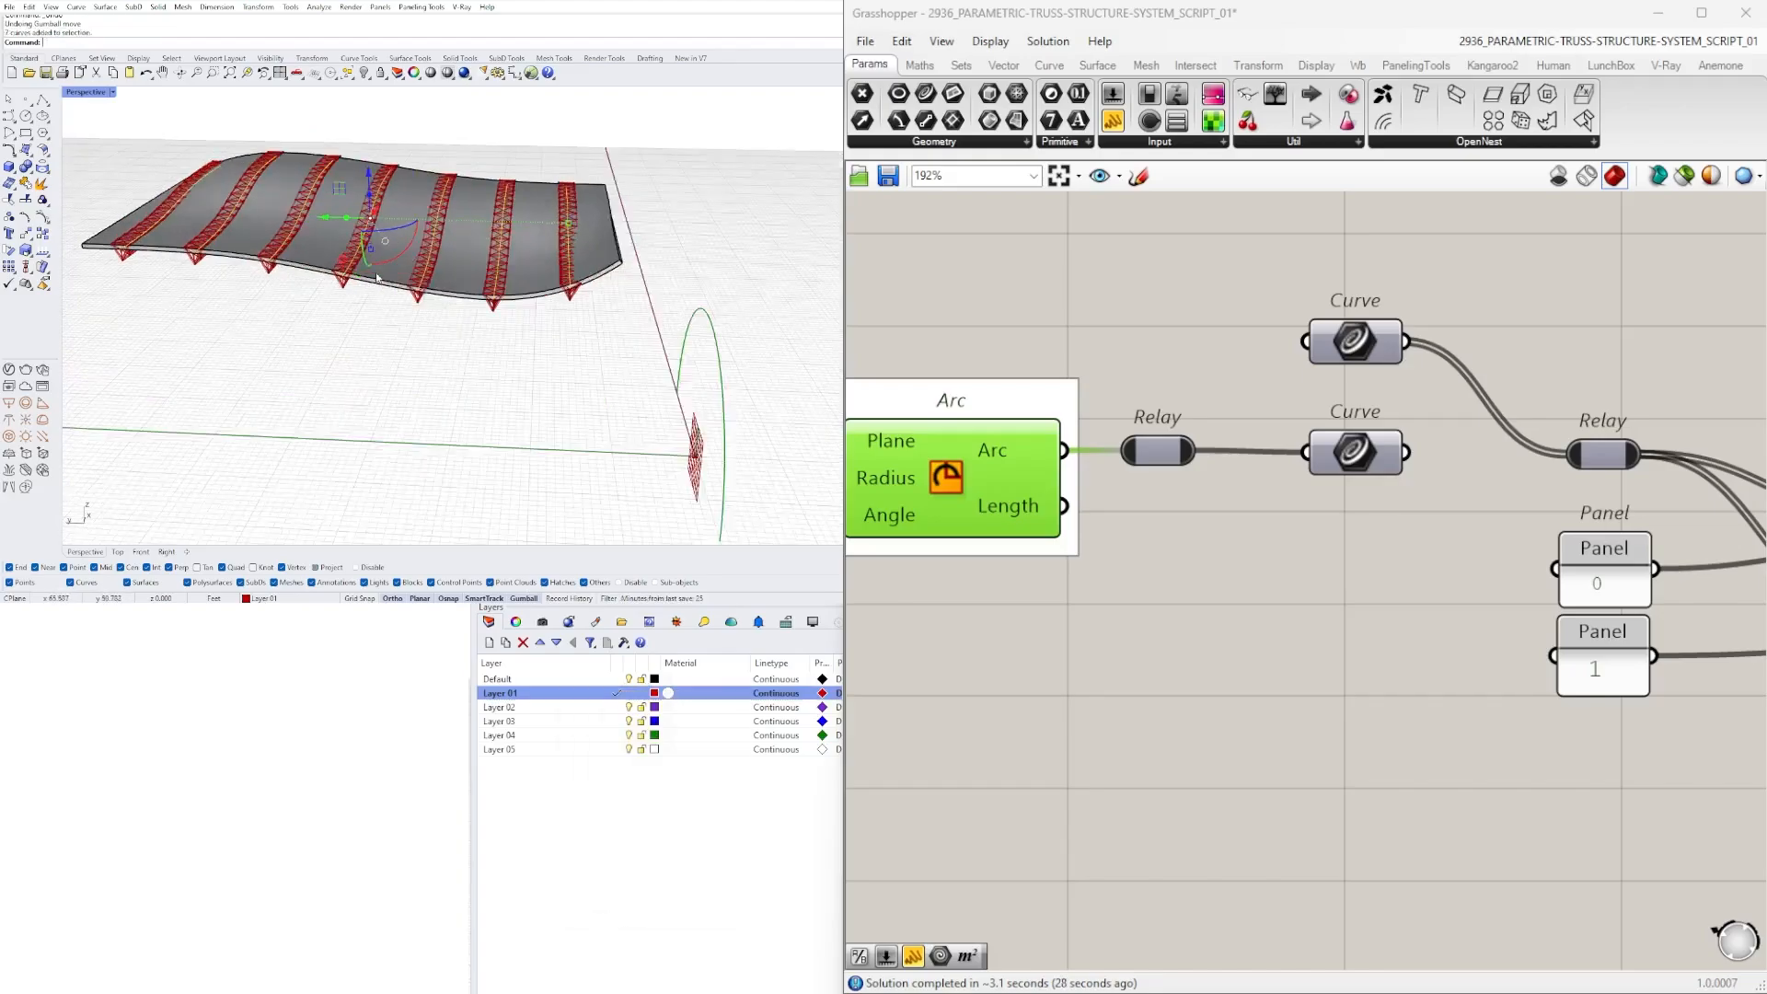
{"action": "left_click_drag", "start_coordinate": [338, 282], "coordinate": [451, 169]}
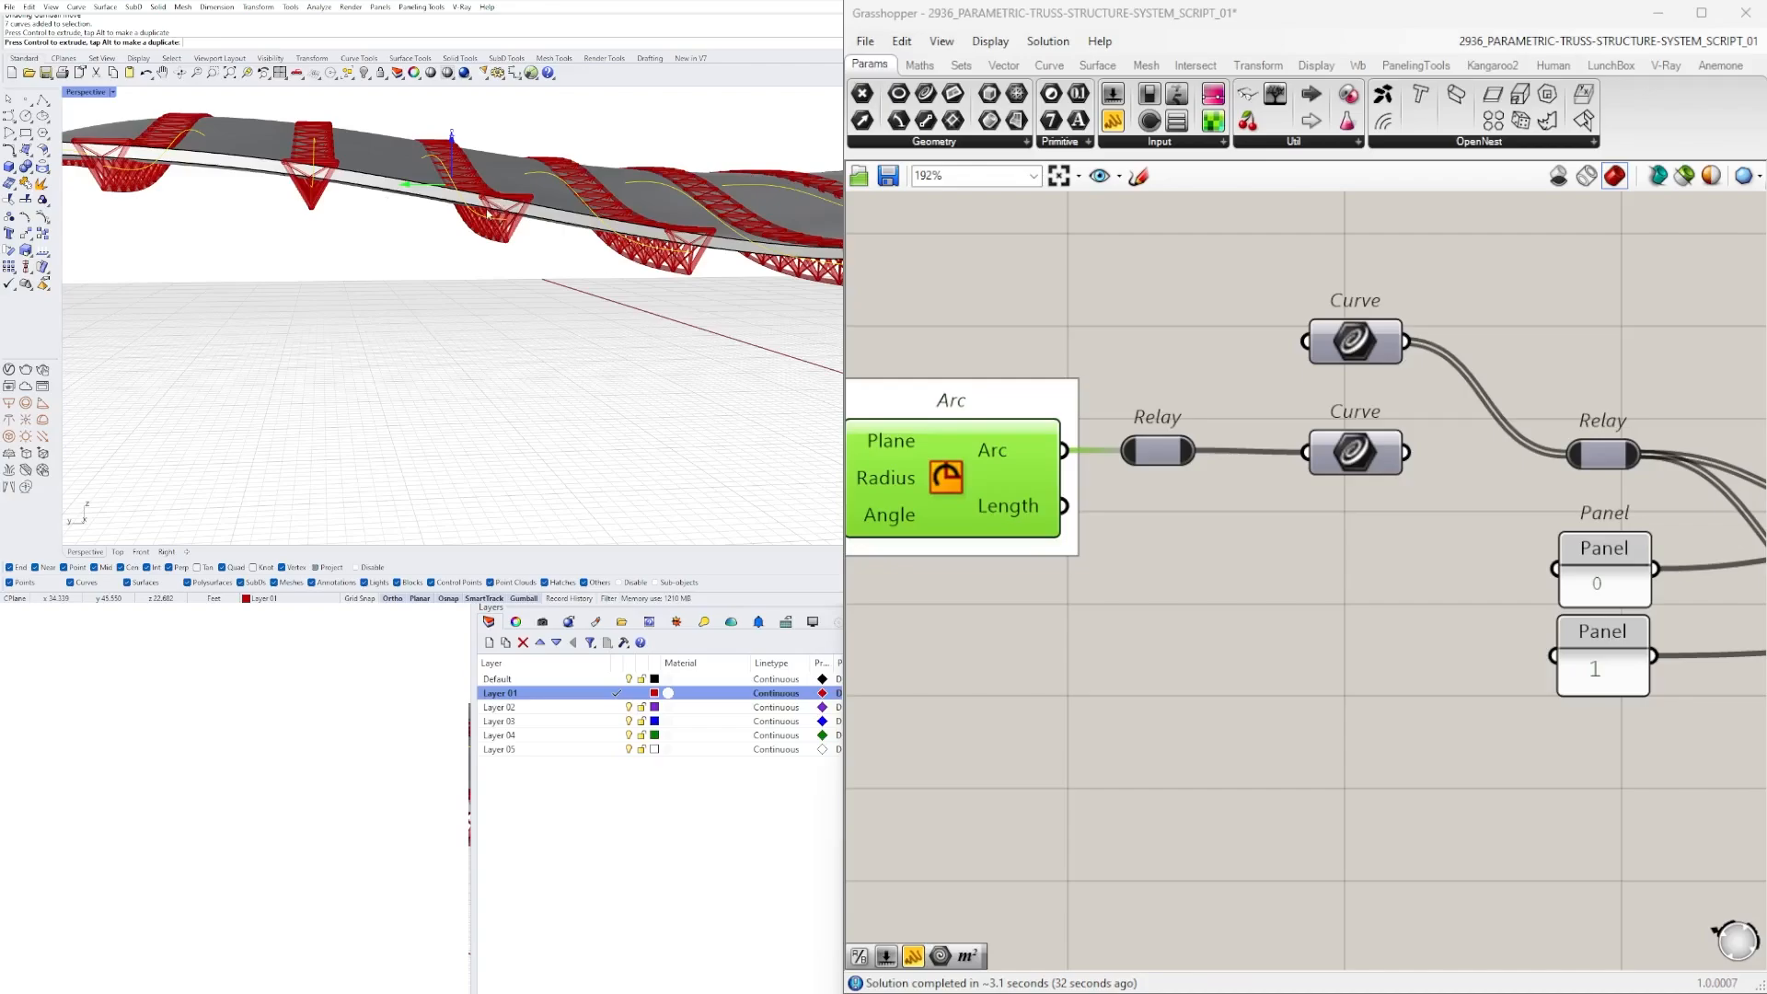
{"action": "mouse_move", "coordinate": [538, 223]}
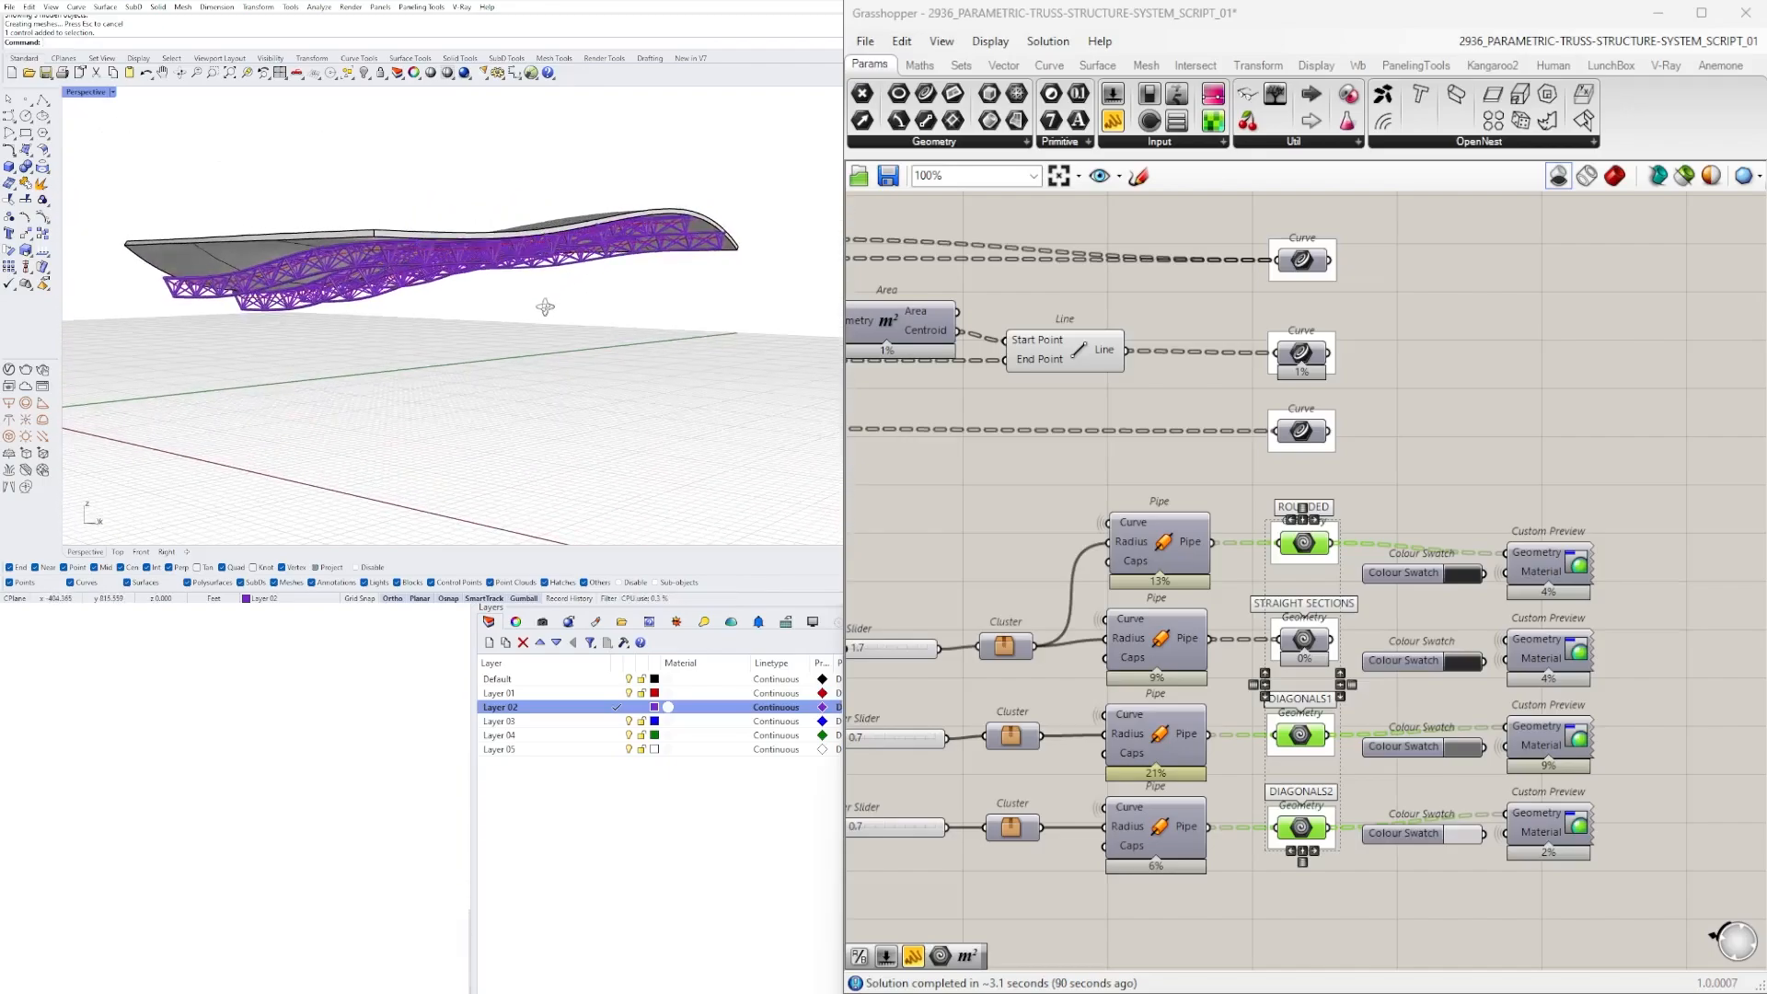
Step: Zoom out the Grasshopper canvas to show the truss definition from inputs to pipe previews
{"action": "scroll", "scroll_direction": "down", "scroll_amount": 3}
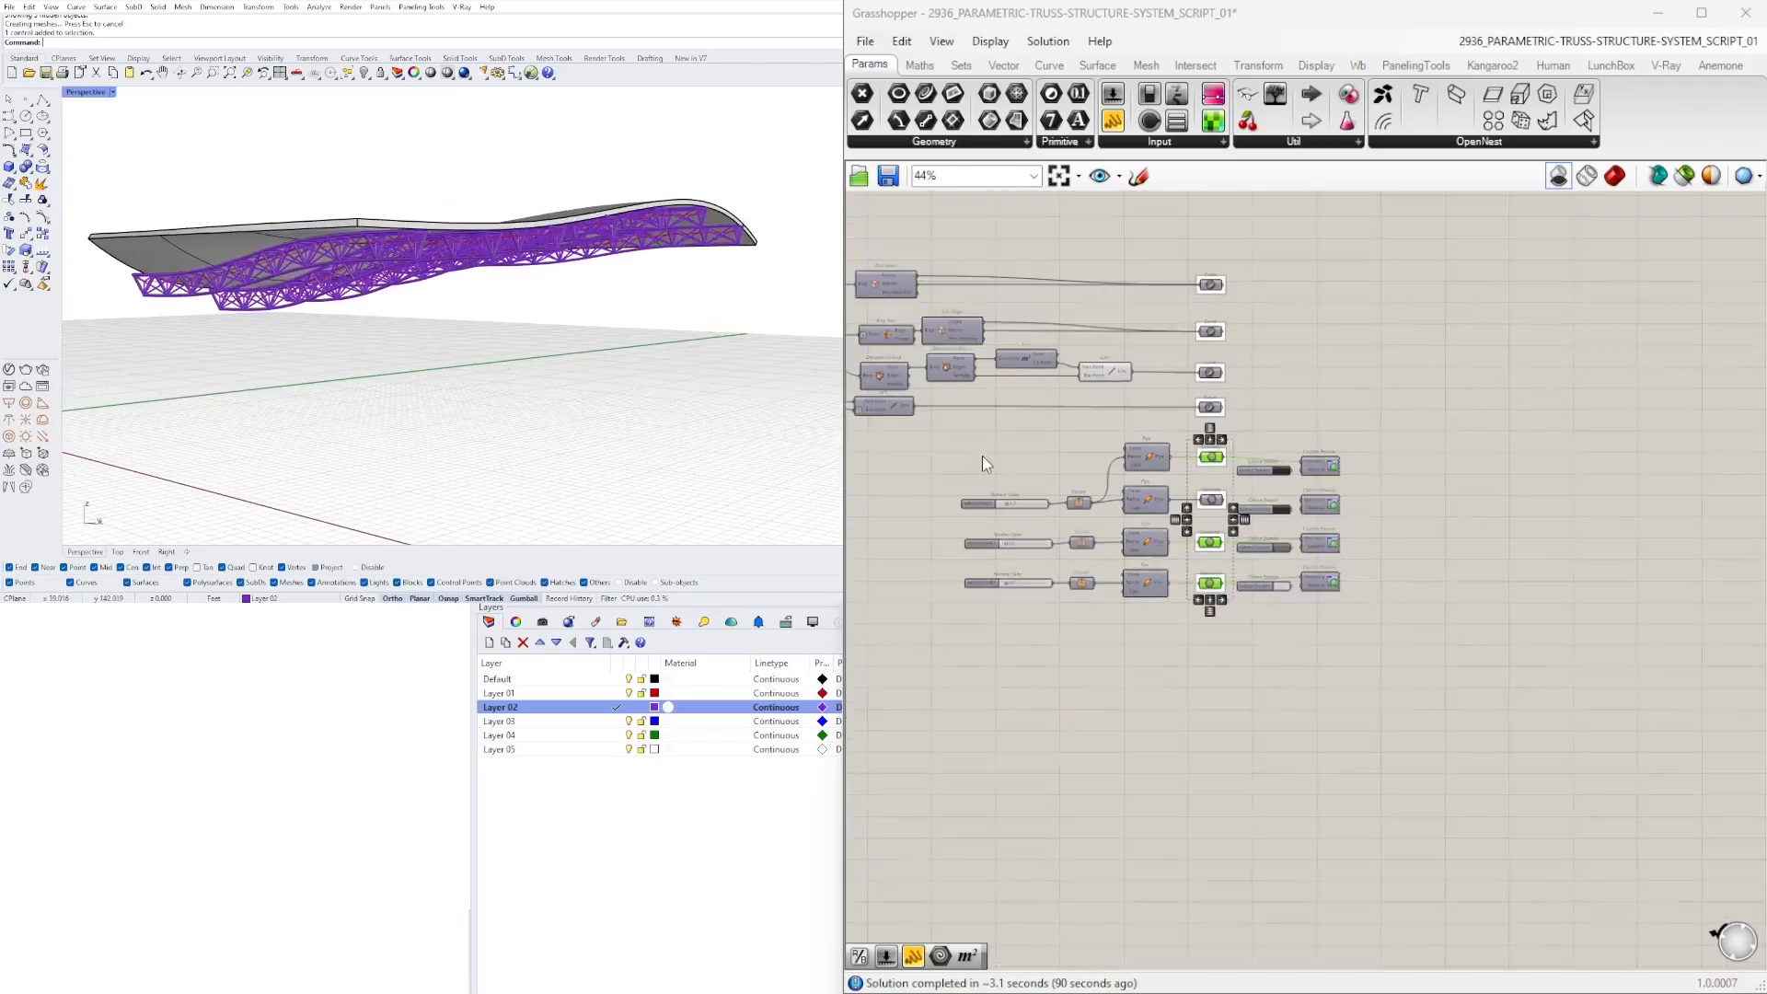
{"action": "scroll", "scroll_direction": "down", "scroll_amount": 3}
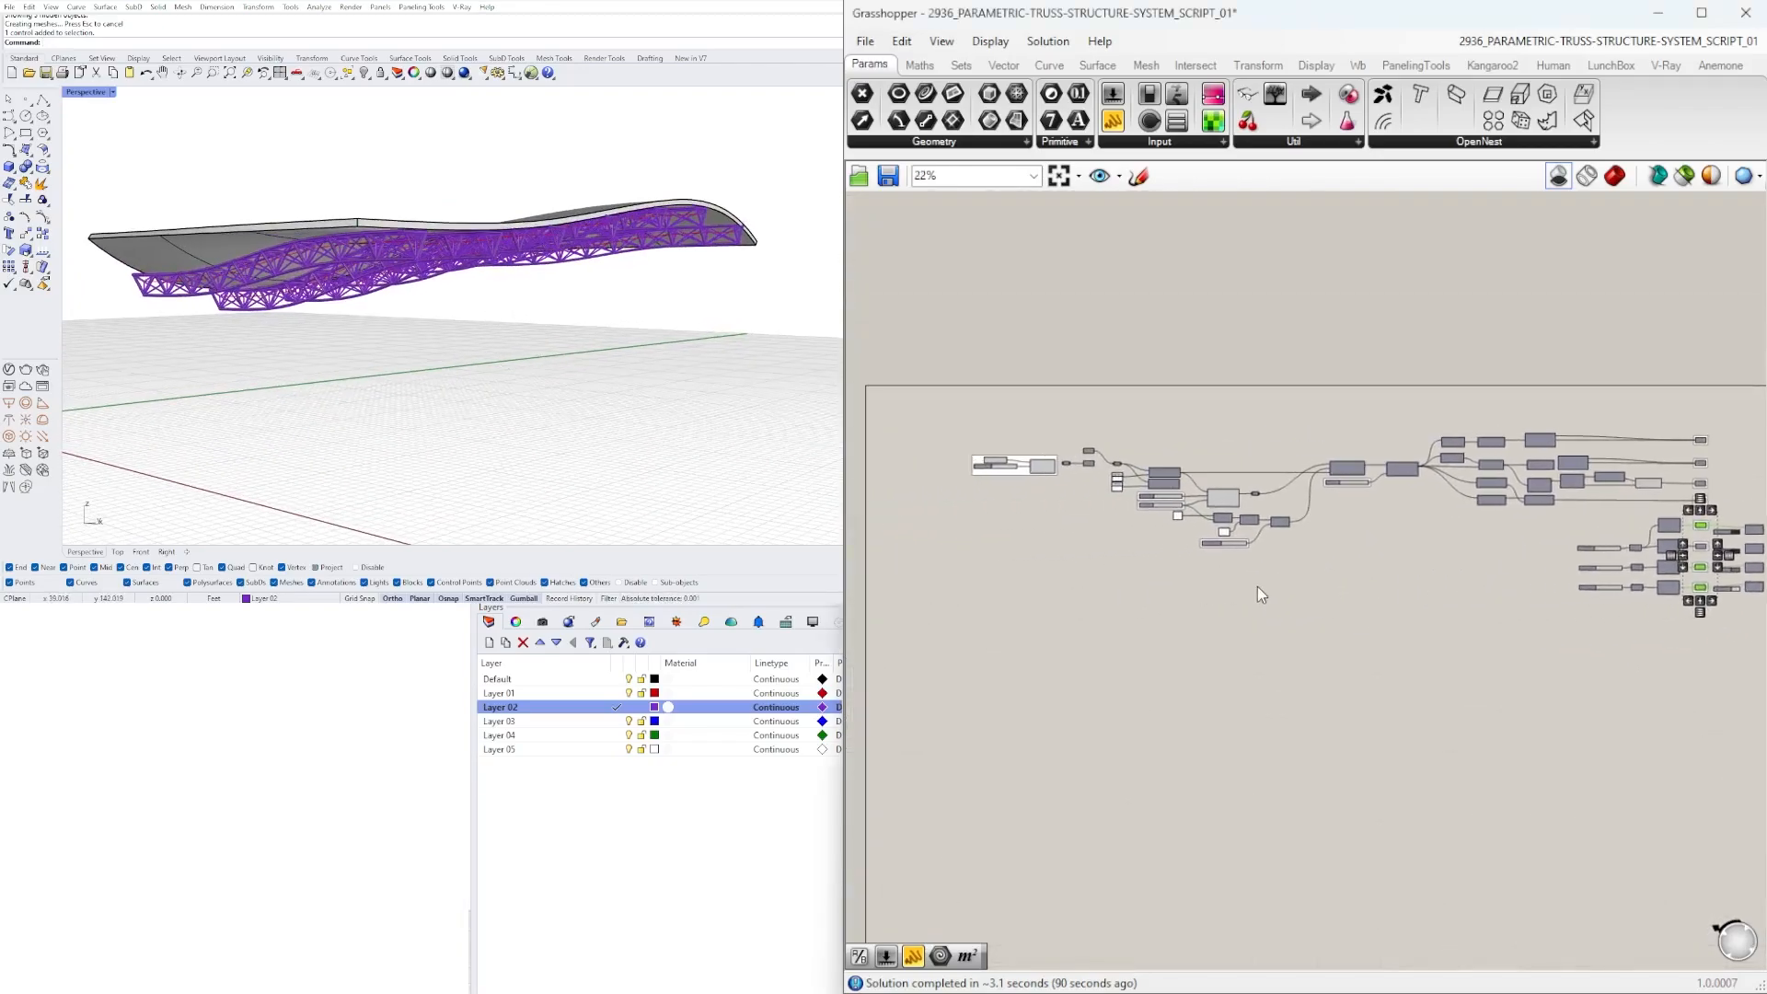